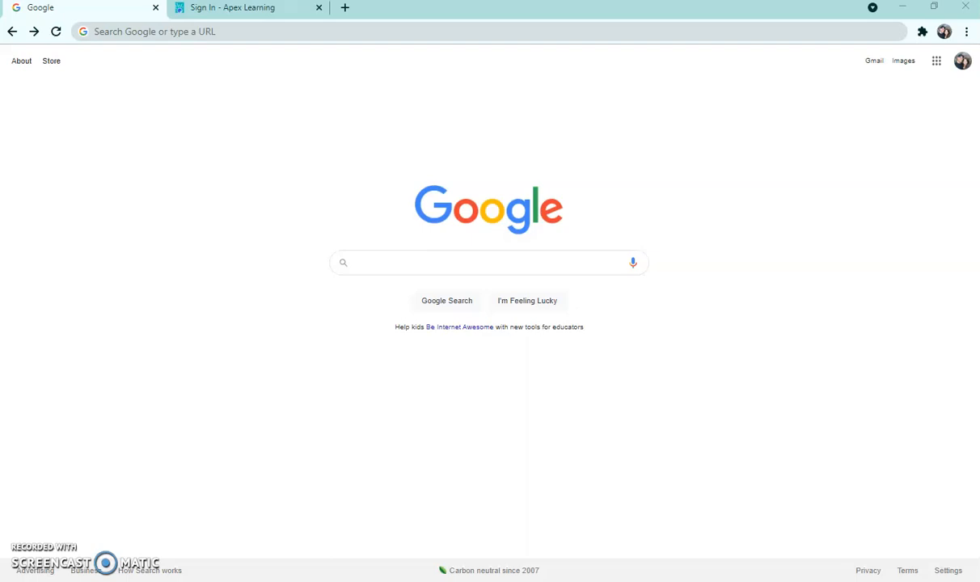
# - Navigate Chrome to the Apex Learning sign-in page by entering 'apexvs' in the address bar
pyautogui.click(233, 32)
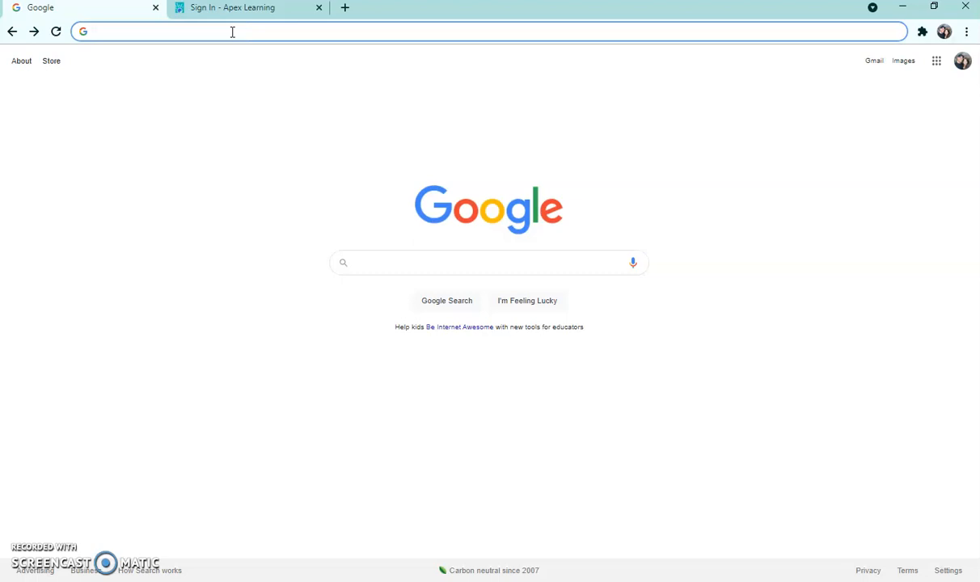
pyautogui.write('apexvs.com/ApexUI/default.aspx?elo=1')
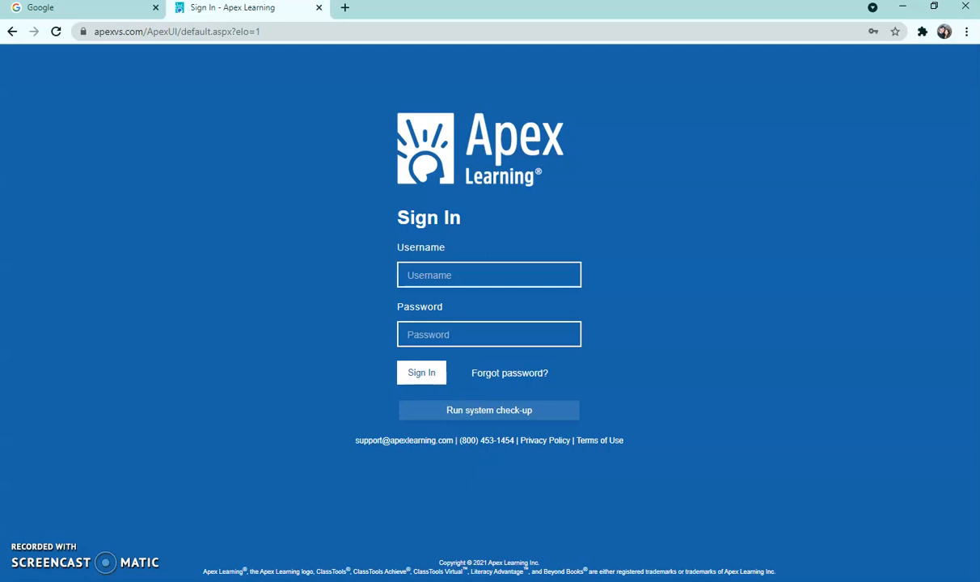
pyautogui.click(488, 275)
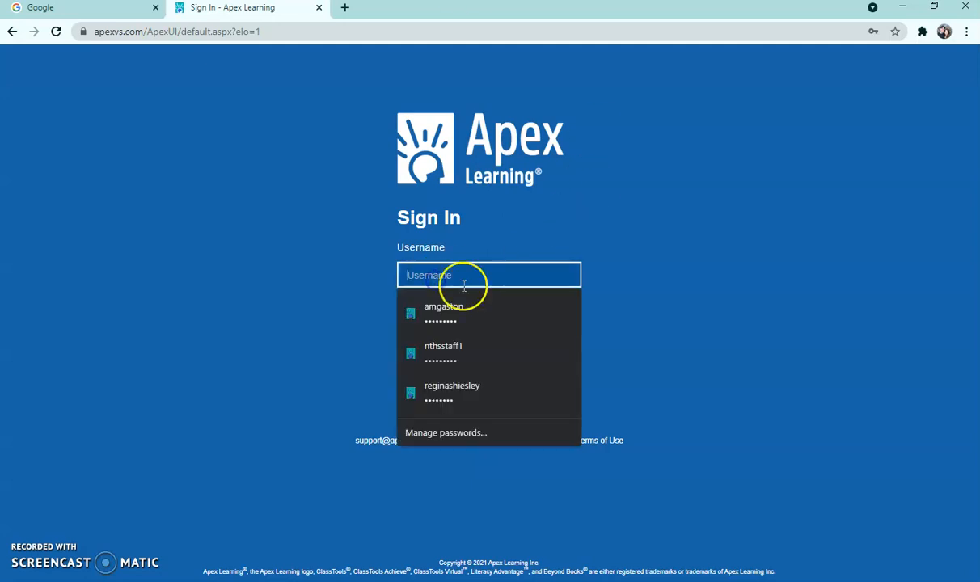
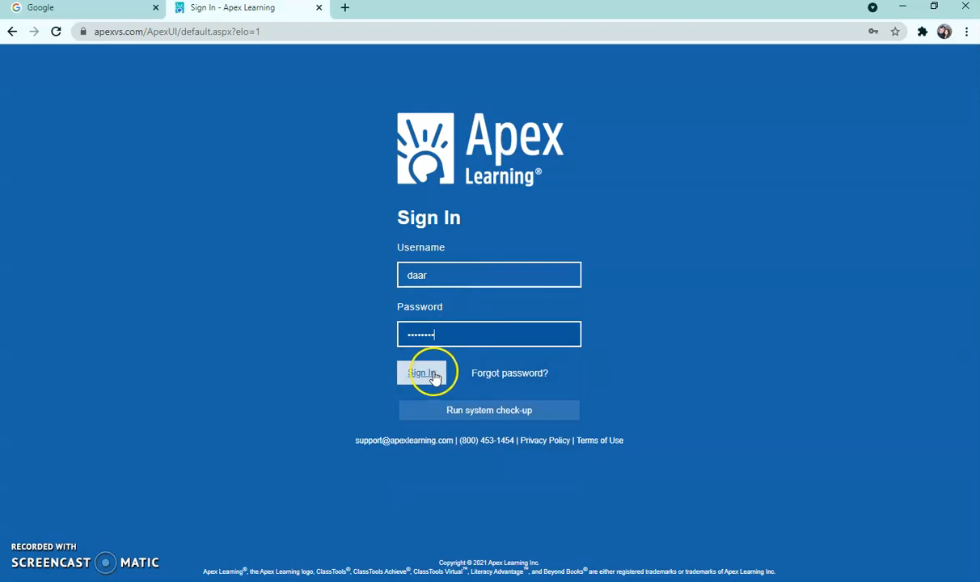
pyautogui.click(420, 372)
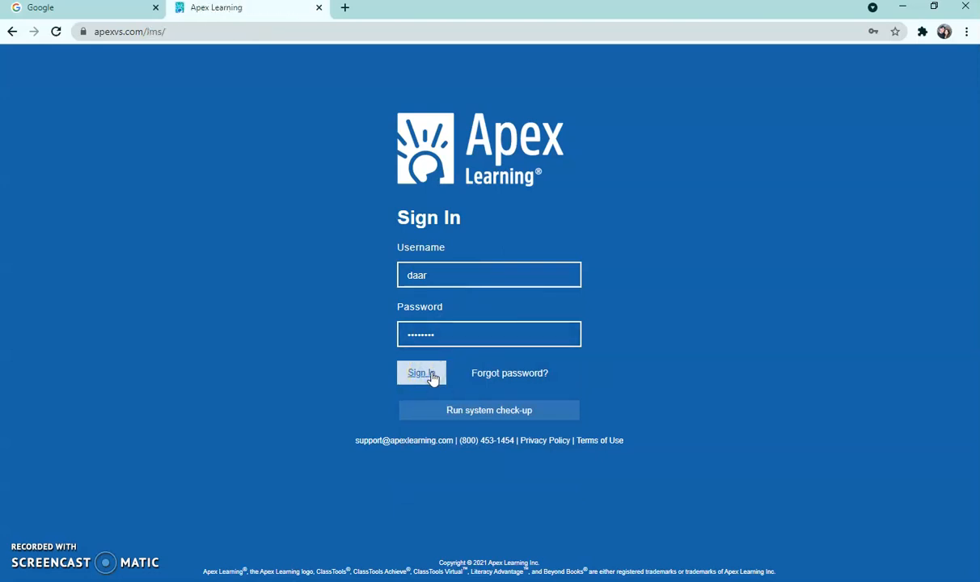
# - Complete sign-in and open the Business Applications course from My Dashboard
pyautogui.click(420, 372)
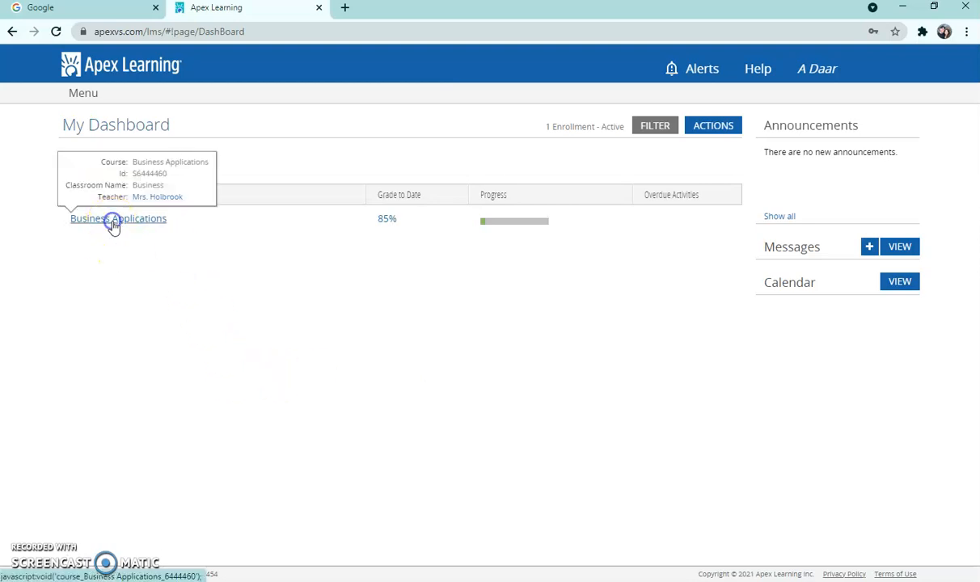
pyautogui.click(118, 218)
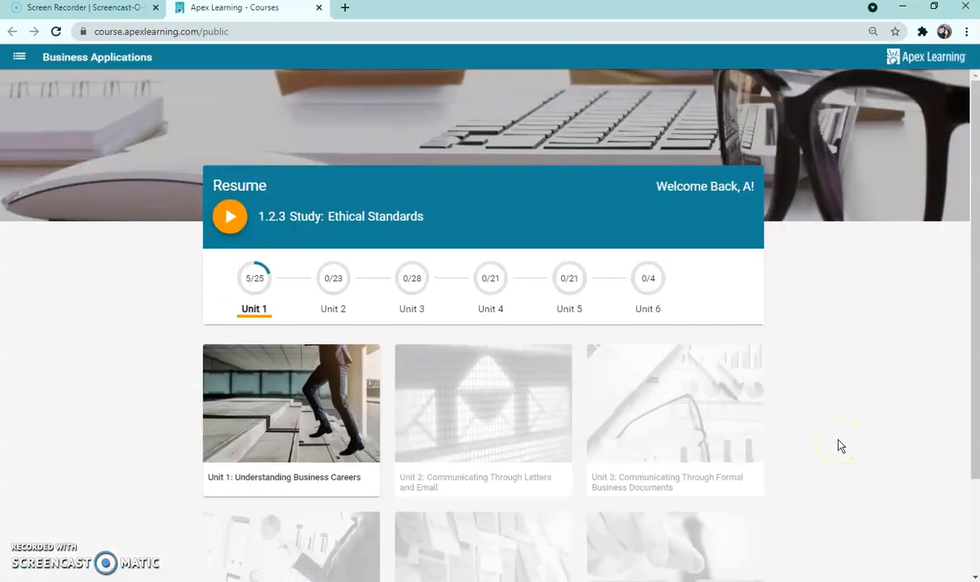
pyautogui.moveTo(343, 143)
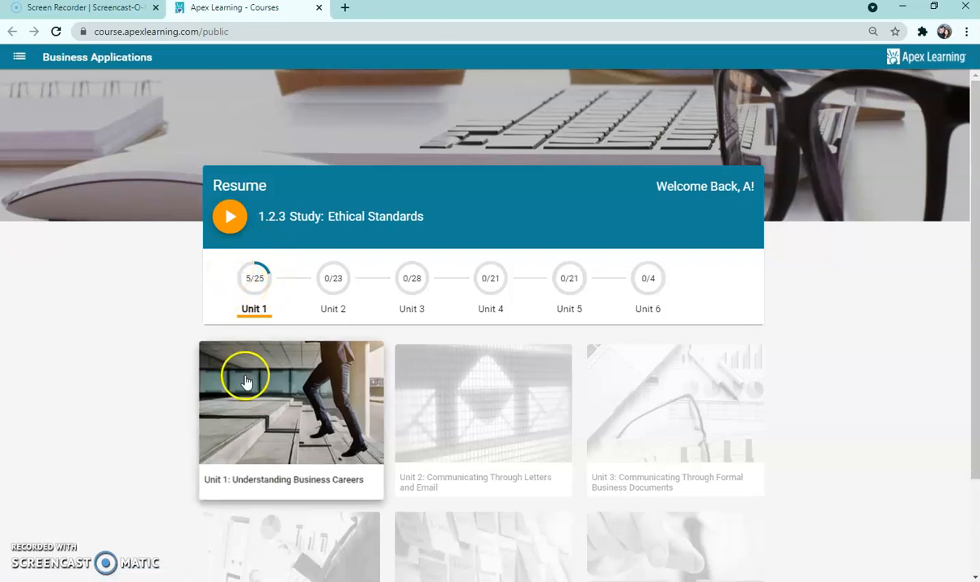
pyautogui.moveTo(500, 427)
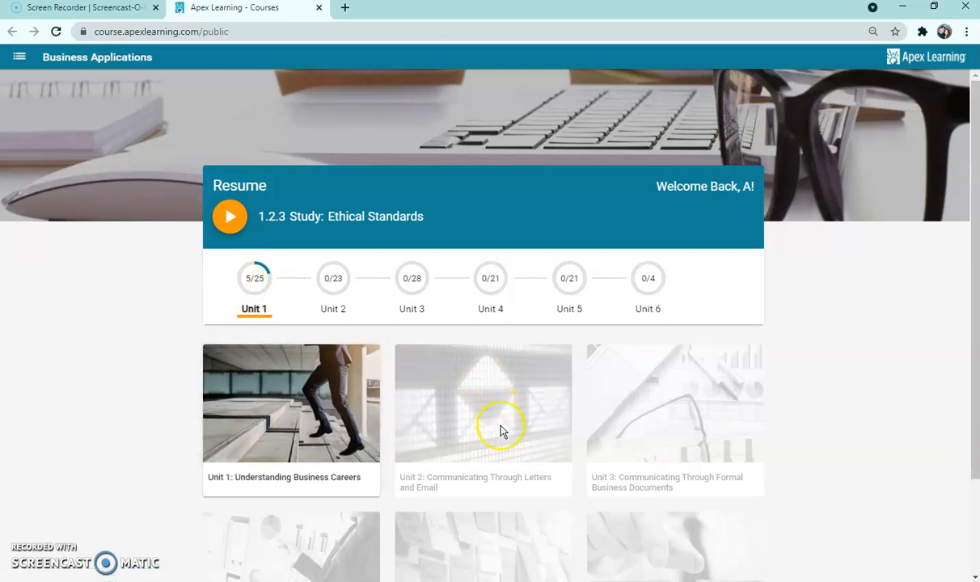
pyautogui.moveTo(688, 412)
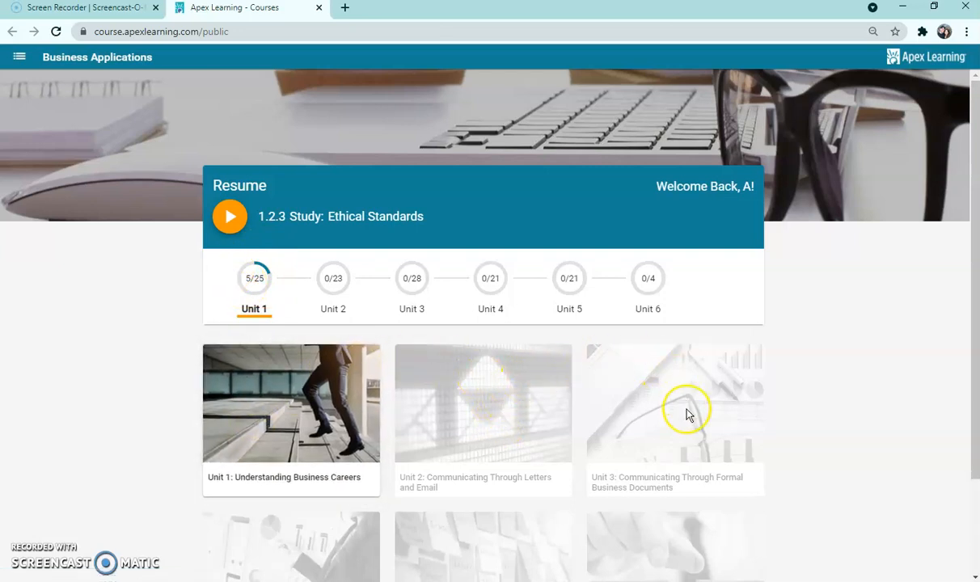
pyautogui.moveTo(259, 300)
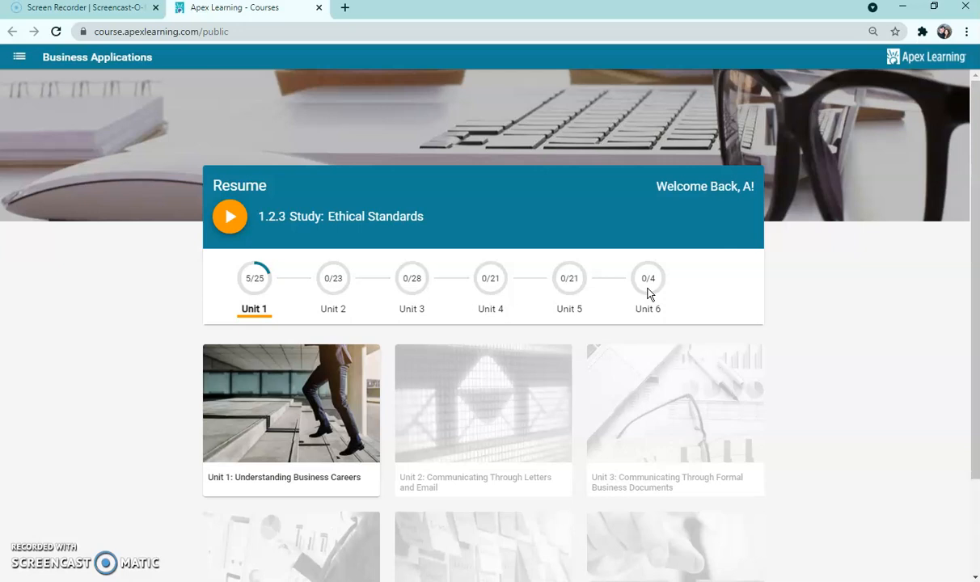
pyautogui.click(281, 417)
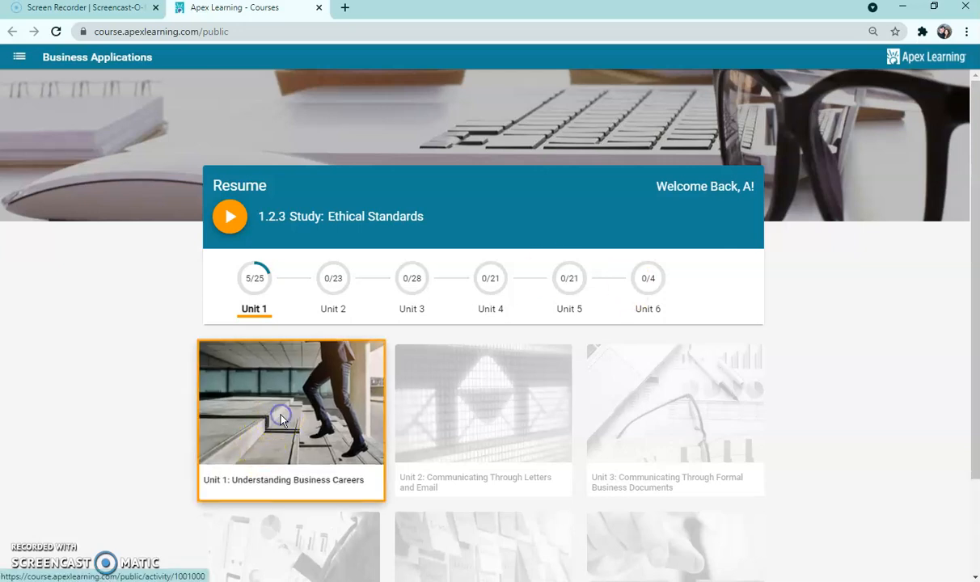
pyautogui.click(291, 401)
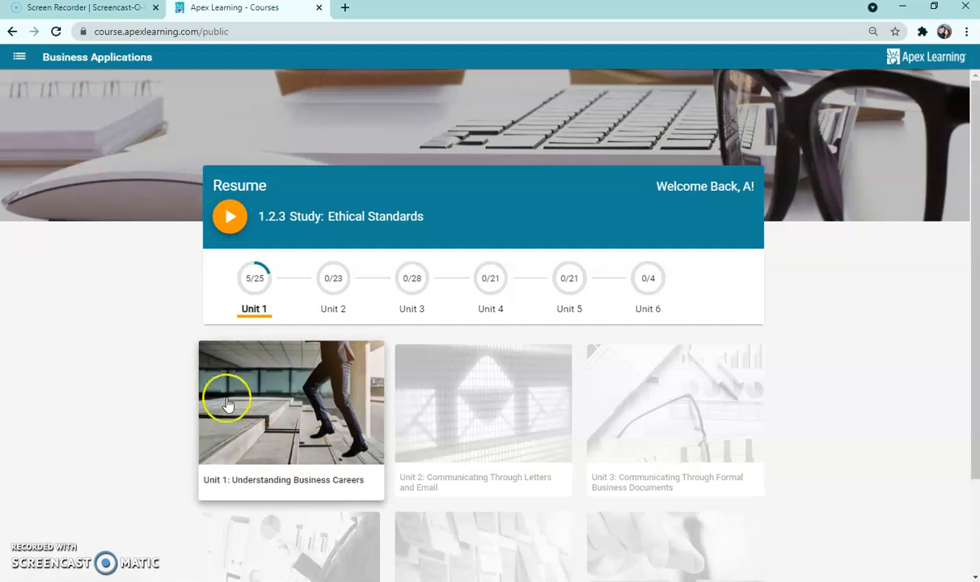
# - Open Unit 1's lessons and go back to Lesson 1.2, Succeeding at Work
pyautogui.click(291, 401)
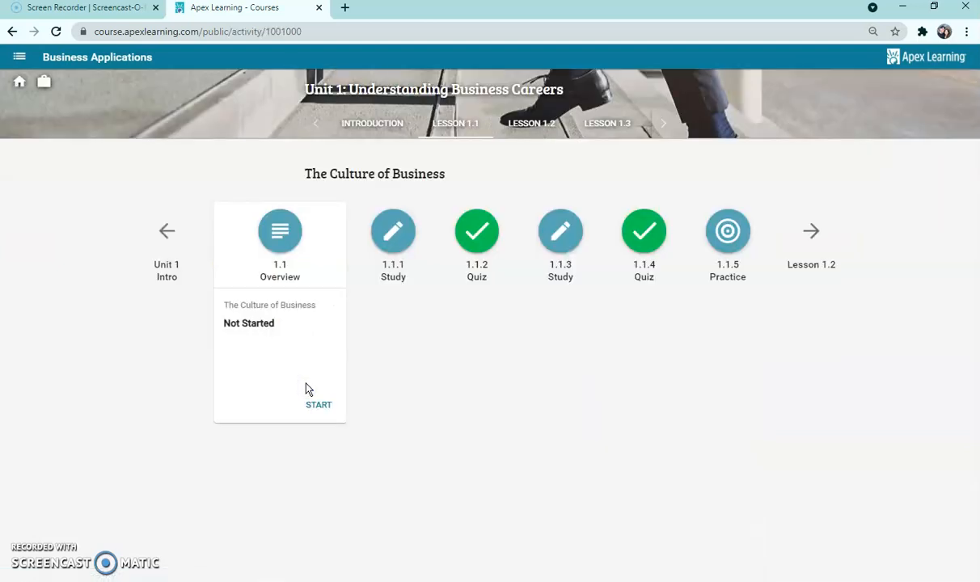
pyautogui.moveTo(475, 230)
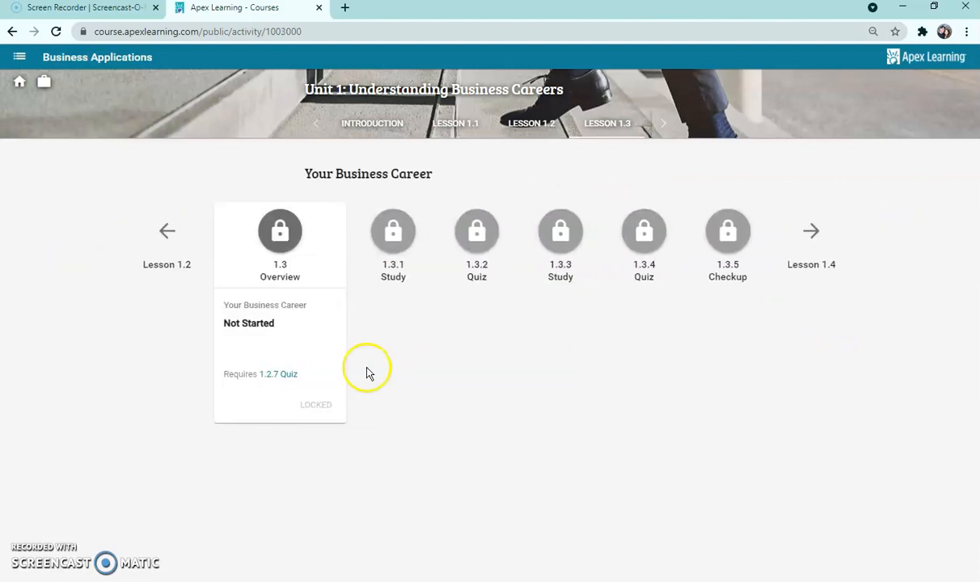
pyautogui.moveTo(165, 230)
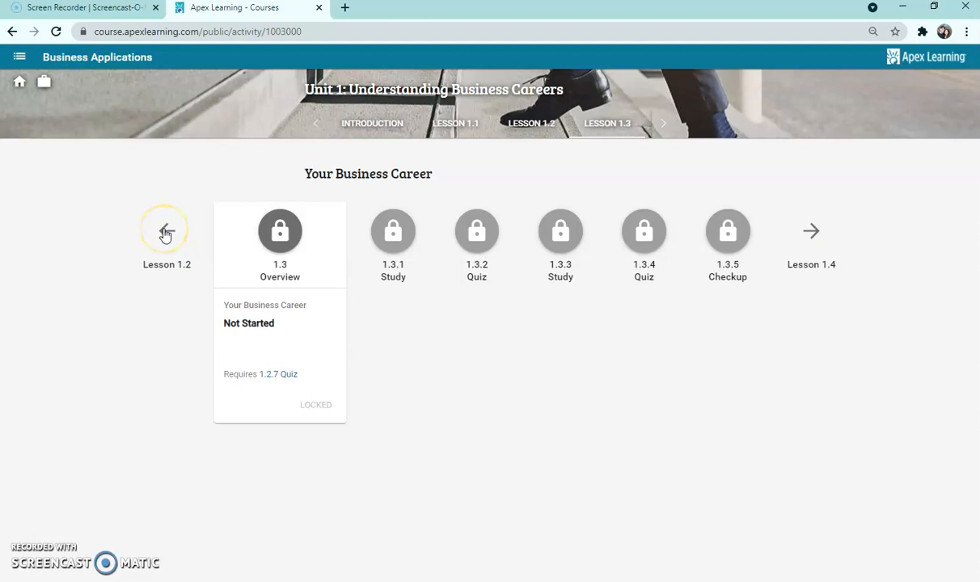
pyautogui.click(165, 231)
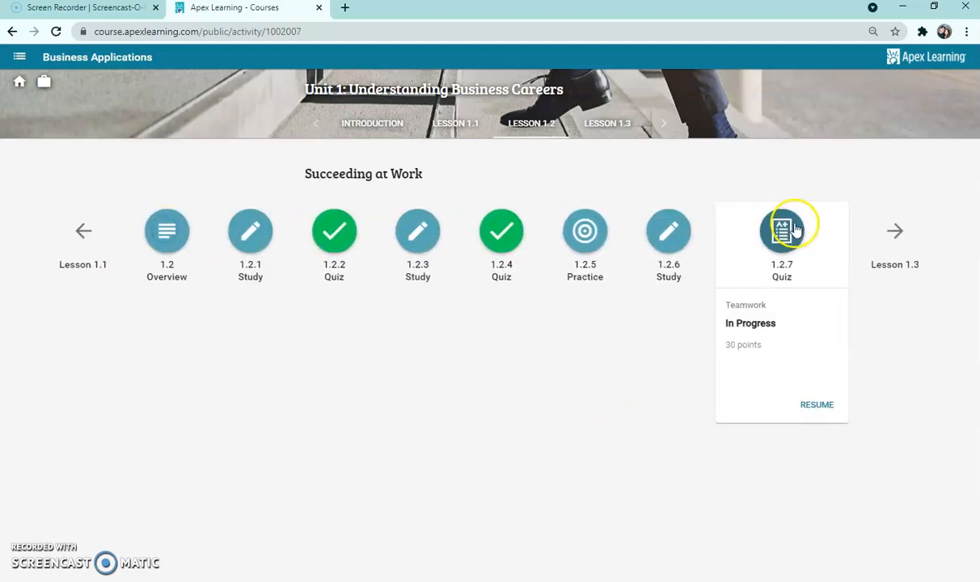
pyautogui.moveTo(781, 232)
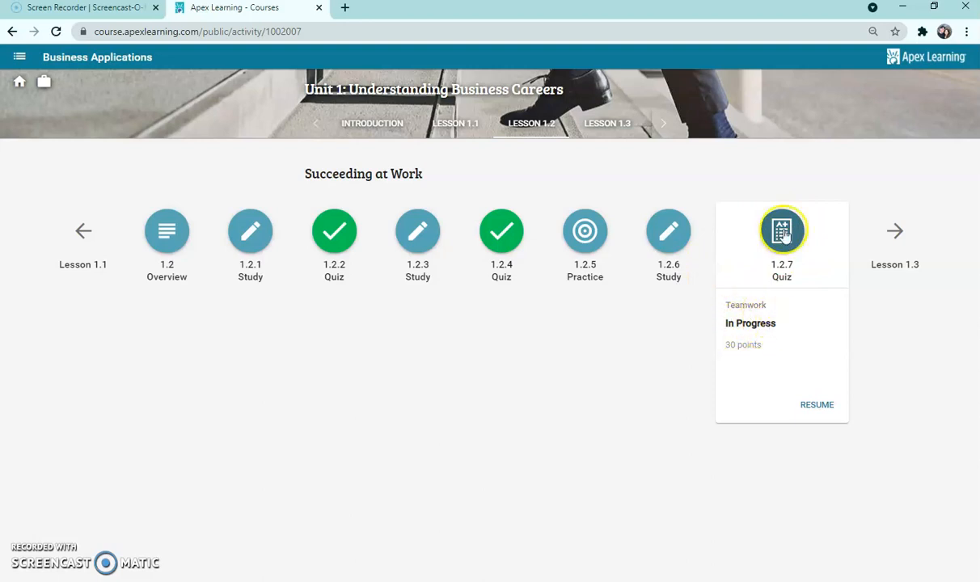
pyautogui.moveTo(586, 231)
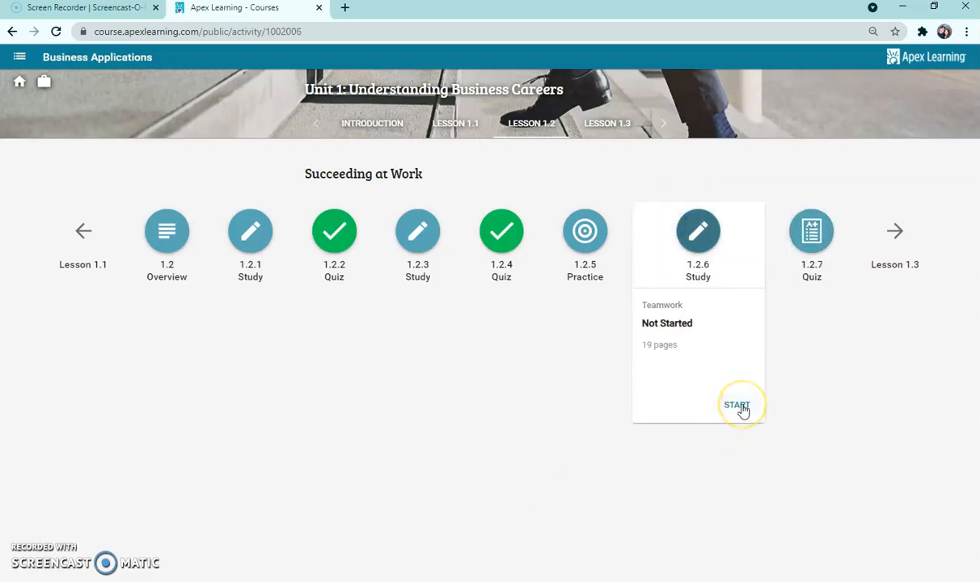
# - Start the 1.2.6 Teamwork study from its card, showing page 1 of 19
pyautogui.click(737, 404)
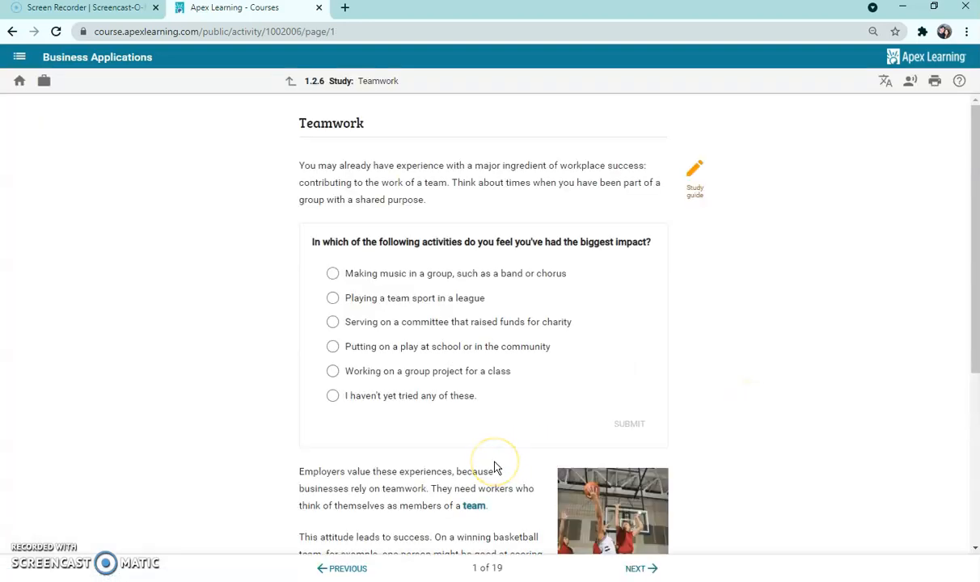
pyautogui.moveTo(495, 466)
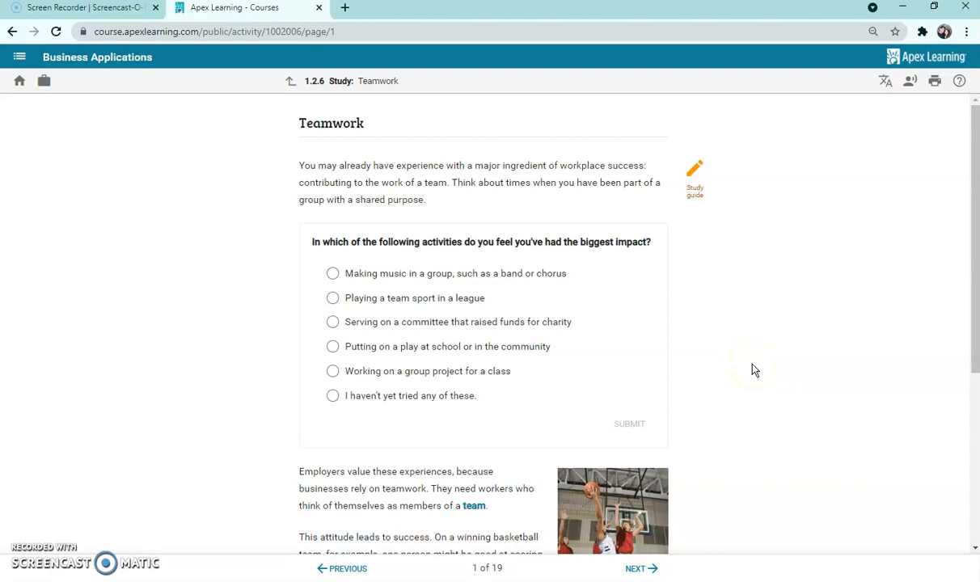
pyautogui.moveTo(336, 154)
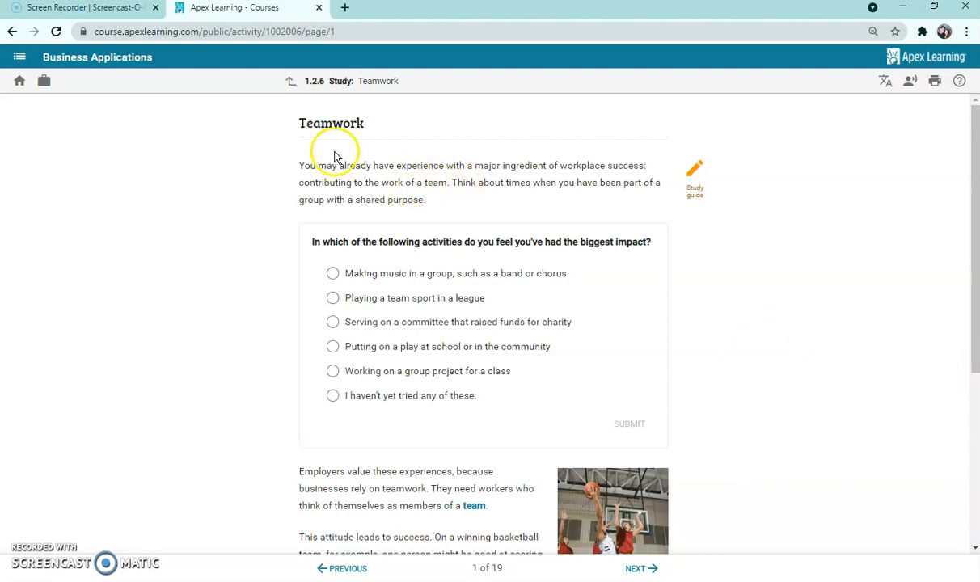
pyautogui.moveTo(668, 267)
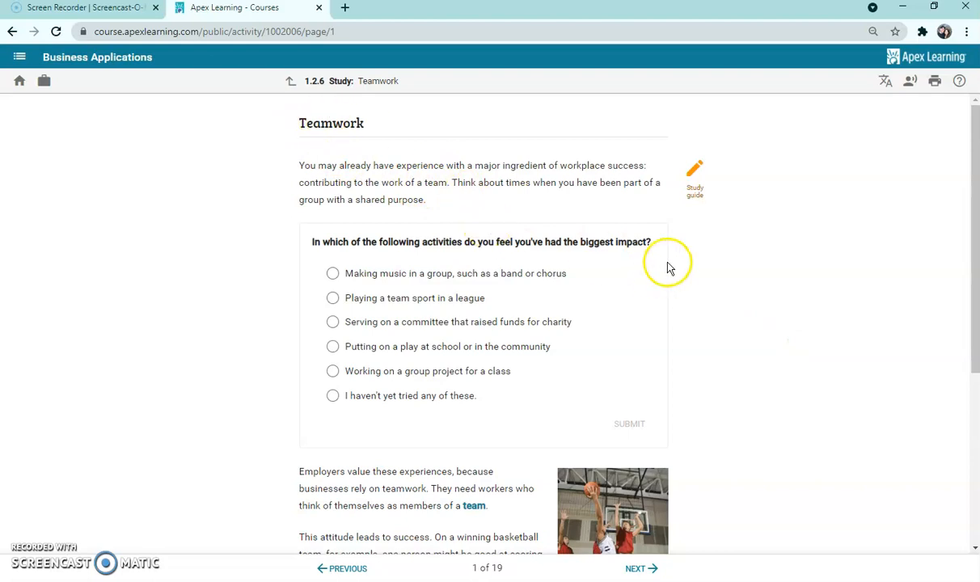
pyautogui.moveTo(695, 194)
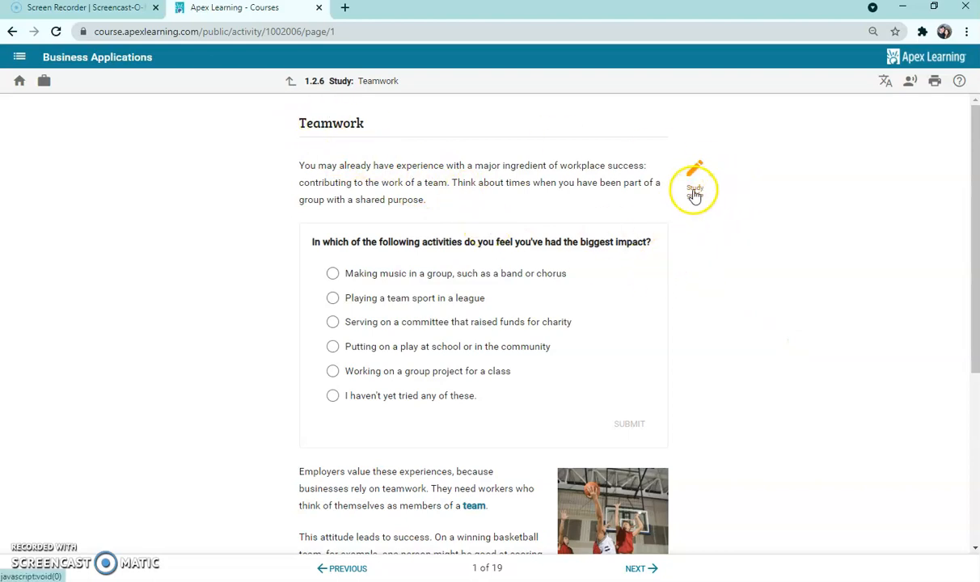
pyautogui.click(694, 189)
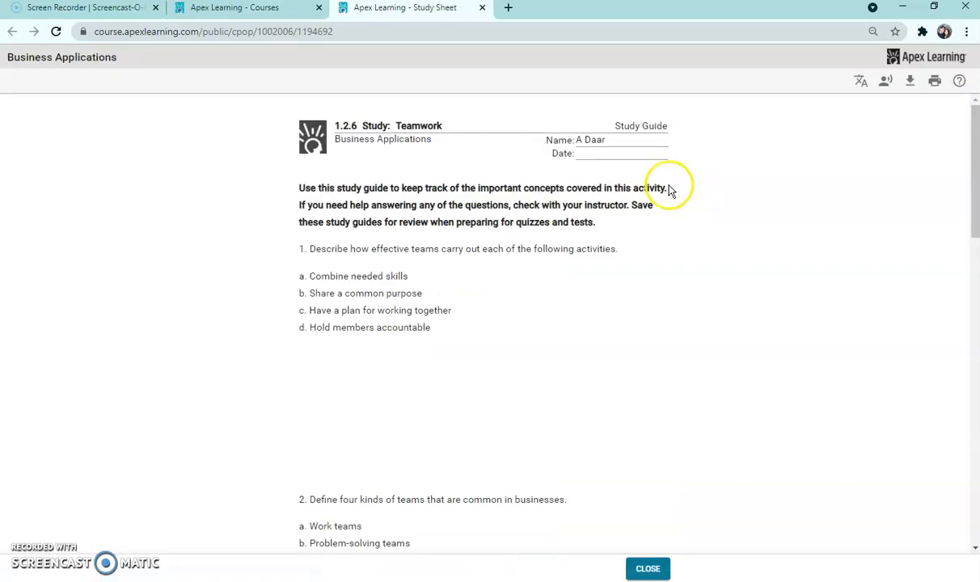
pyautogui.scroll(-3)
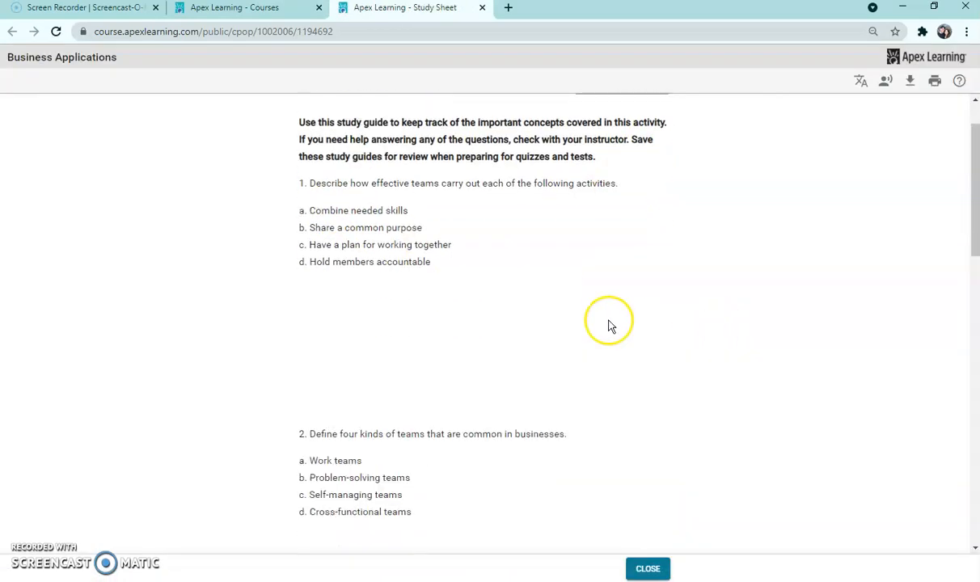
pyautogui.scroll(-3)
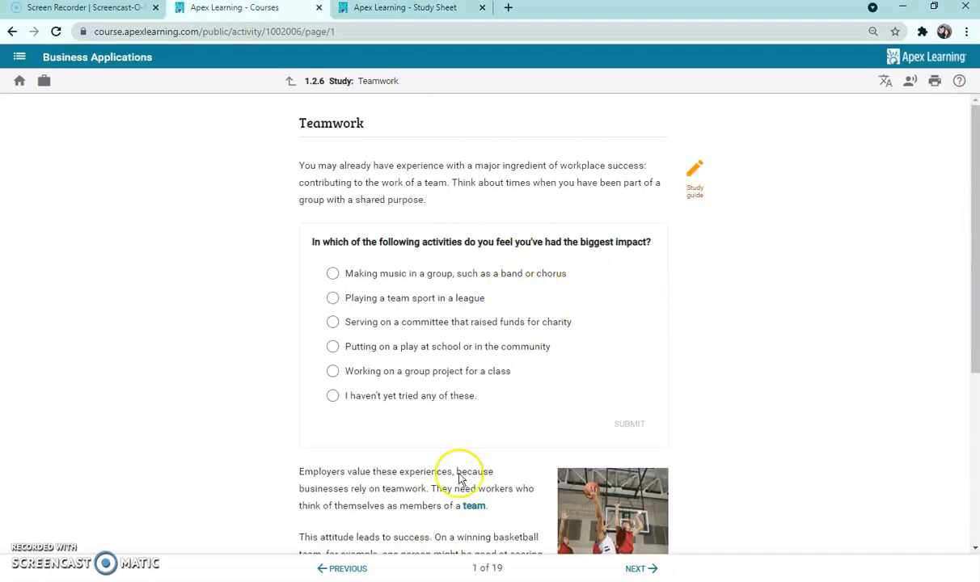
pyautogui.click(695, 171)
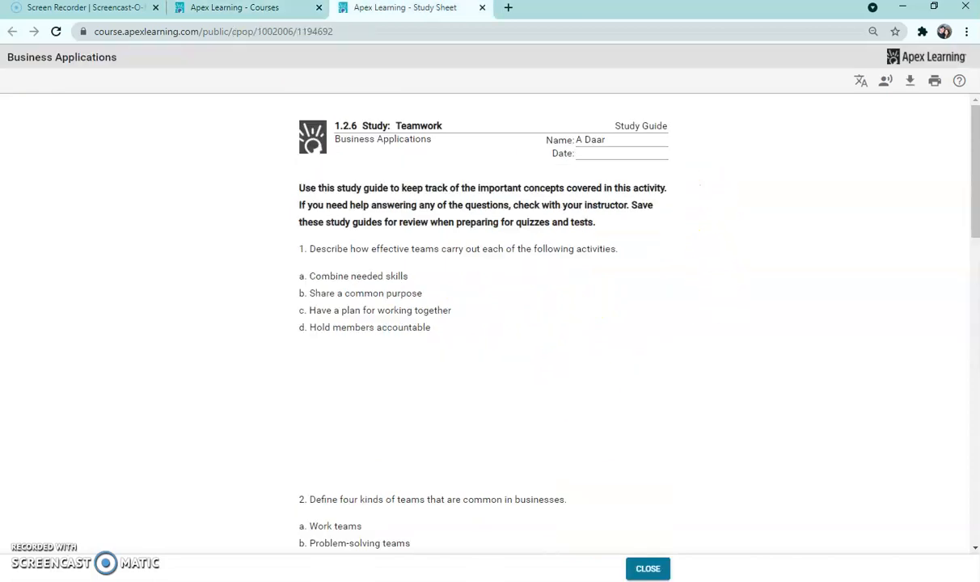
pyautogui.click(647, 570)
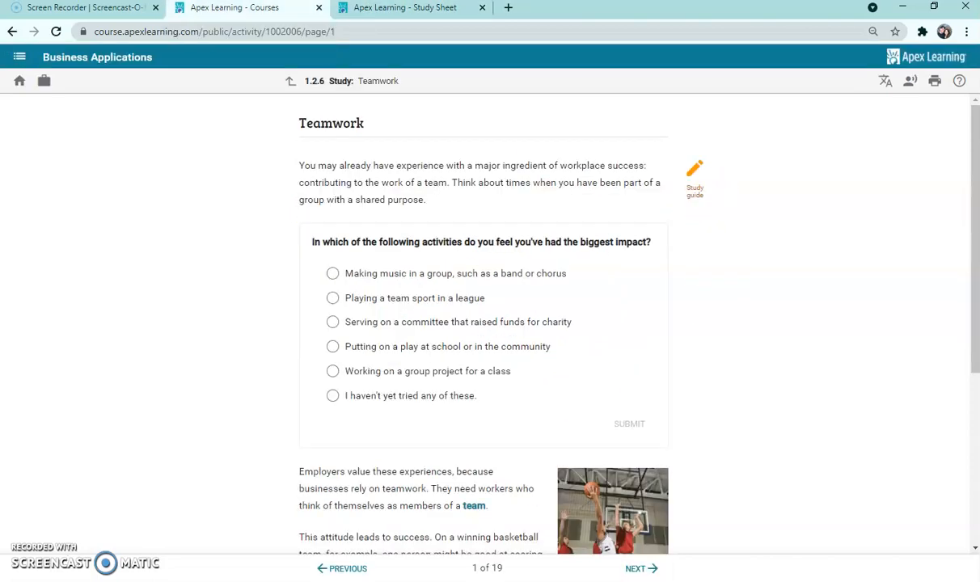
pyautogui.moveTo(708, 354)
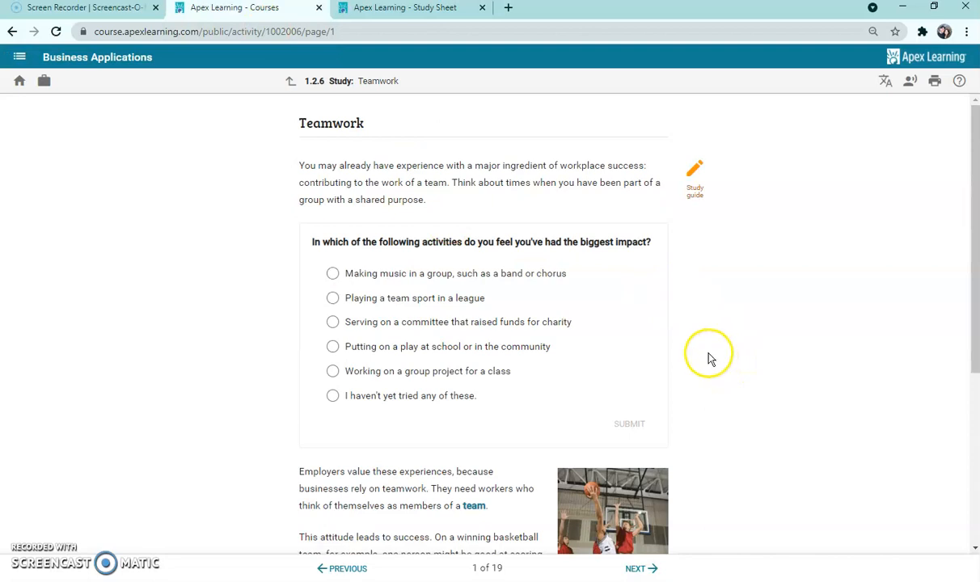
# - Answer the Teamwork poll with 'Working on a group project for a class' and view the results
pyautogui.scroll(-3)
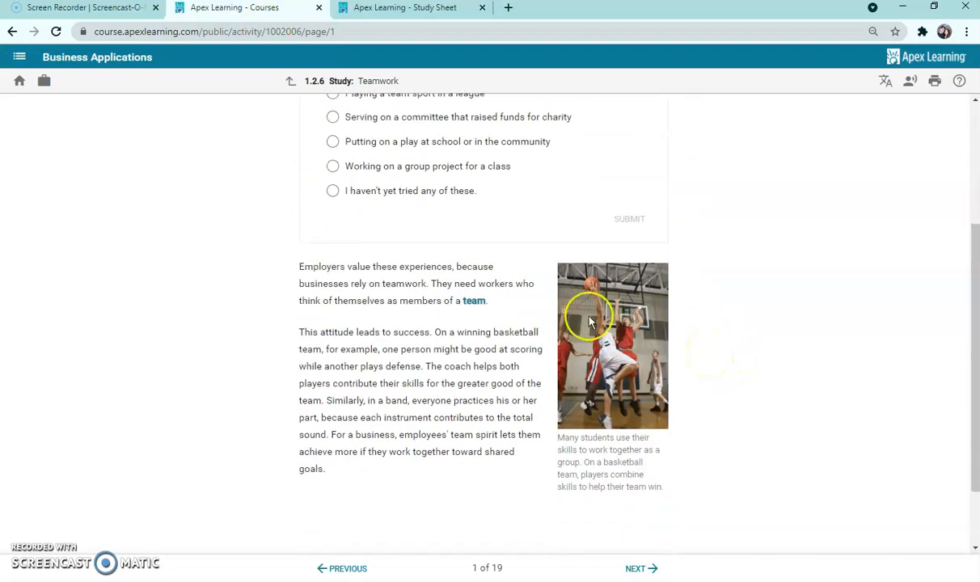
pyautogui.moveTo(602, 370)
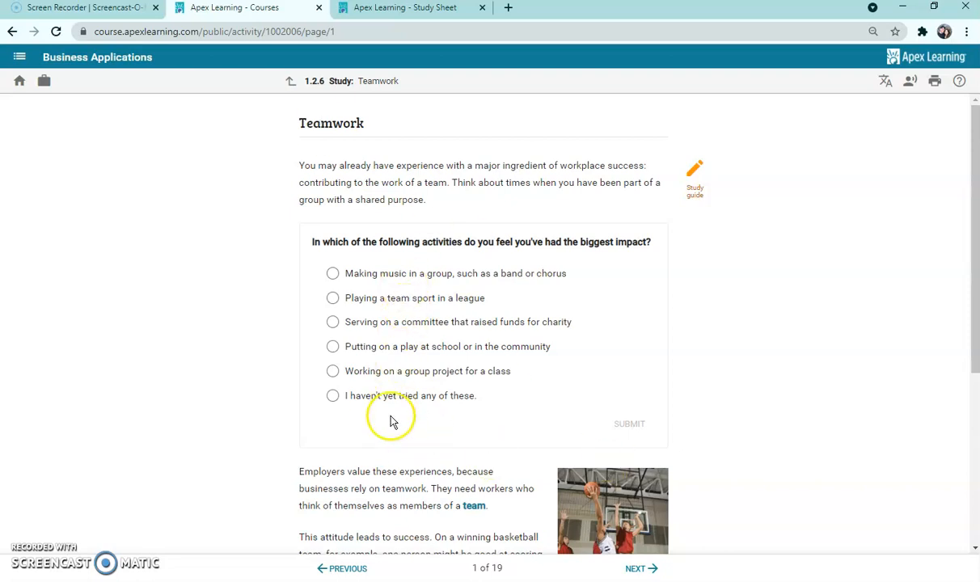
pyautogui.moveTo(378, 417)
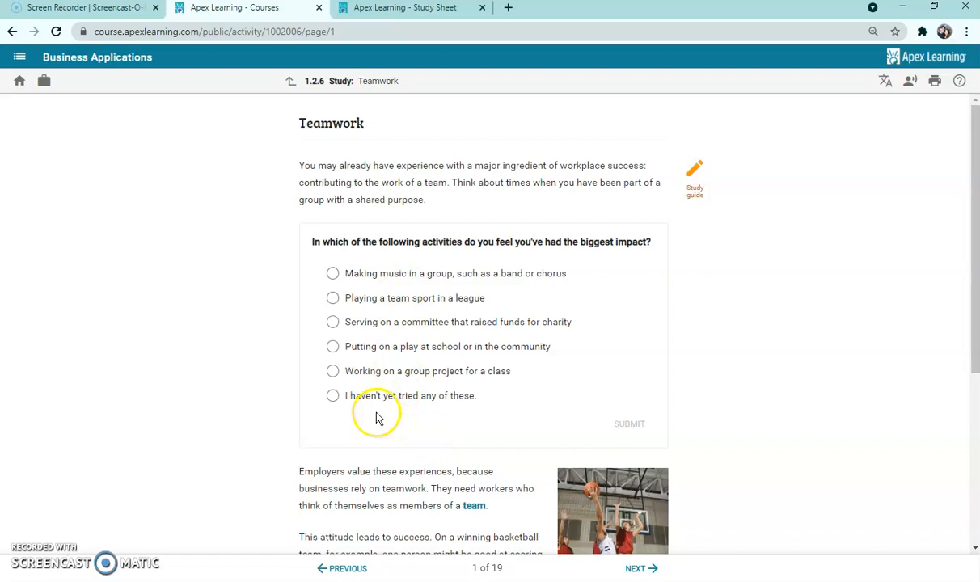
pyautogui.click(333, 370)
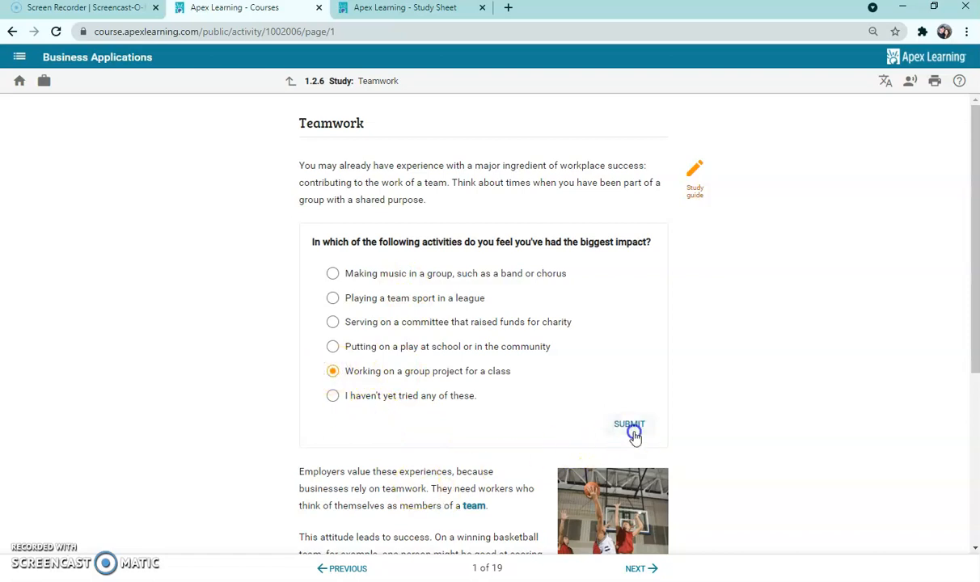
pyautogui.click(630, 424)
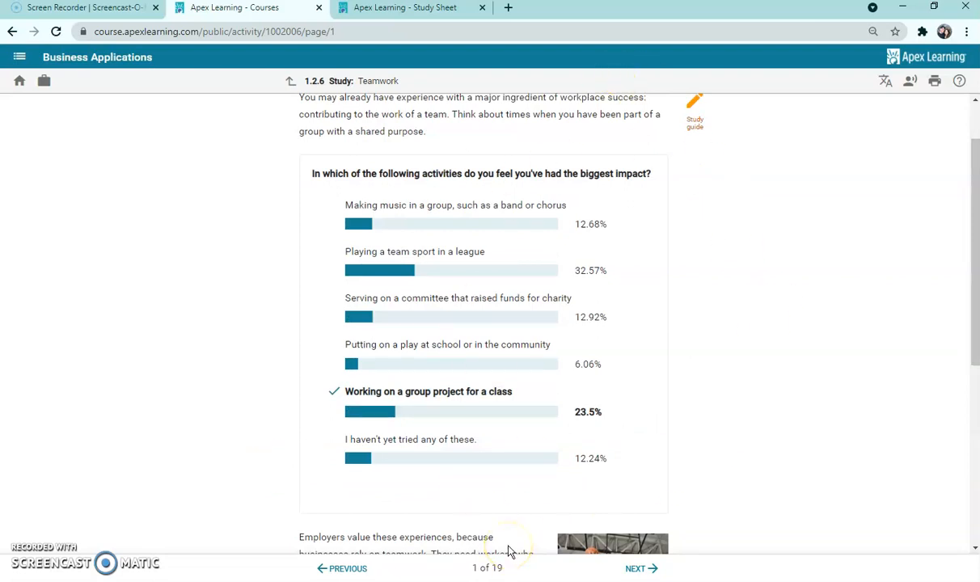
pyautogui.moveTo(555, 282)
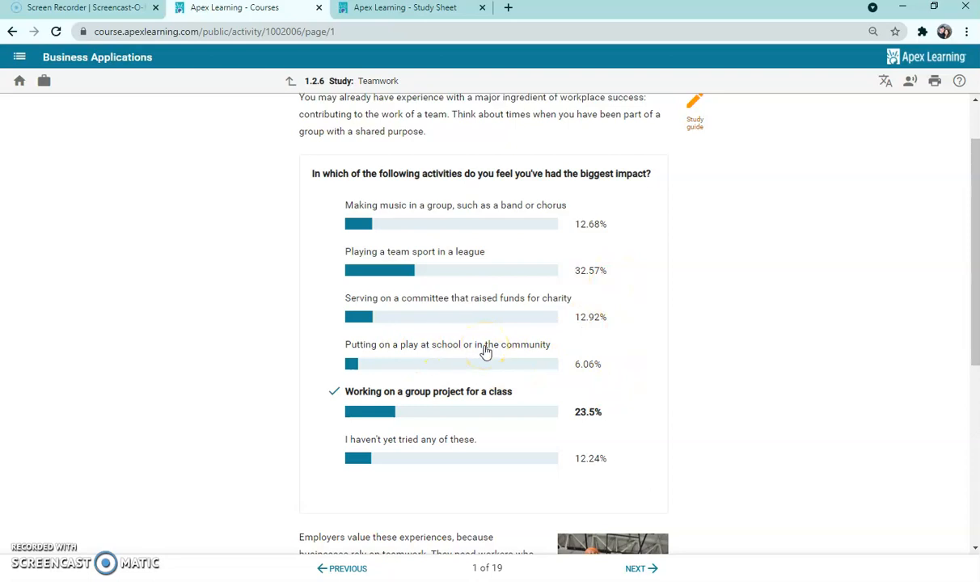
pyautogui.moveTo(718, 403)
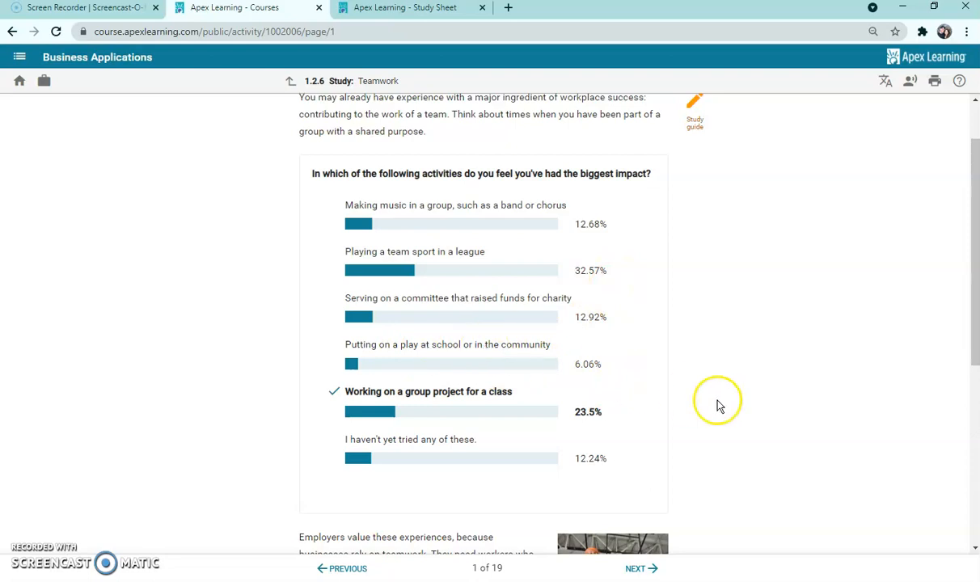
pyautogui.scroll(-3)
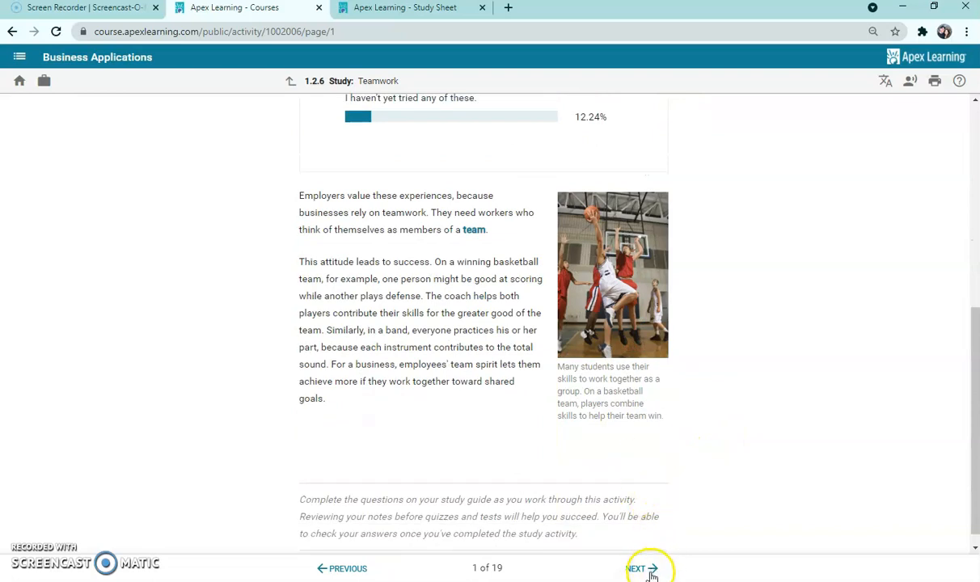
# - Advance to page 2, Combine Skills, and read then close the definition of 'team'
pyautogui.click(636, 569)
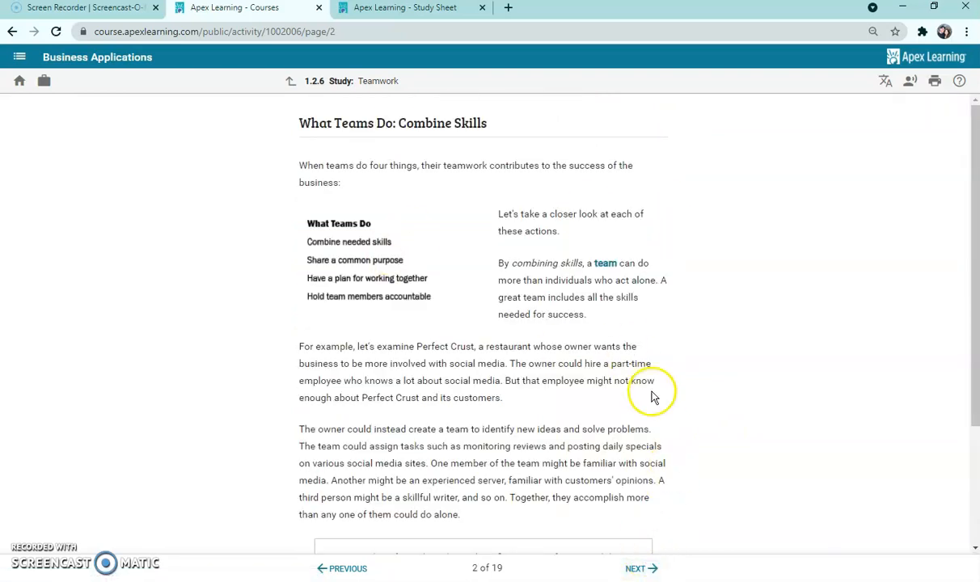
pyautogui.moveTo(752, 353)
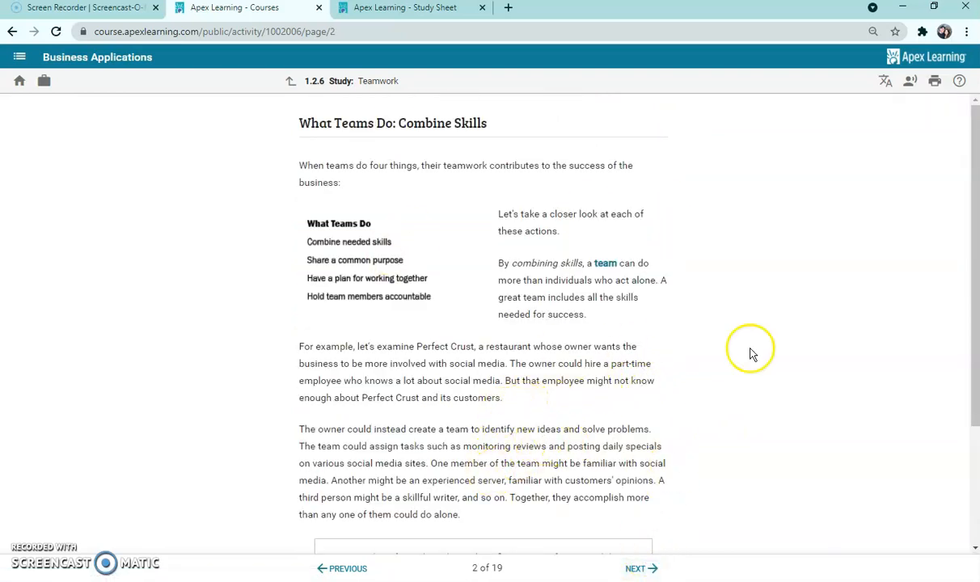
pyautogui.moveTo(600, 293)
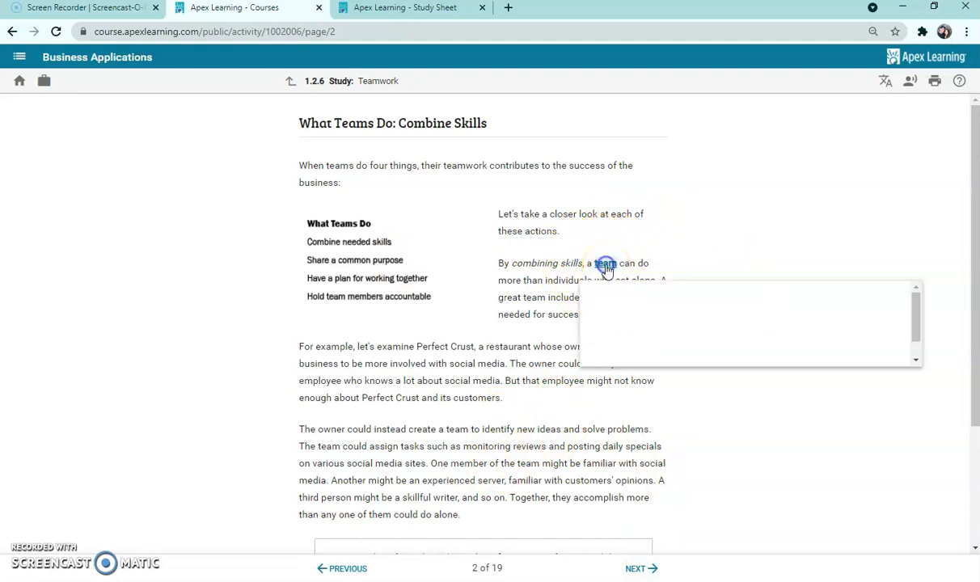
pyautogui.click(605, 262)
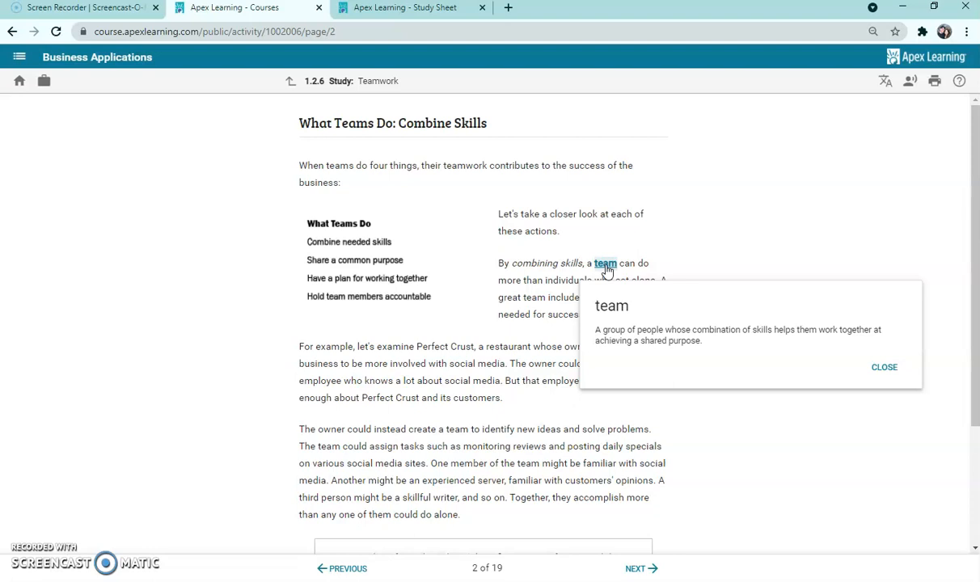
pyautogui.click(884, 366)
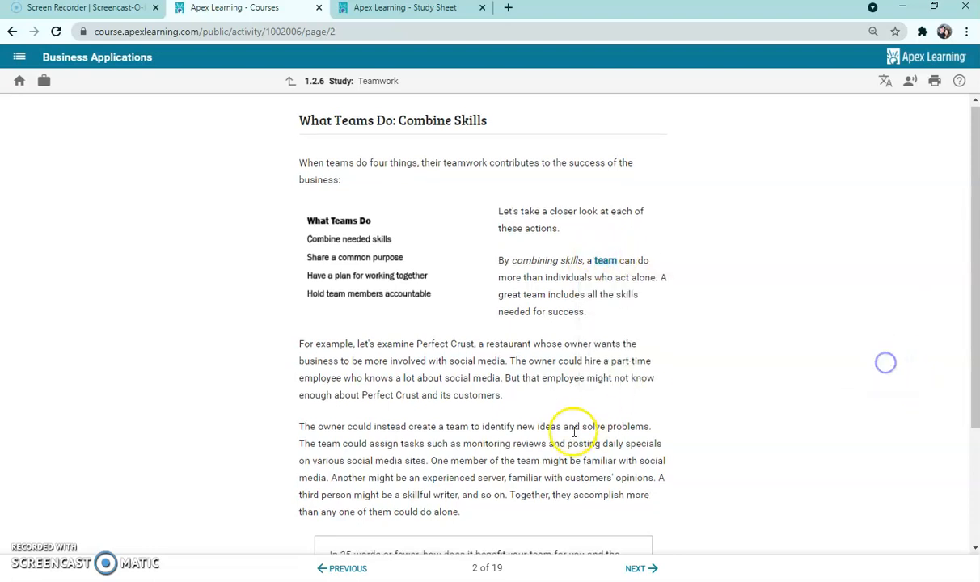
# - Enter 'srh' in the page 2 response box and advance to page 3, Share a Common Purpose
pyautogui.scroll(-3)
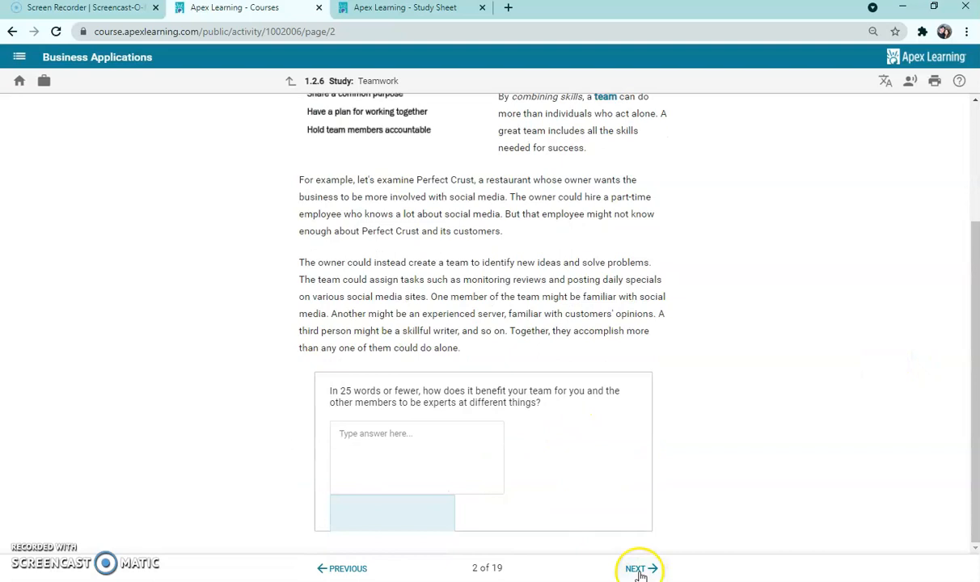
pyautogui.click(401, 450)
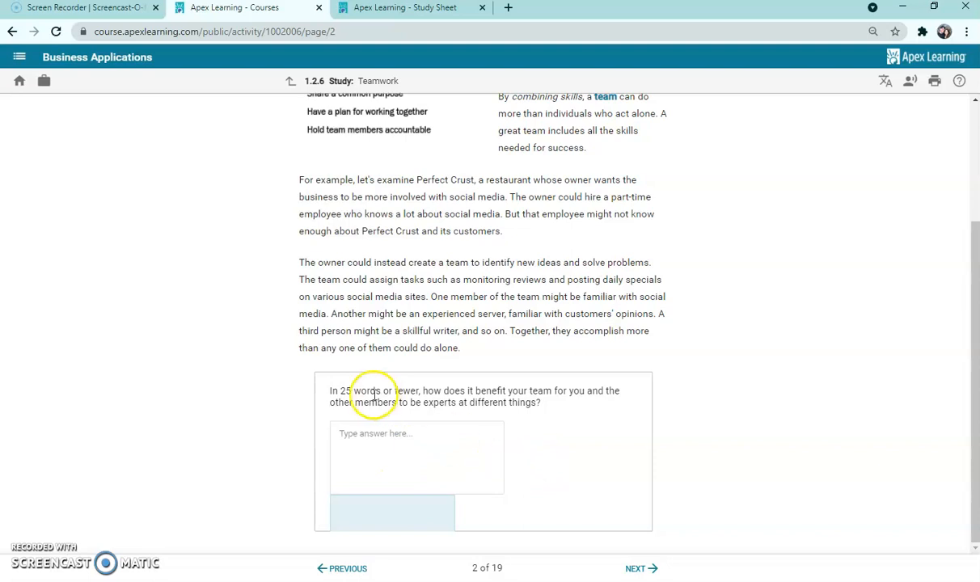
pyautogui.moveTo(601, 420)
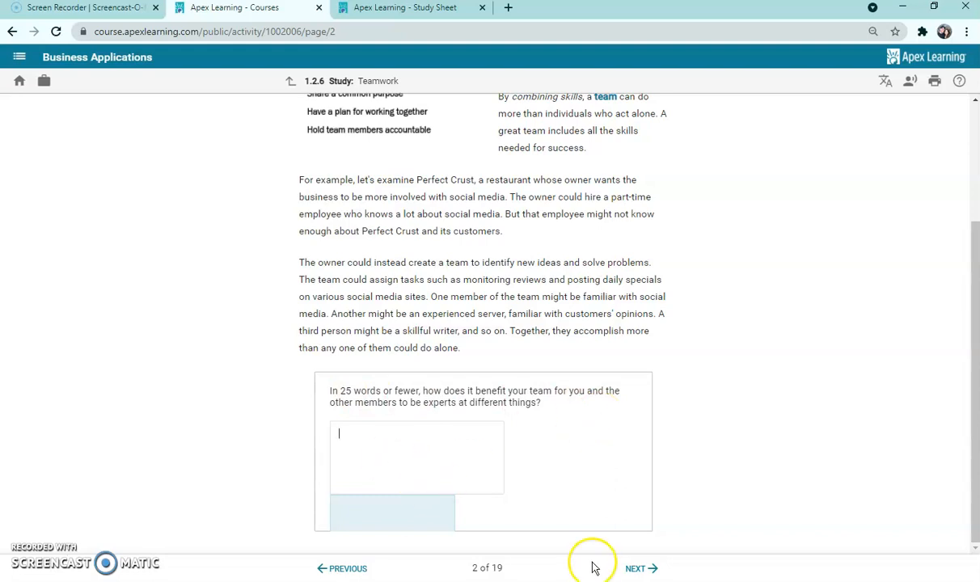
pyautogui.write('srh')
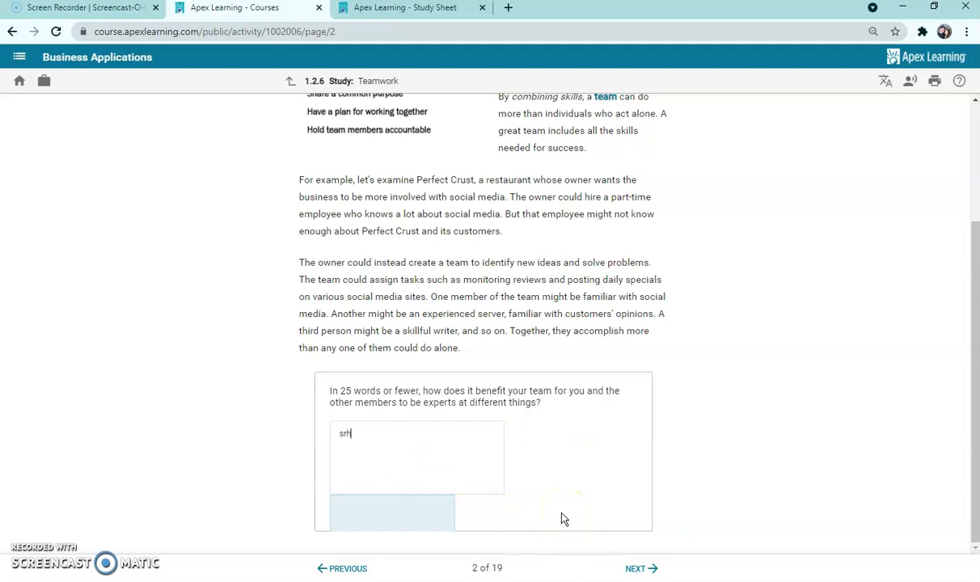
pyautogui.click(641, 570)
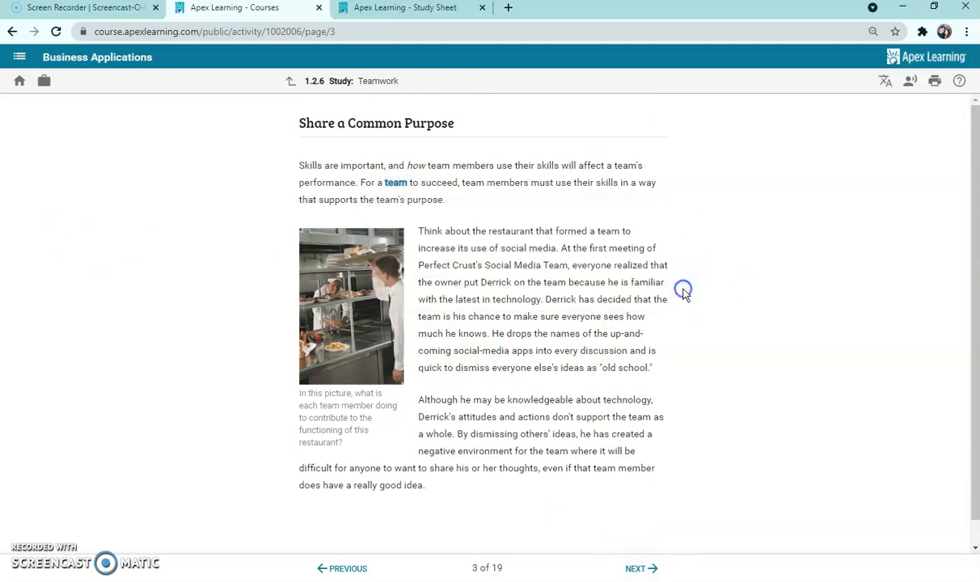
# - Page through the remaining Teamwork study pages to the Study Wrap-Up and continue to the lesson map
pyautogui.click(640, 569)
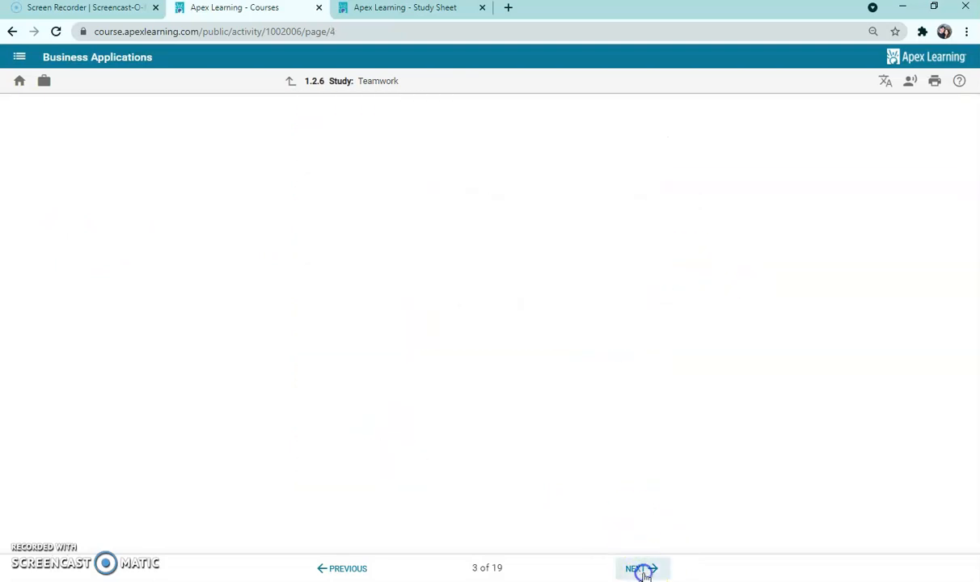
pyautogui.click(637, 569)
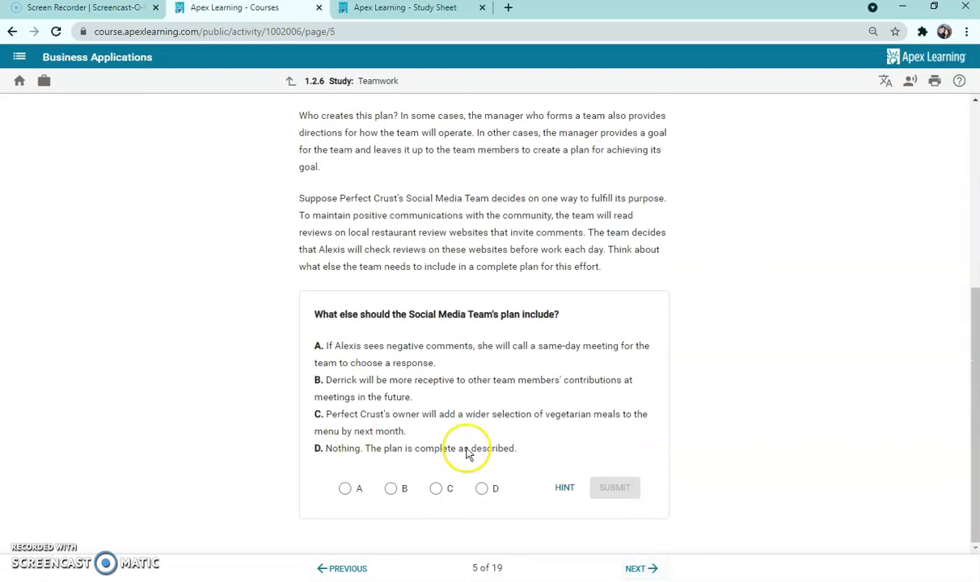
pyautogui.click(636, 569)
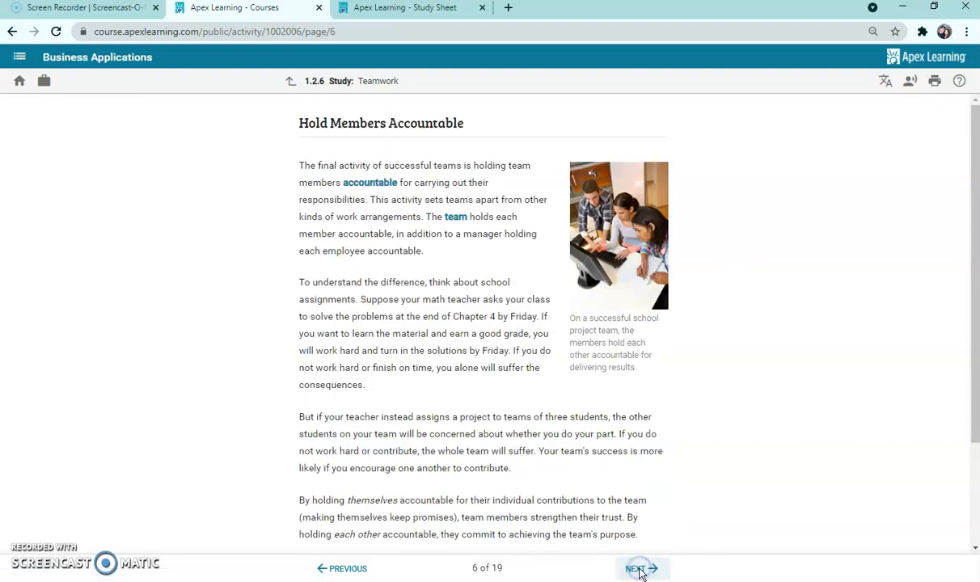
pyautogui.click(635, 570)
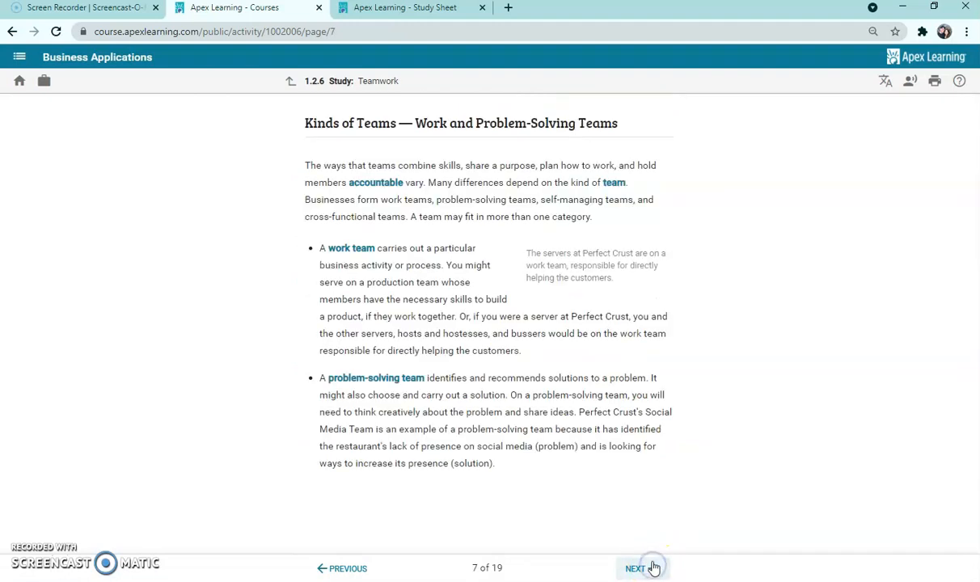
pyautogui.click(636, 569)
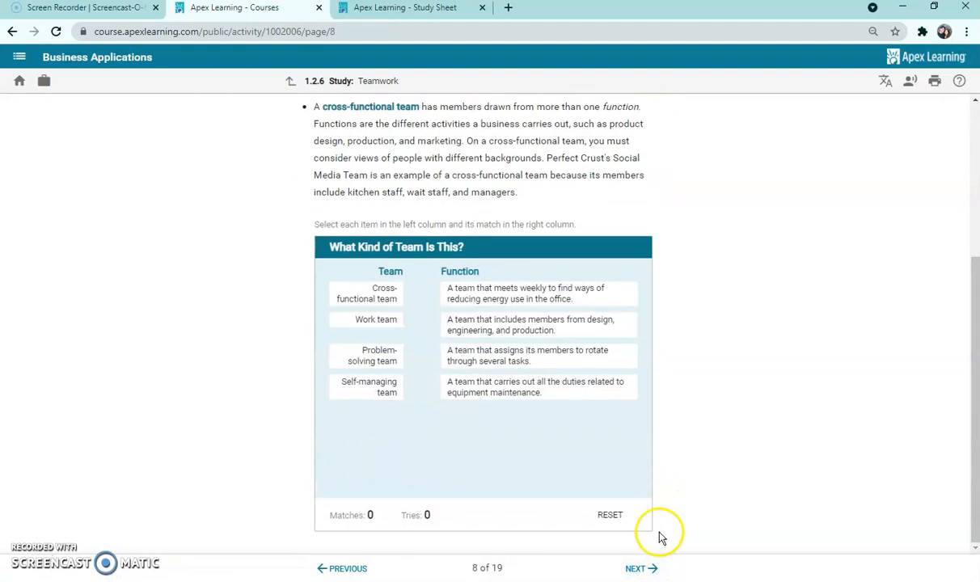
pyautogui.click(638, 569)
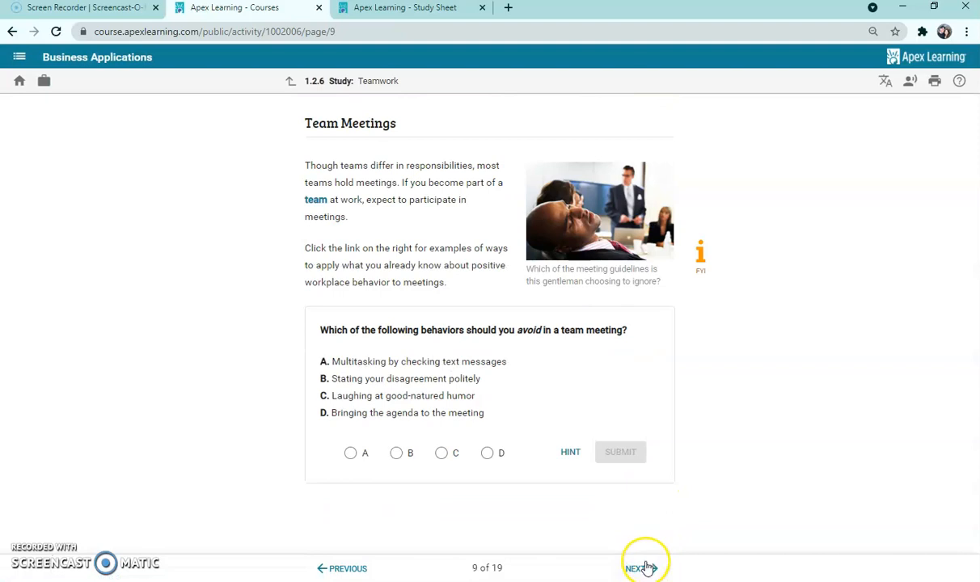
pyautogui.click(638, 569)
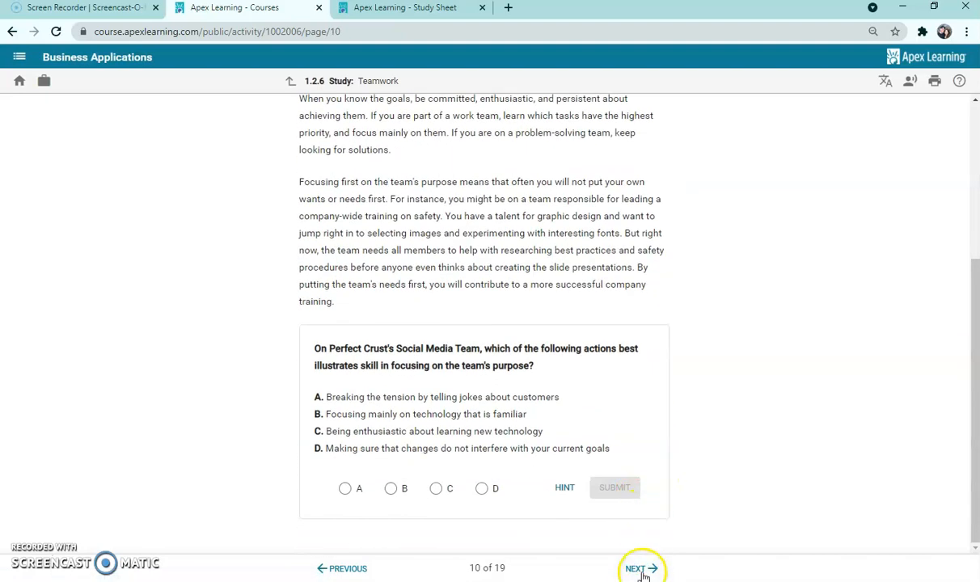
pyautogui.click(639, 569)
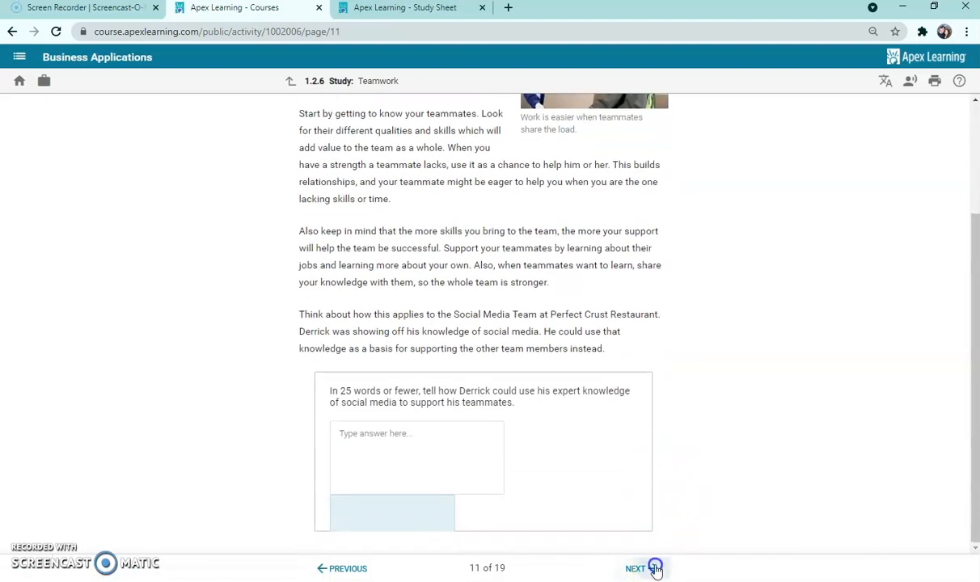
pyautogui.click(637, 570)
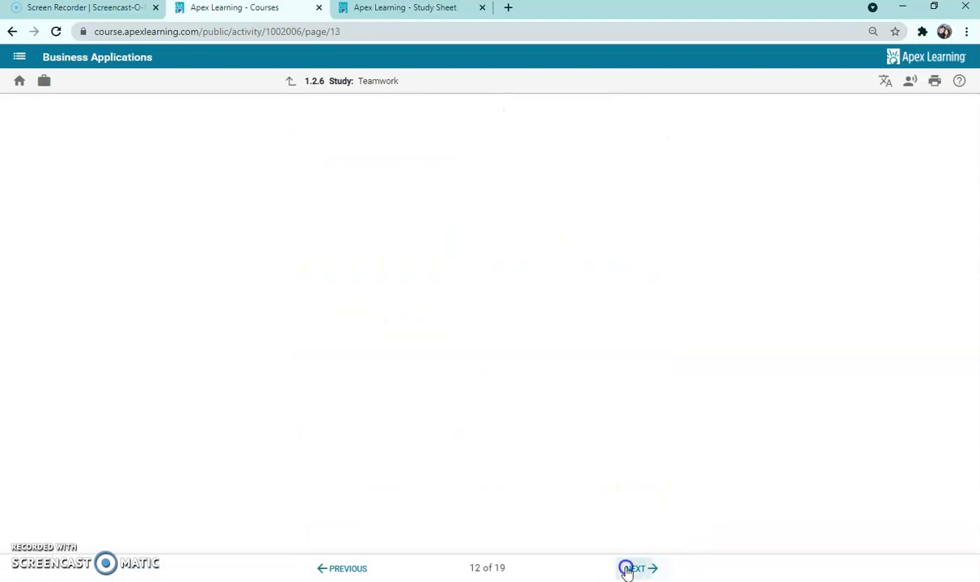
pyautogui.click(638, 570)
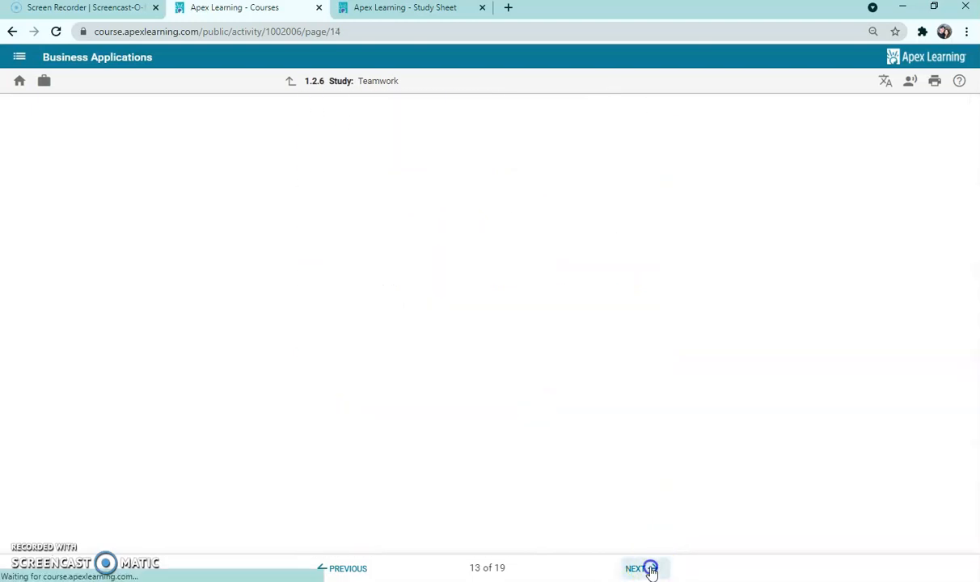
pyautogui.click(638, 570)
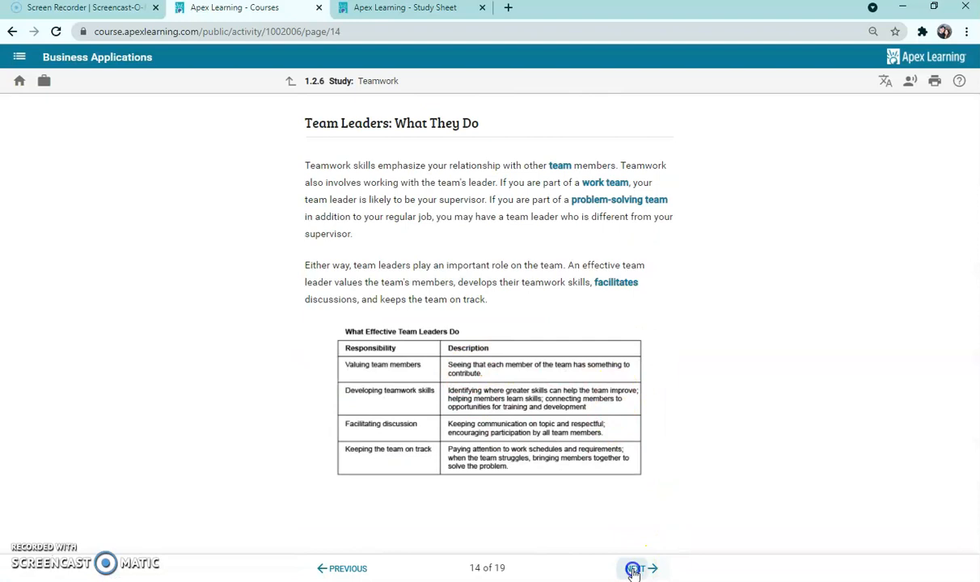
pyautogui.click(639, 569)
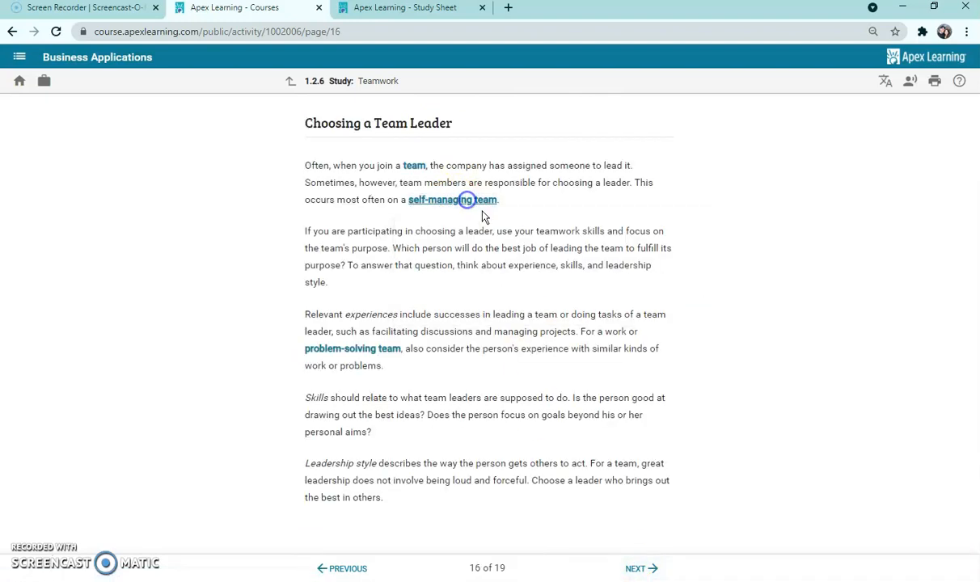
pyautogui.click(639, 570)
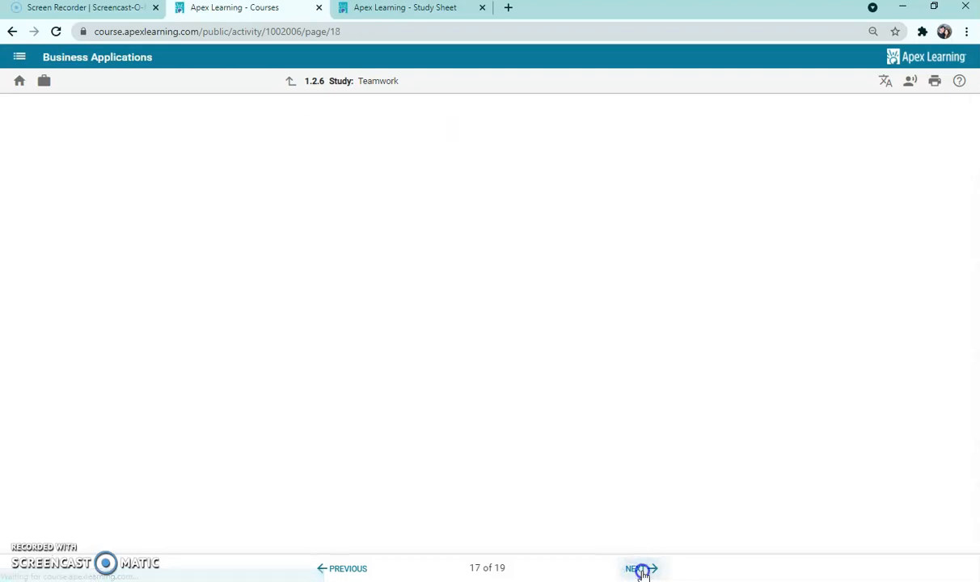
pyautogui.click(639, 569)
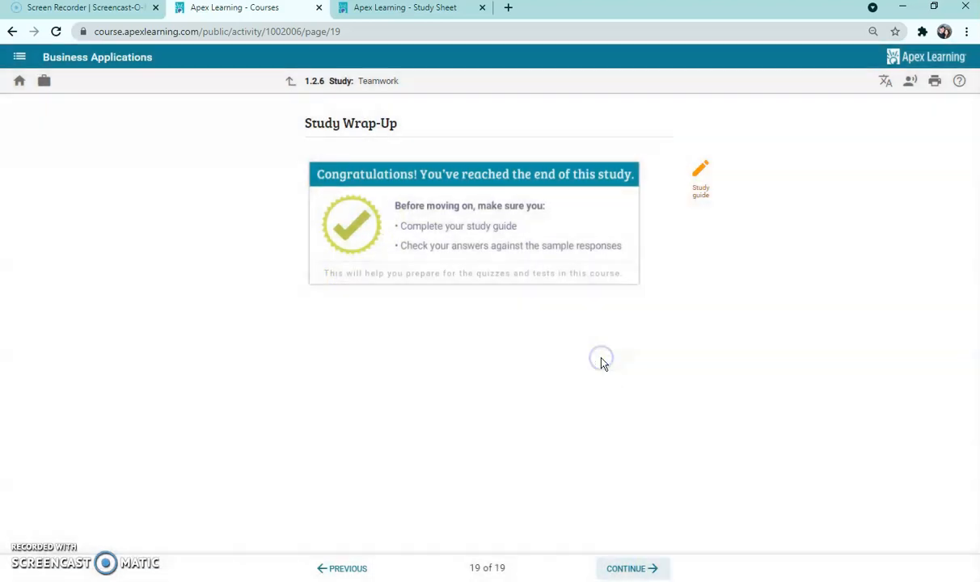
pyautogui.click(633, 570)
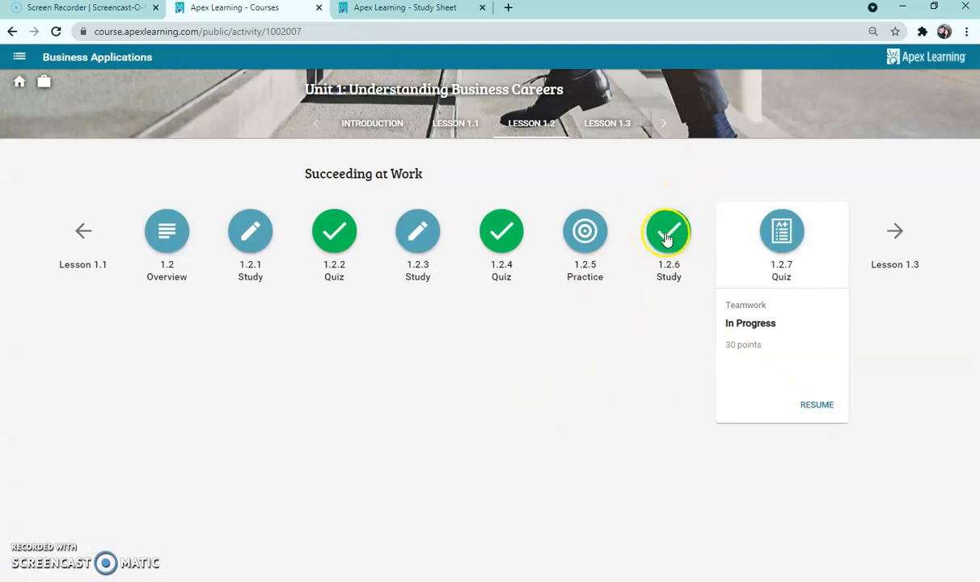
pyautogui.moveTo(749, 224)
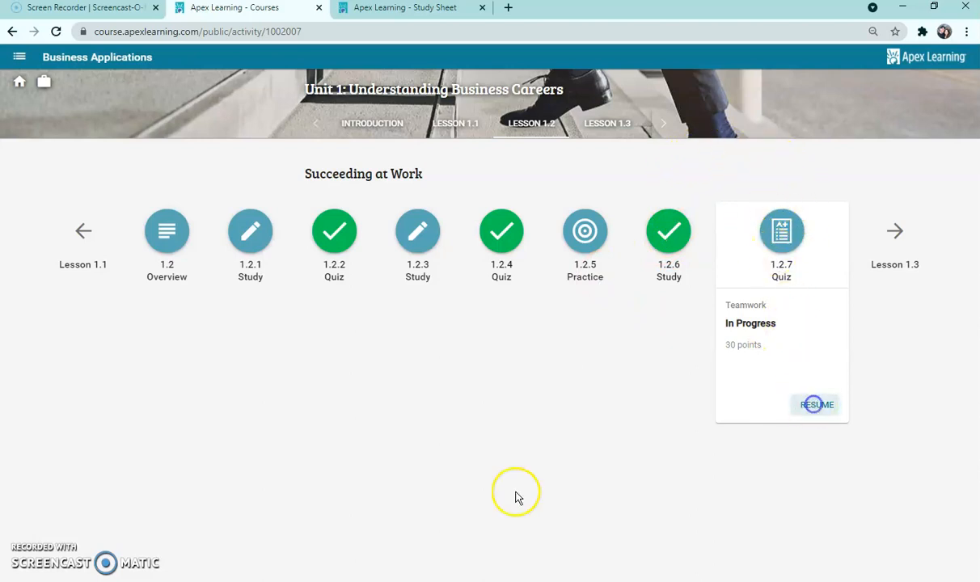
# - Resume the 1.2.7 Teamwork quiz and continue past its intro to question 1 of 10
pyautogui.click(815, 404)
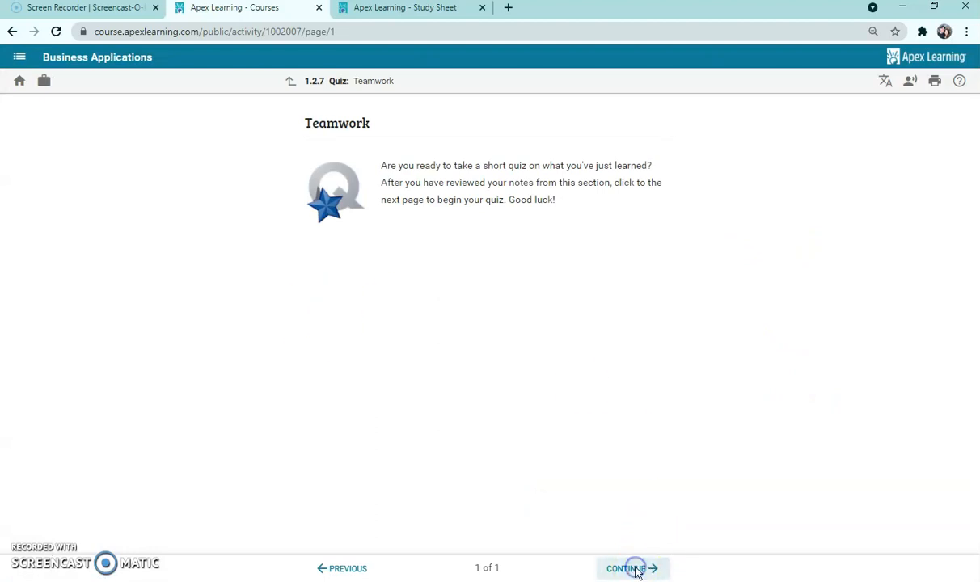
pyautogui.click(628, 569)
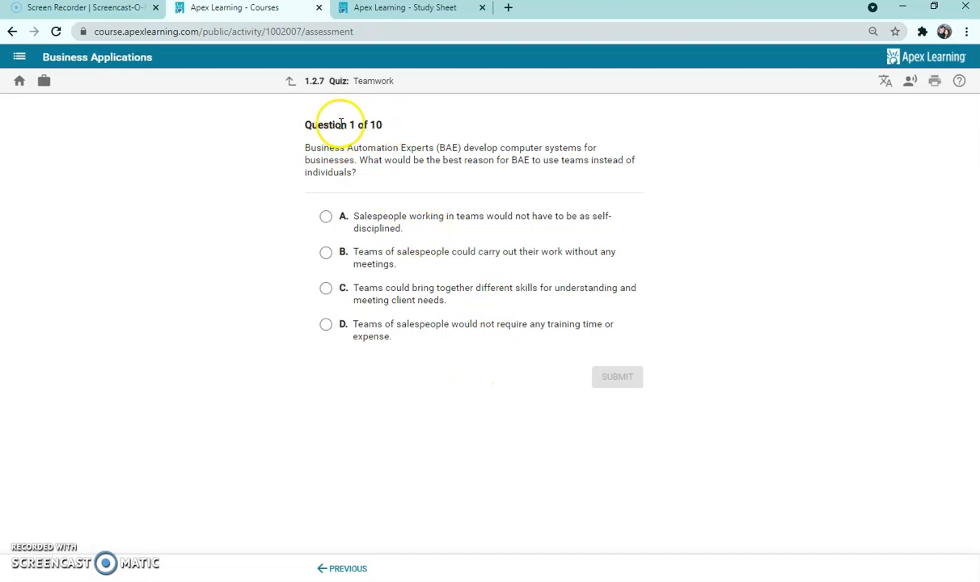
pyautogui.moveTo(391, 132)
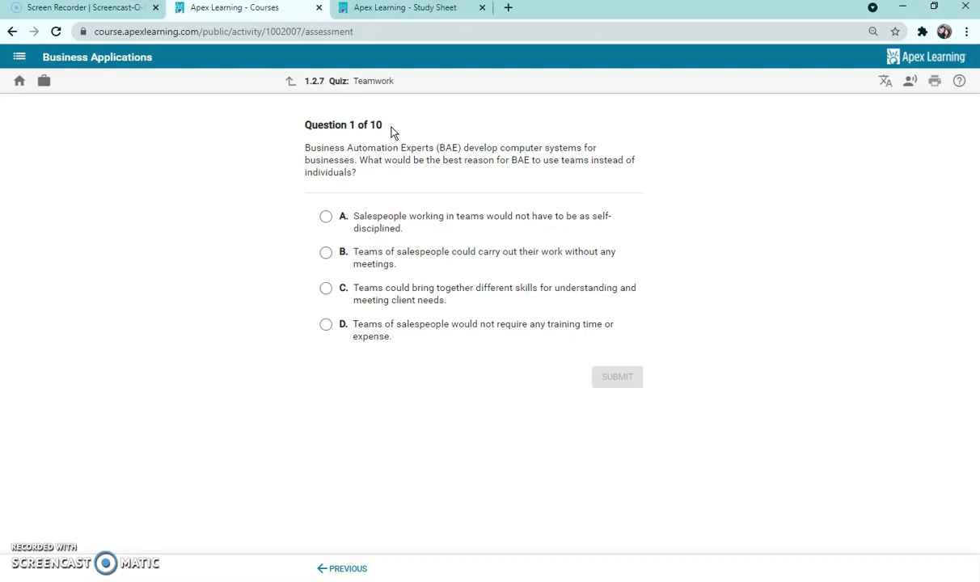
pyautogui.moveTo(399, 401)
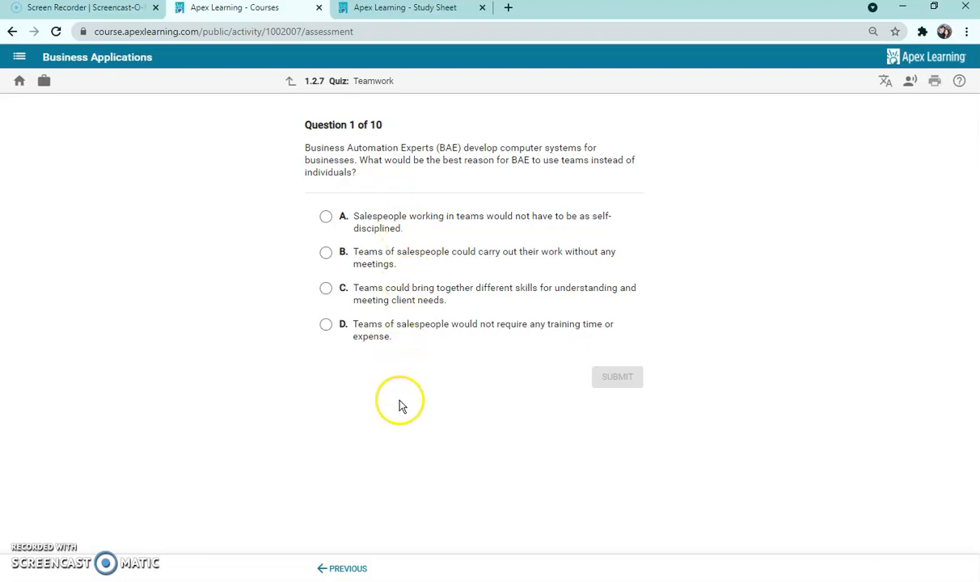
pyautogui.moveTo(369, 364)
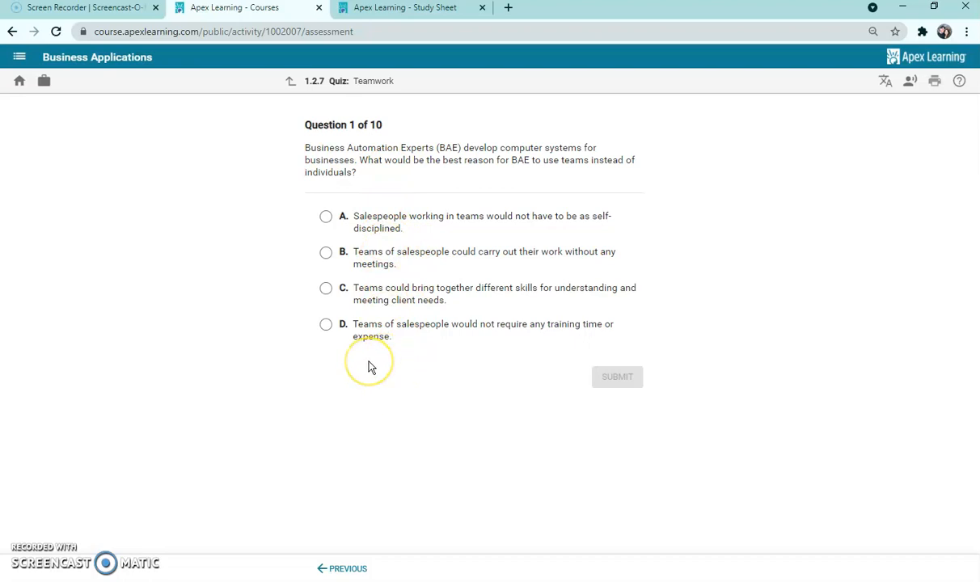
pyautogui.moveTo(369, 366)
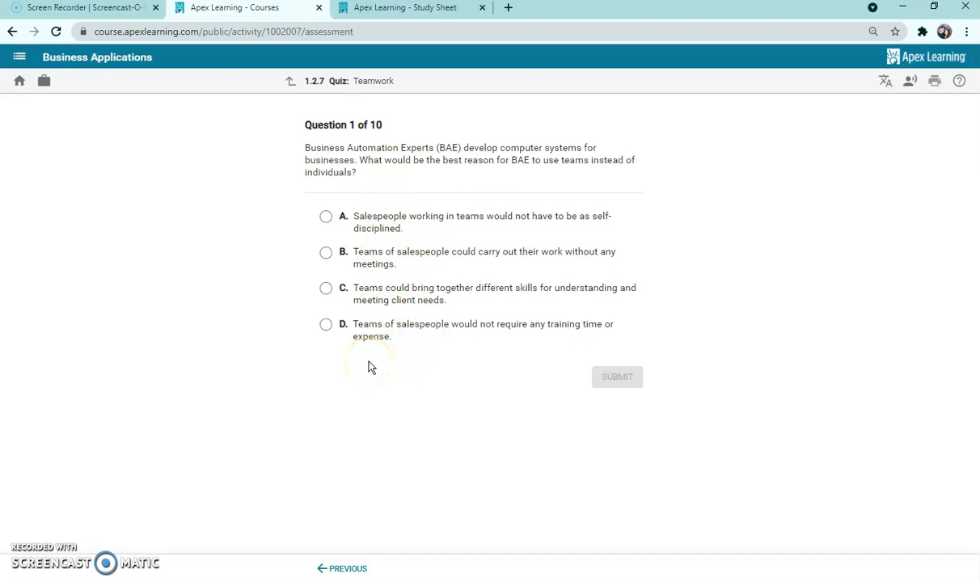
pyautogui.moveTo(396, 272)
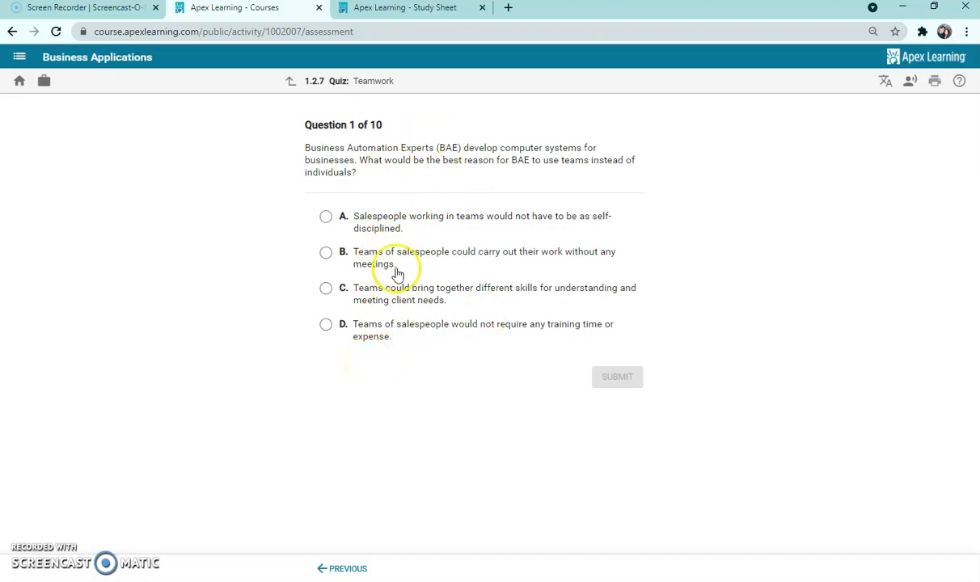
# - Answer question 1 with option C, submit it, and move on to question 2 of 10
pyautogui.click(326, 288)
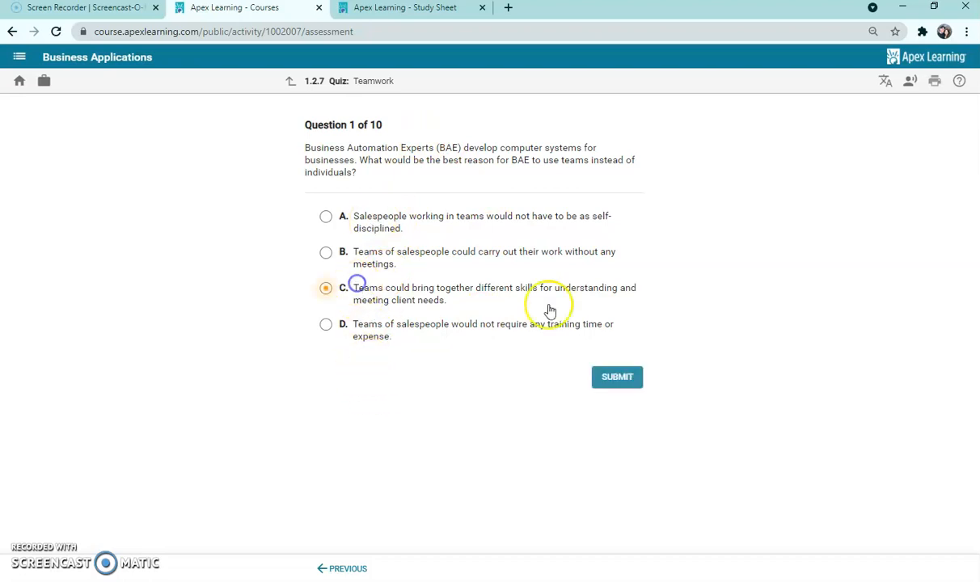
pyautogui.click(618, 377)
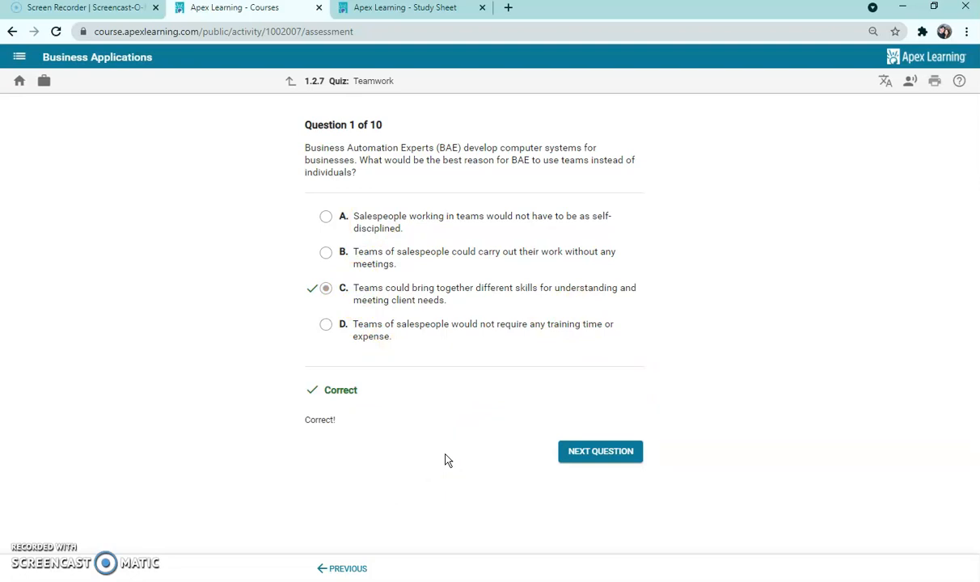
pyautogui.click(600, 451)
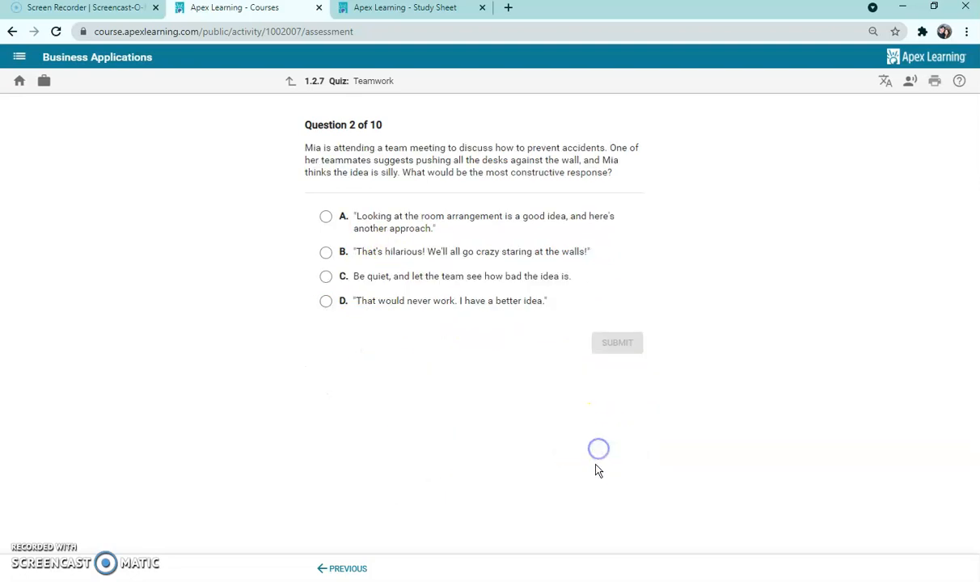
pyautogui.moveTo(372, 271)
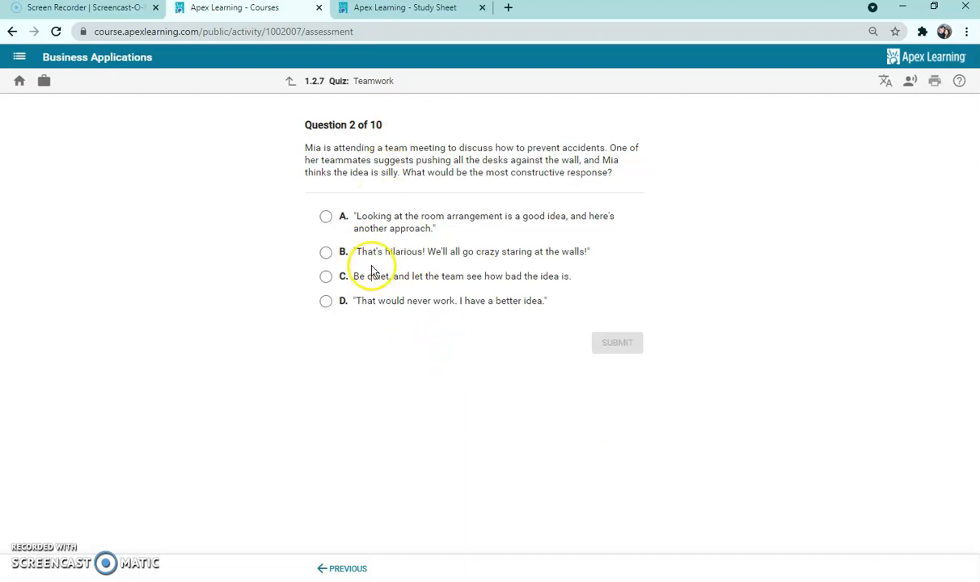
# - Answer and submit the remaining Teamwork quiz questions through question 3 and move on to question 4
pyautogui.click(617, 343)
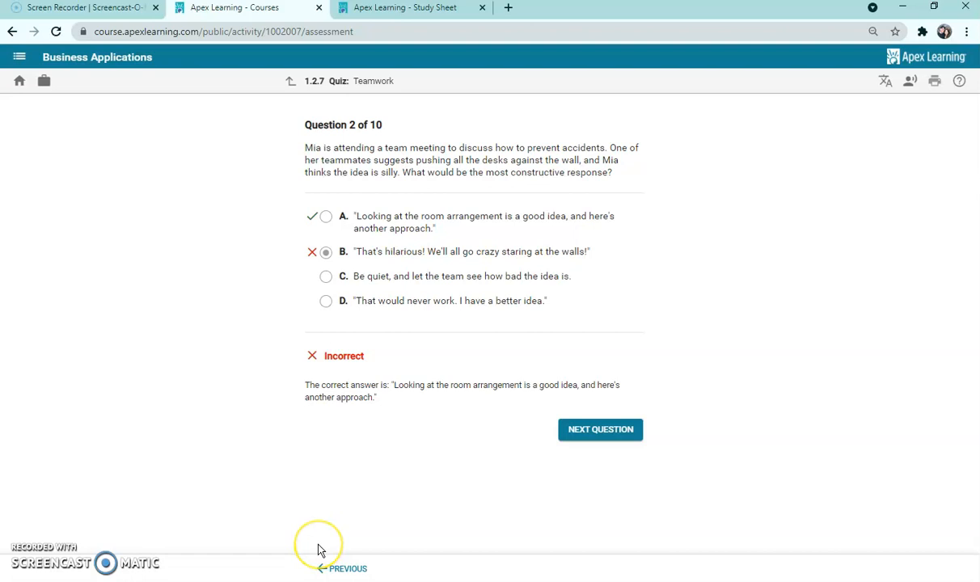
pyautogui.moveTo(317, 261)
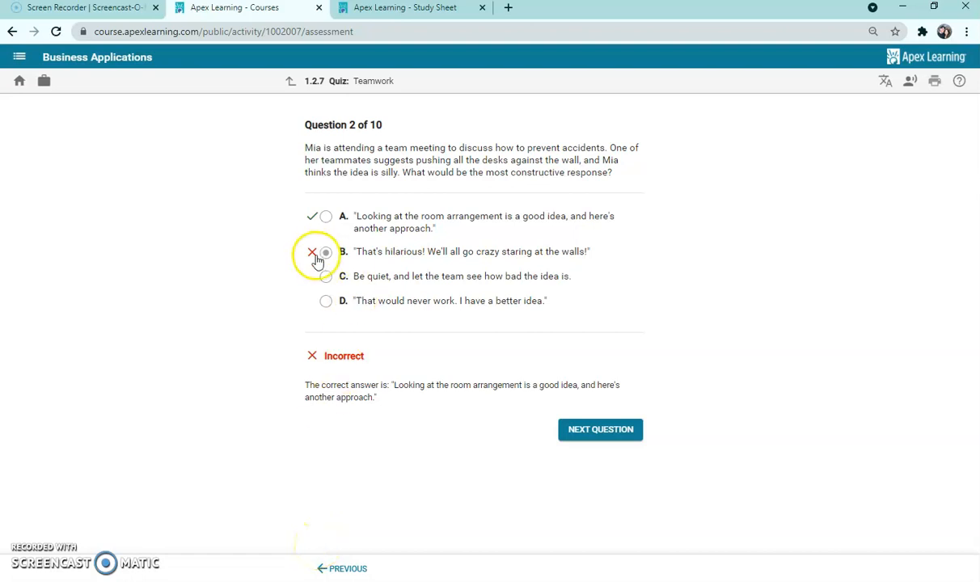
pyautogui.moveTo(327, 356); pyautogui.dragTo(380, 402)
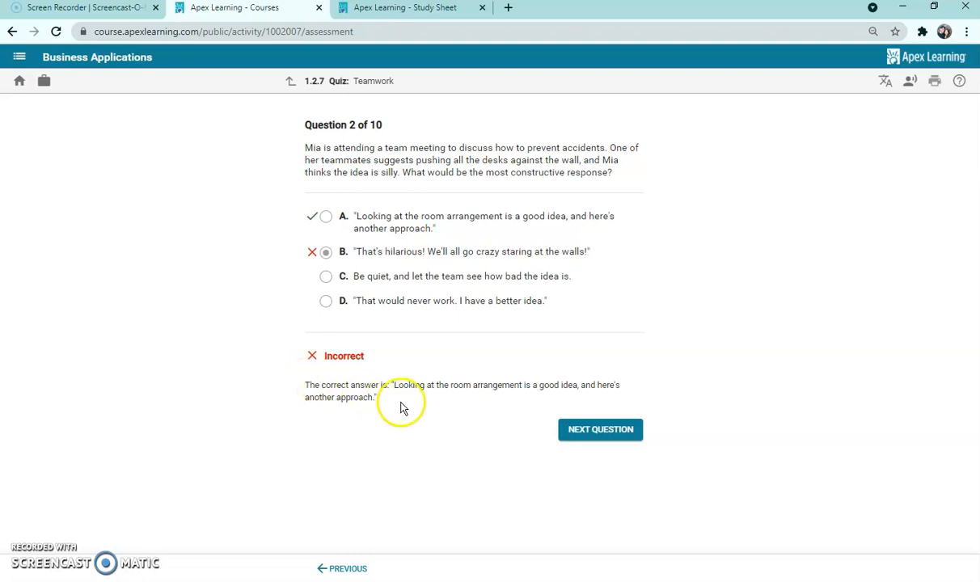
pyautogui.moveTo(362, 380)
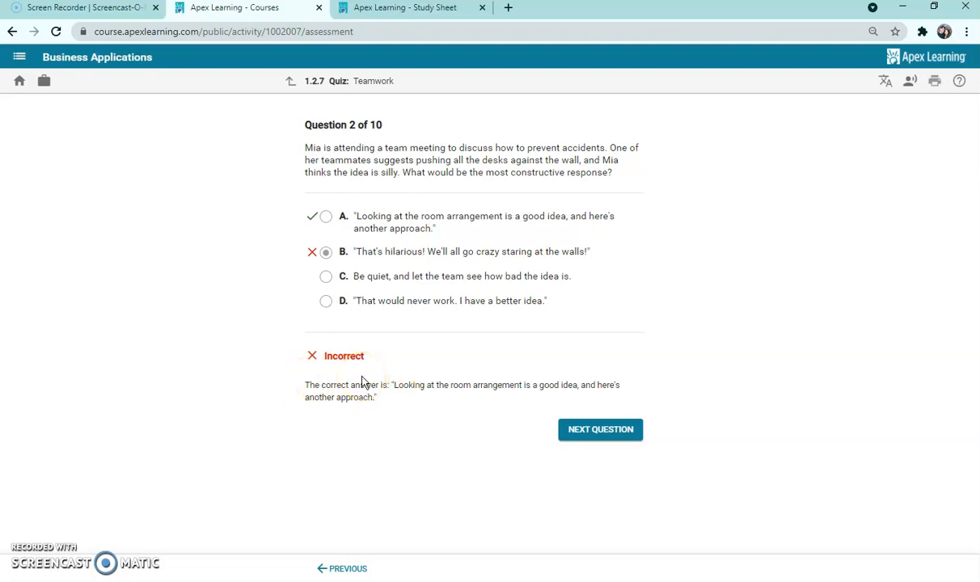
pyautogui.moveTo(660, 291)
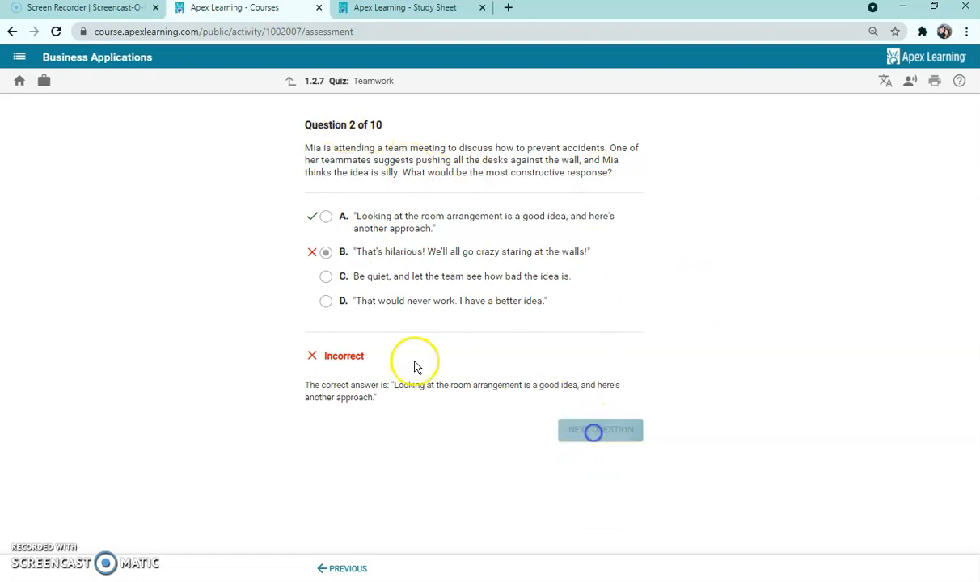
pyautogui.click(600, 431)
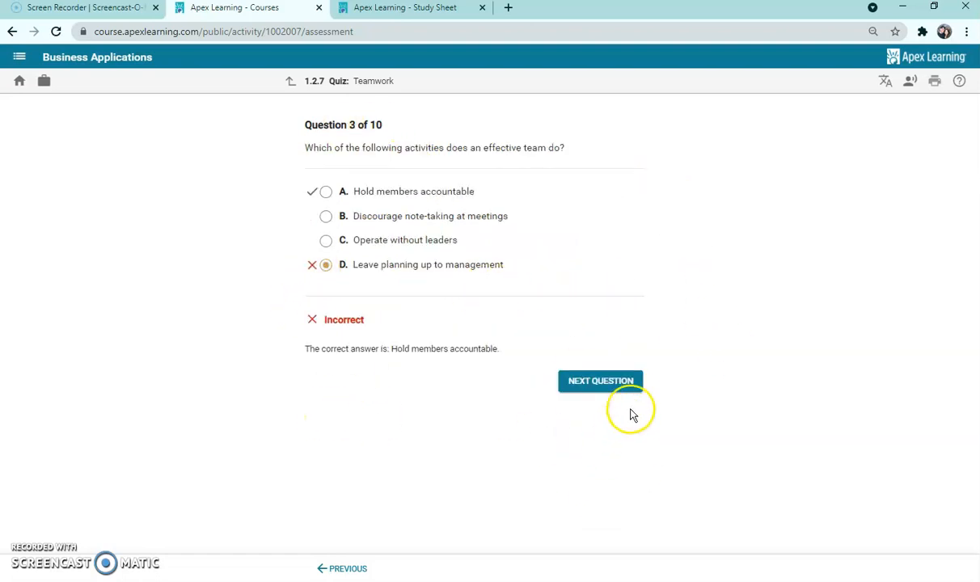
pyautogui.click(600, 382)
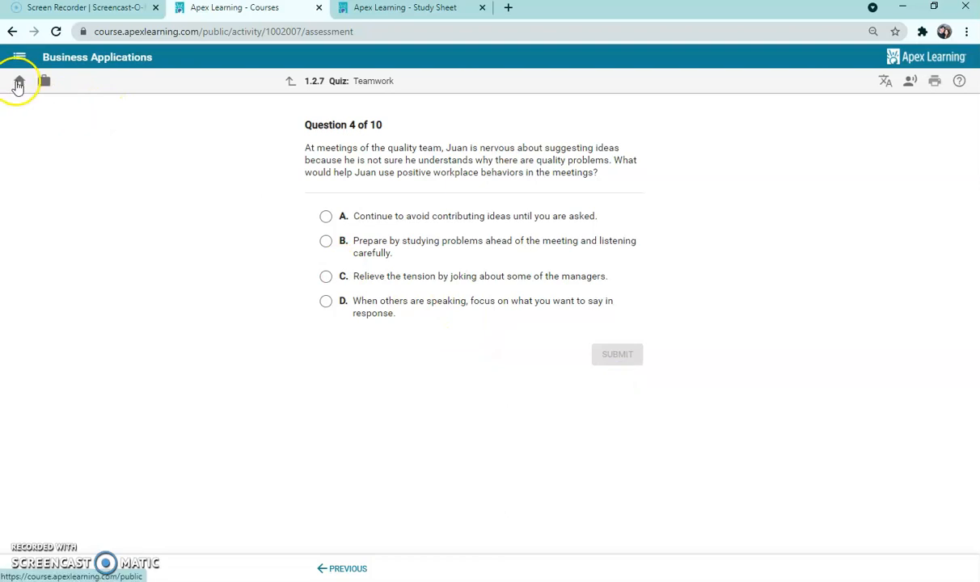
pyautogui.moveTo(19, 81)
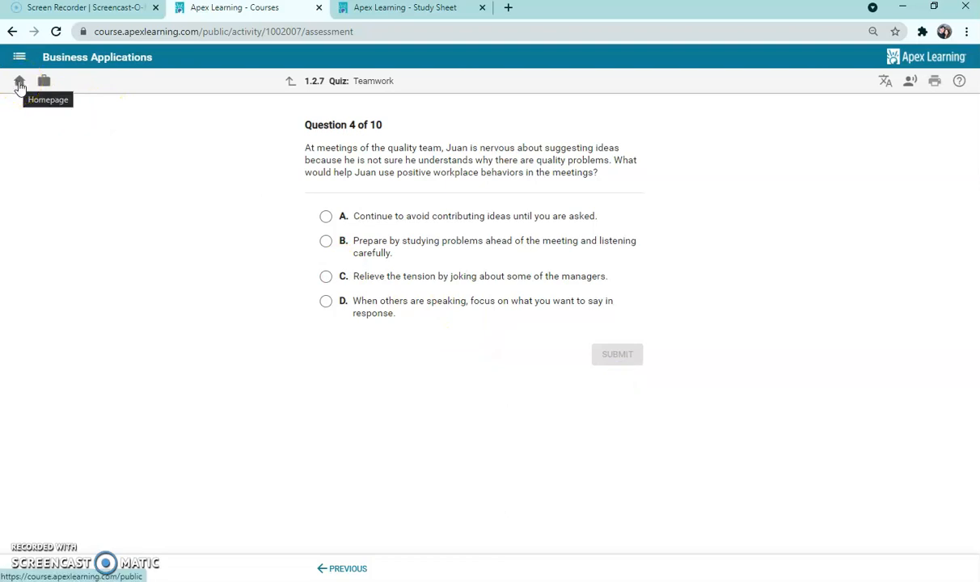
# - Return to the Business Applications course home page
pyautogui.click(19, 81)
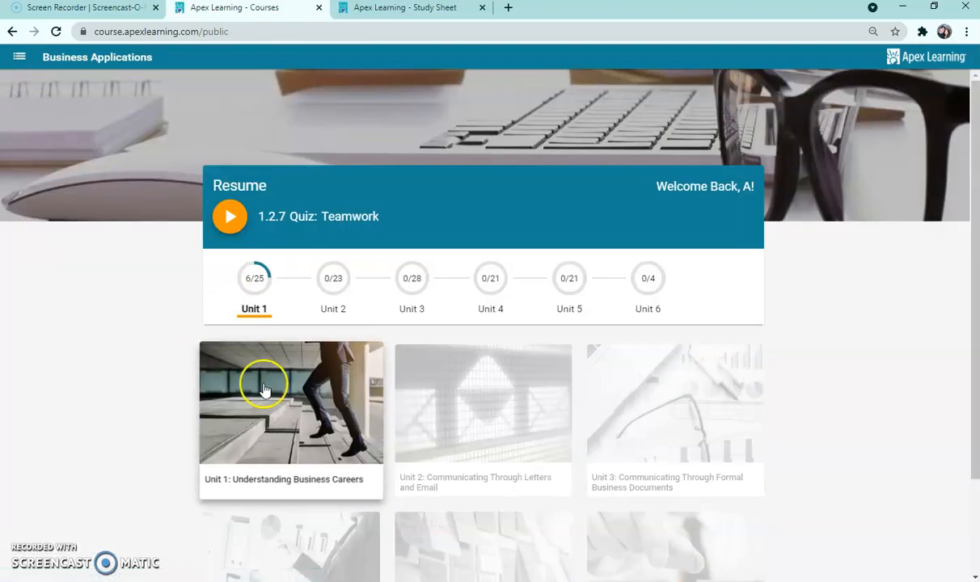
# - From Unit 1's Lesson 1.2 Succeeding at Work, open the 1.2.5 Practice, Analyzing Business Ethical Dilemmas
pyautogui.click(292, 401)
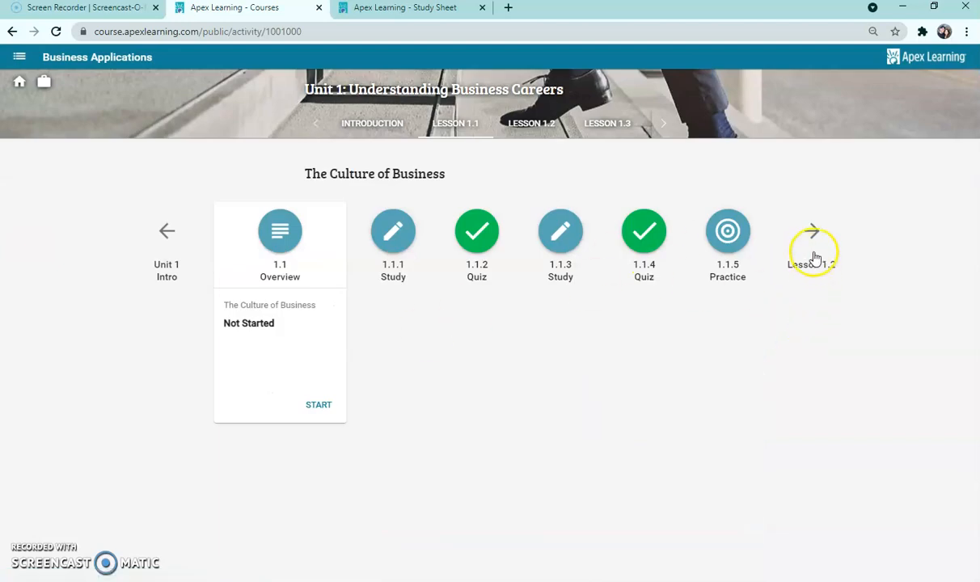
pyautogui.click(812, 230)
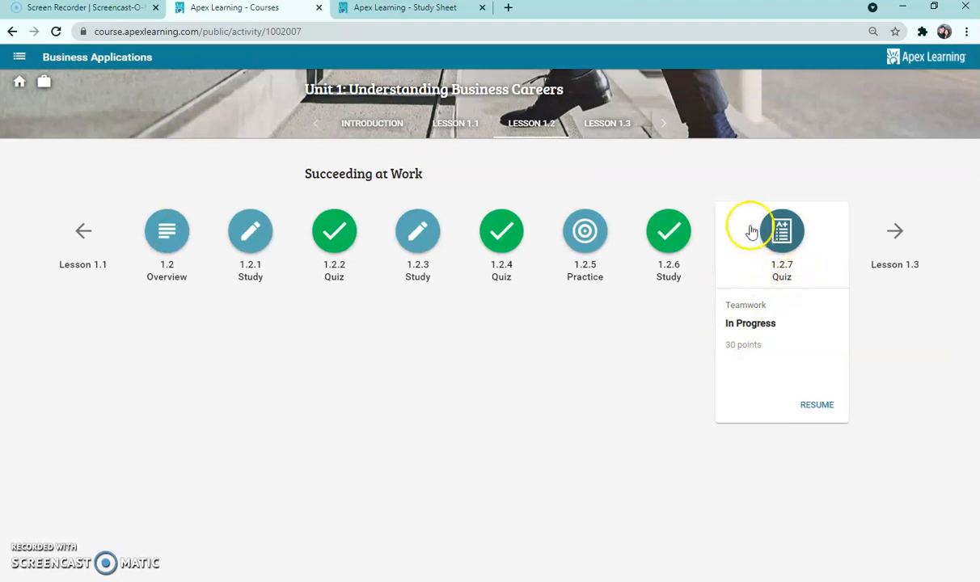
pyautogui.moveTo(702, 174)
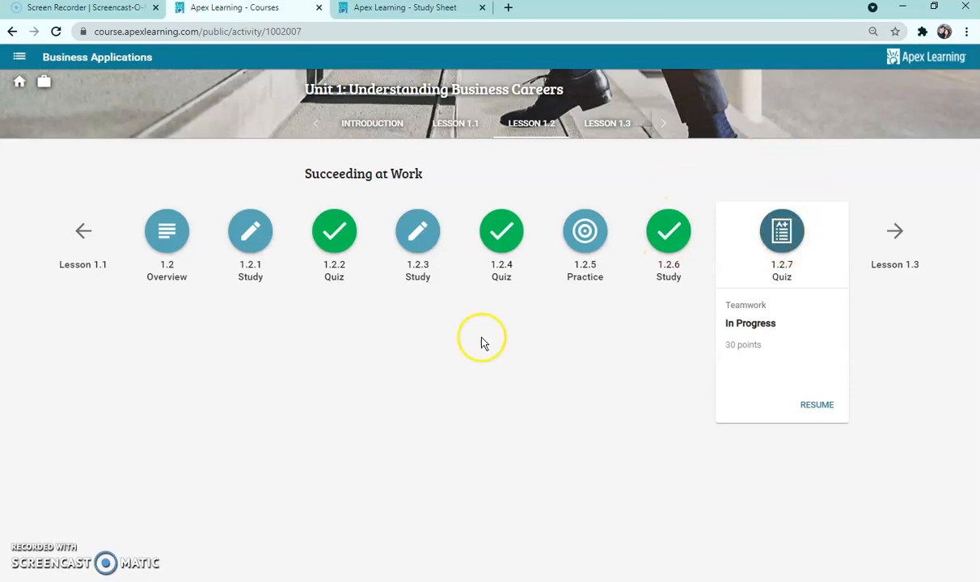
pyautogui.moveTo(276, 195)
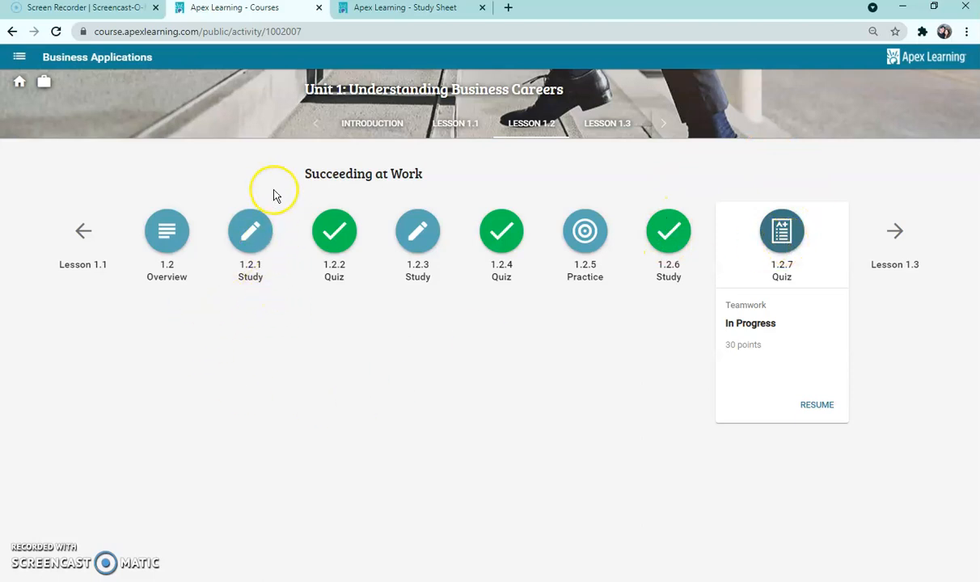
pyautogui.moveTo(421, 198)
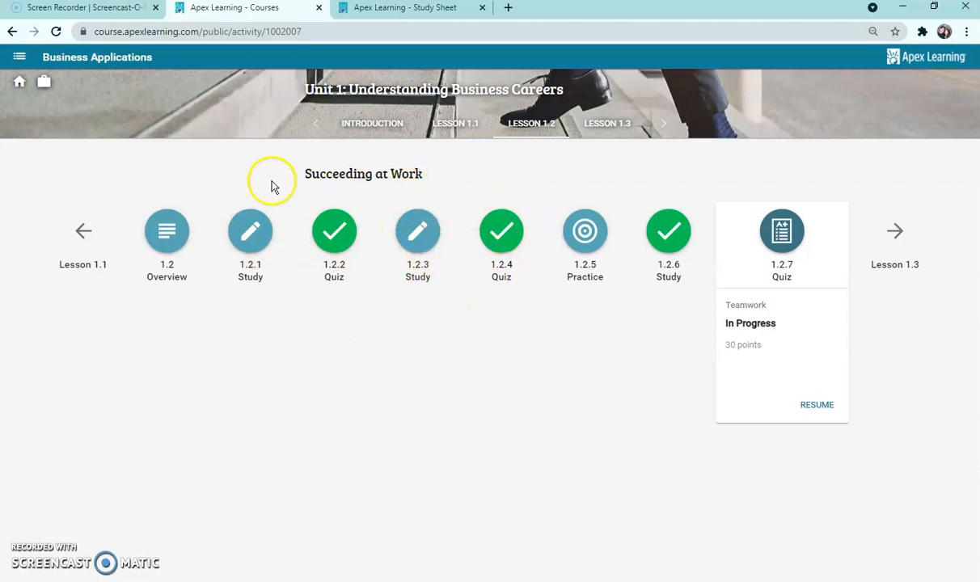
pyautogui.moveTo(387, 198)
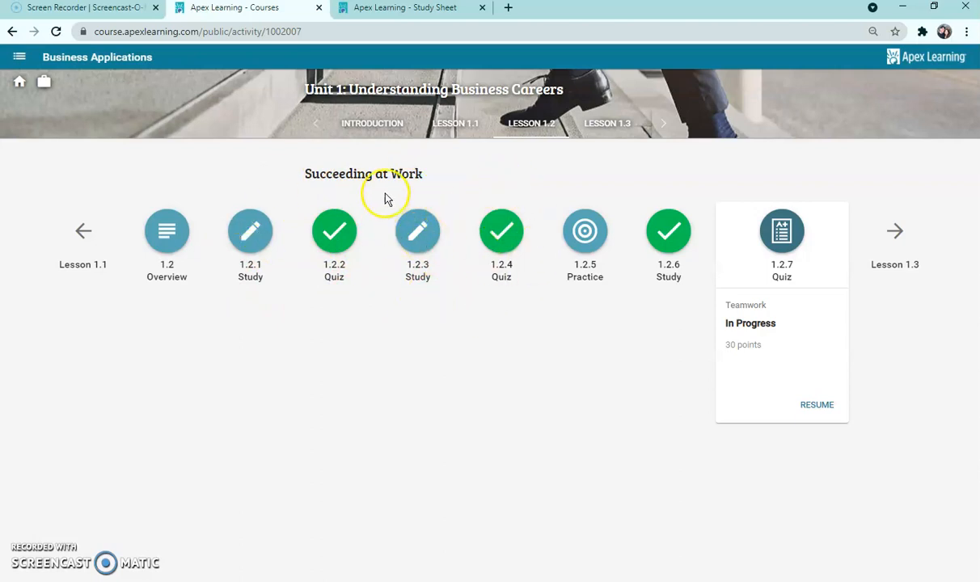
pyautogui.moveTo(418, 233)
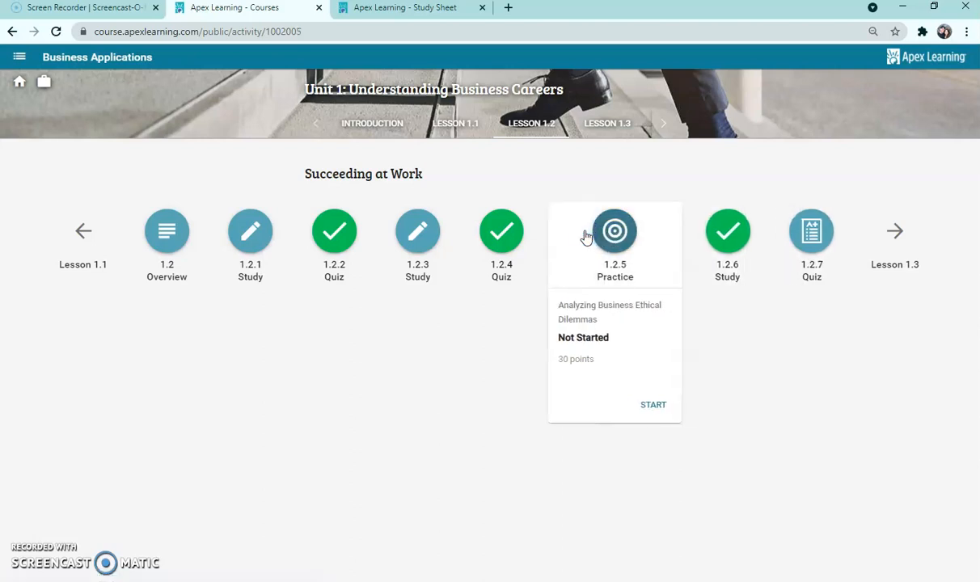
pyautogui.click(654, 404)
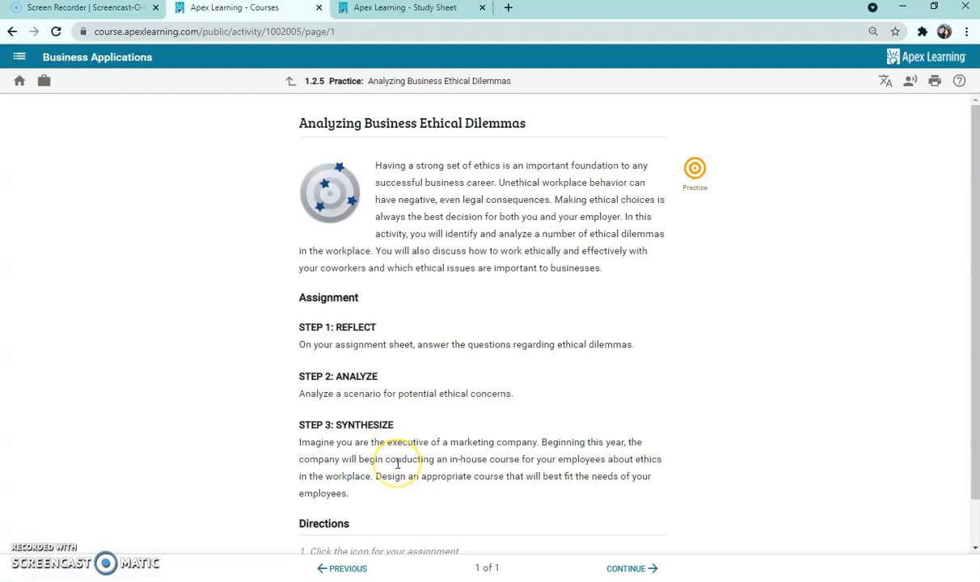
pyautogui.moveTo(687, 285)
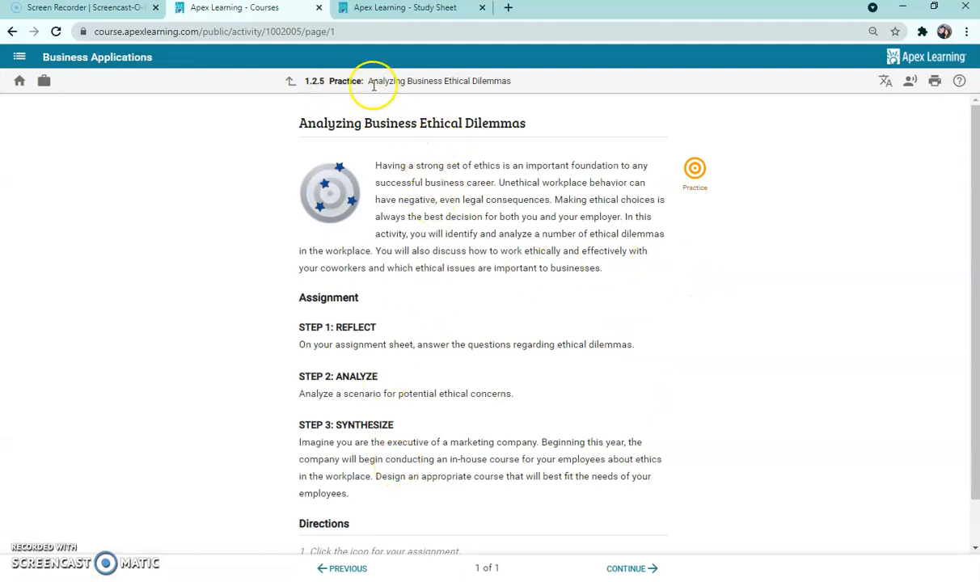
pyautogui.moveTo(532, 288)
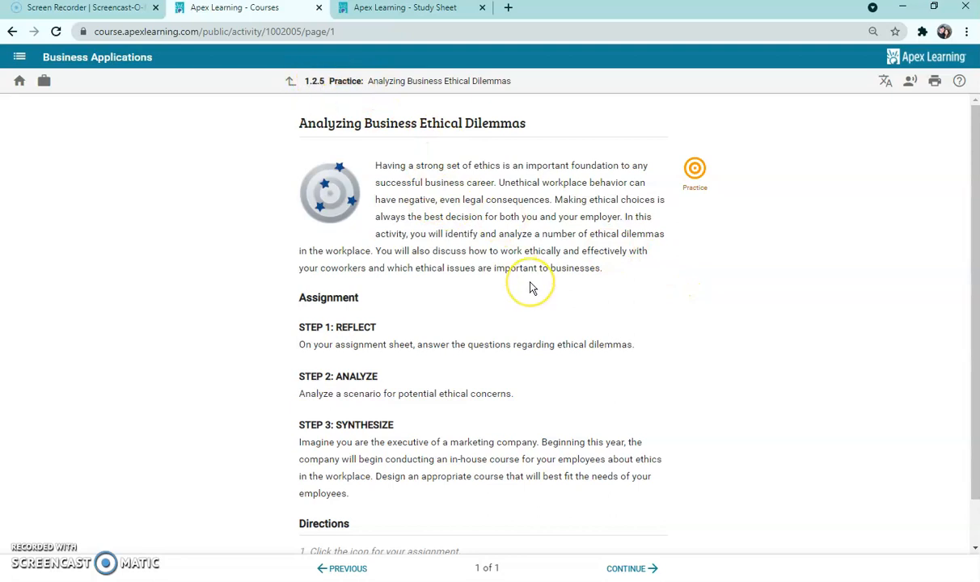
pyautogui.moveTo(532, 288)
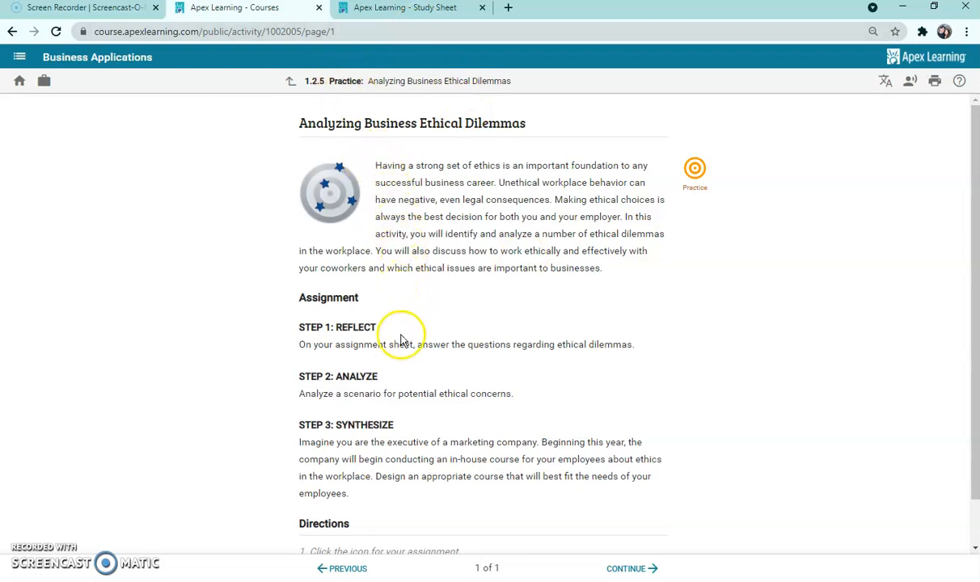
# - Read through the practice instructions and open its assignment sheet
pyautogui.scroll(-3)
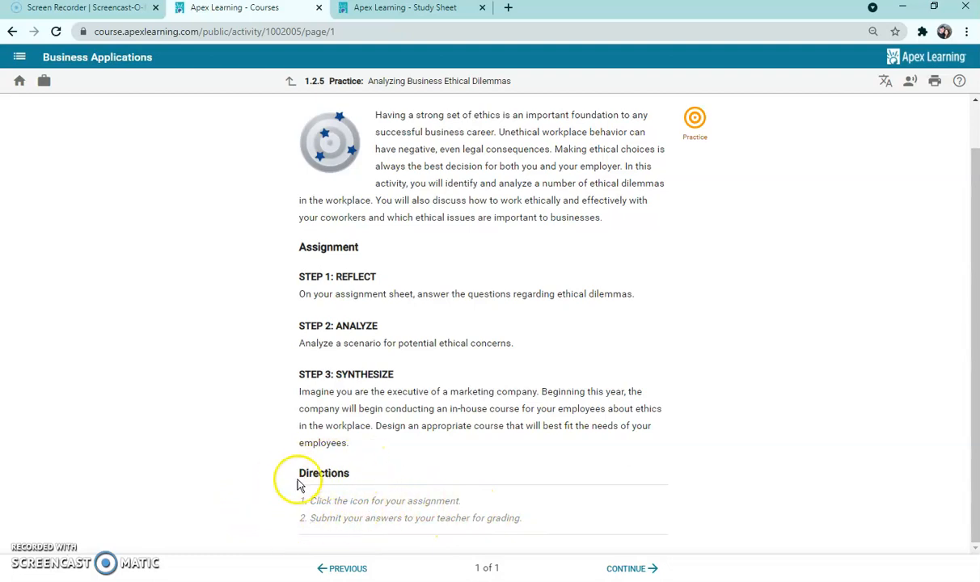
pyautogui.scroll(3)
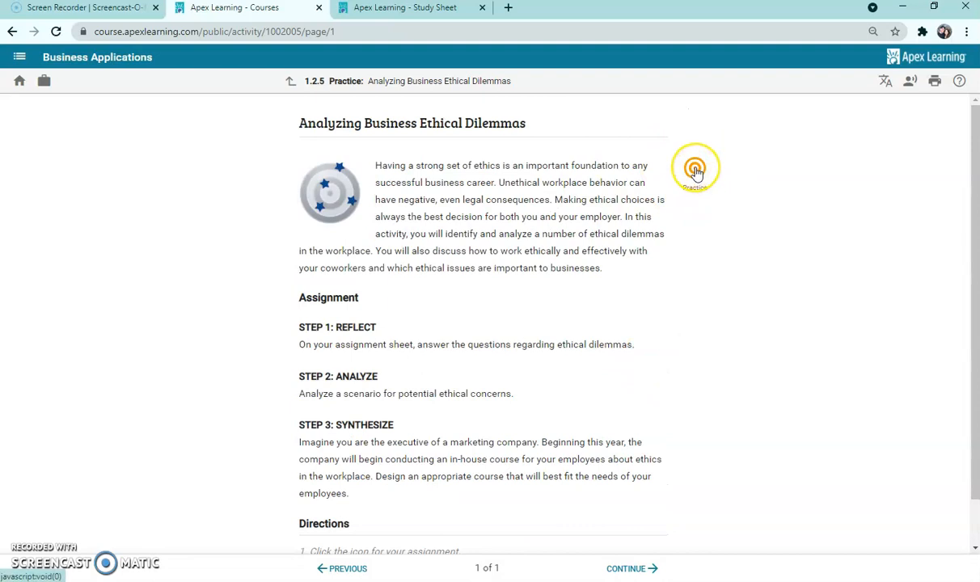
pyautogui.click(696, 166)
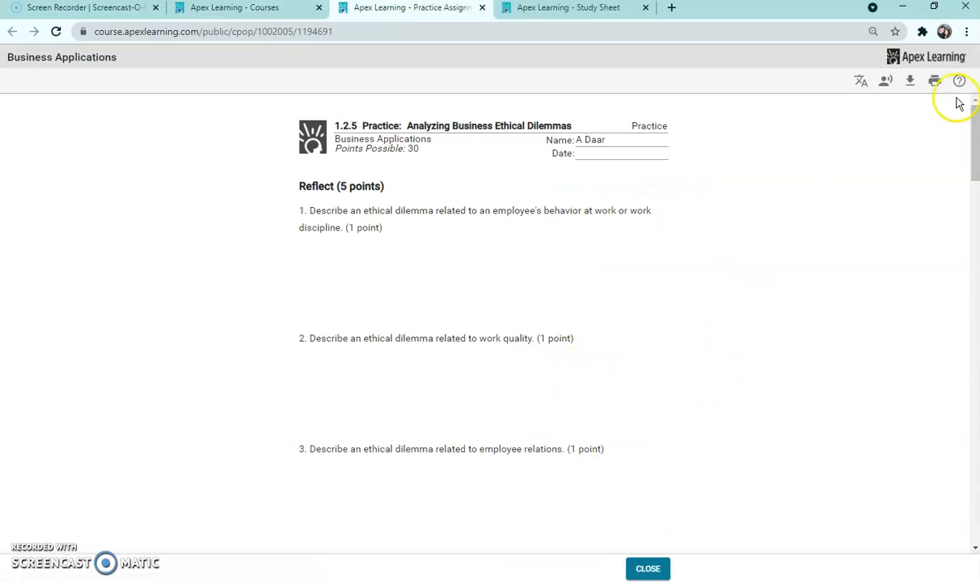
pyautogui.moveTo(935, 81)
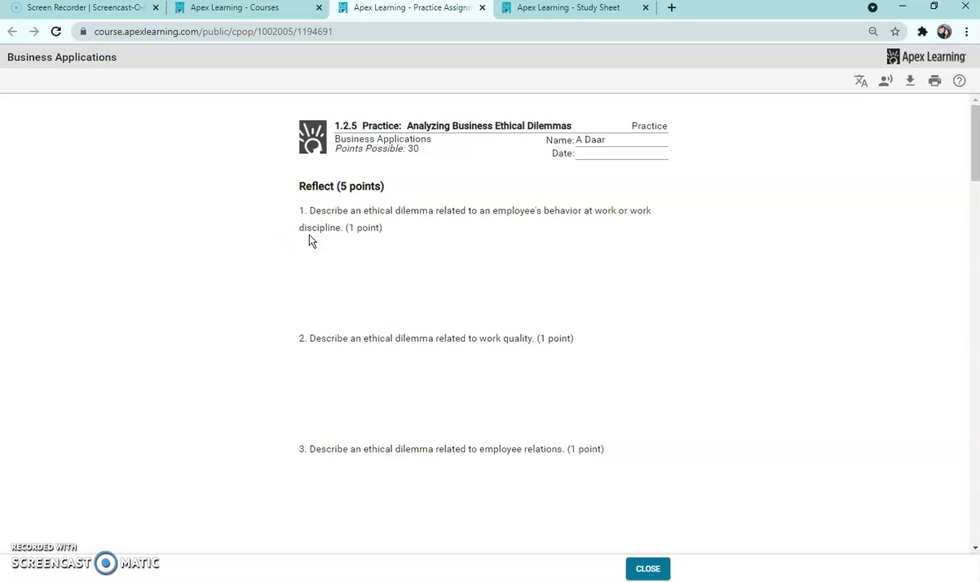
# - Review the assignment sheet, then go back into Unit 1: Understanding Business Careers
pyautogui.scroll(-3)
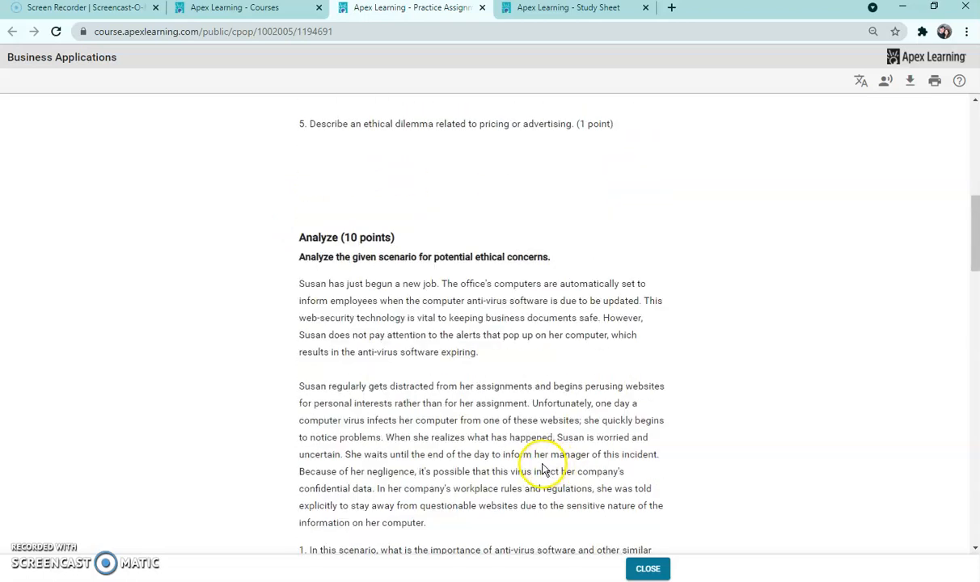
pyautogui.scroll(-3)
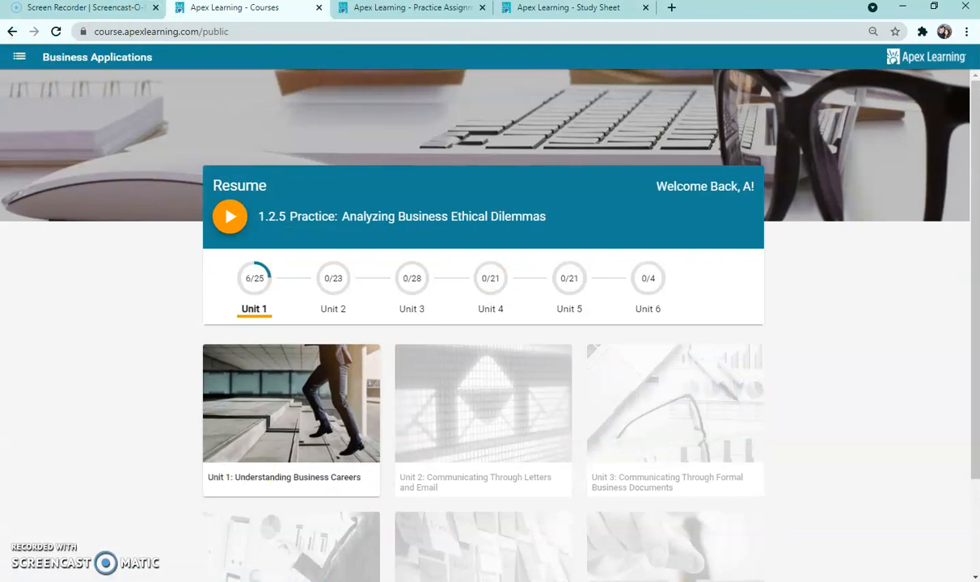
pyautogui.click(230, 217)
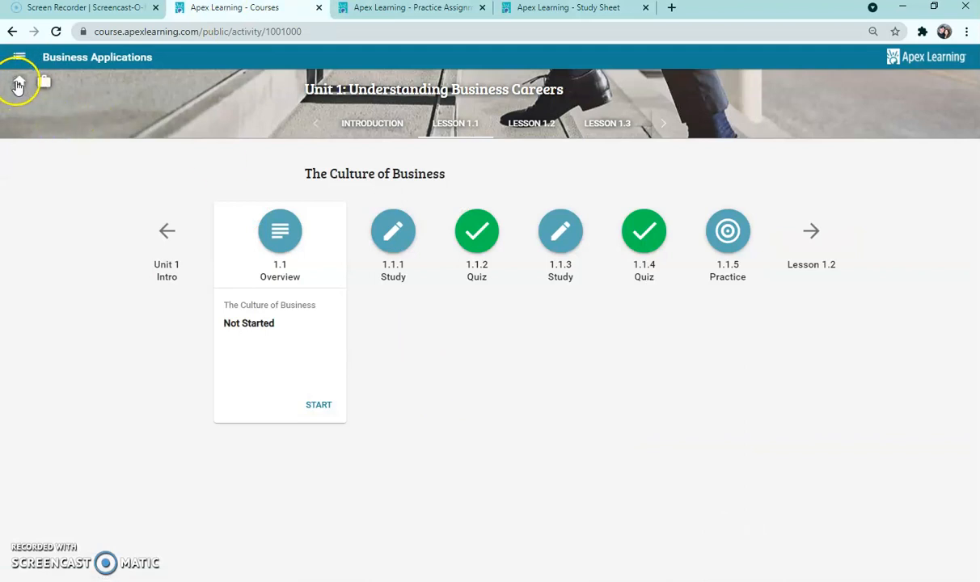
# - Step through Unit 1's lessons 1.2 and 1.3 to reach the locked 1.4 Wrap-Up lesson
pyautogui.click(18, 84)
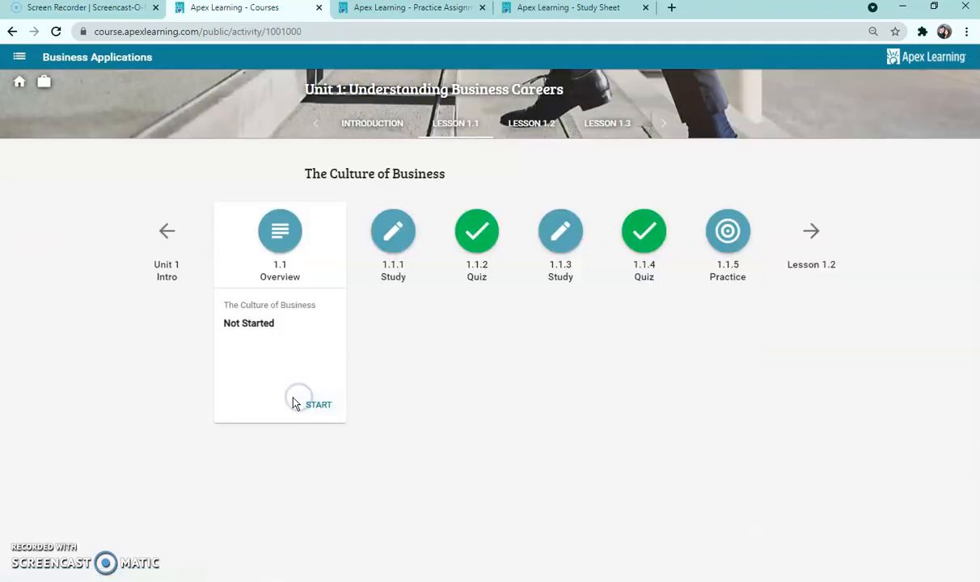
pyautogui.click(812, 231)
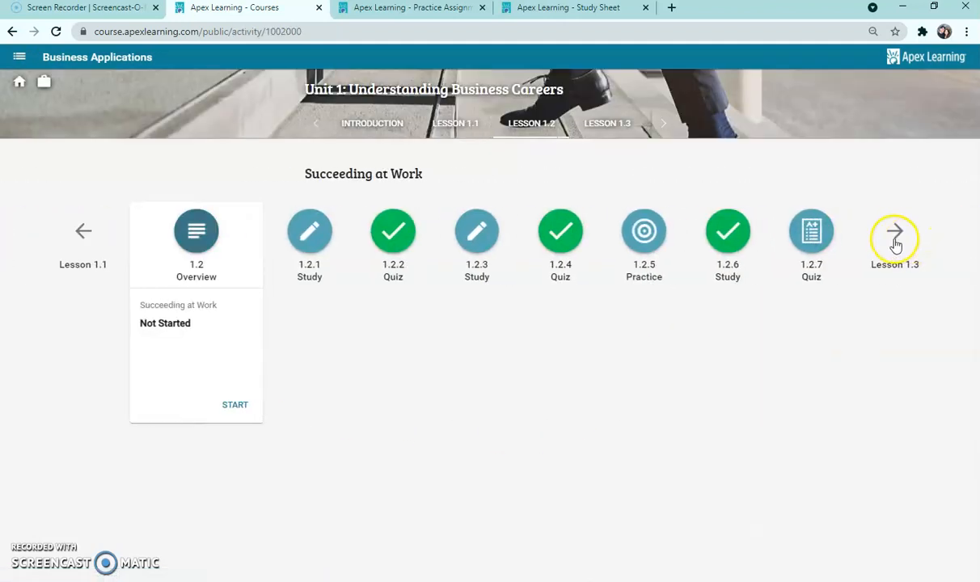
pyautogui.click(894, 231)
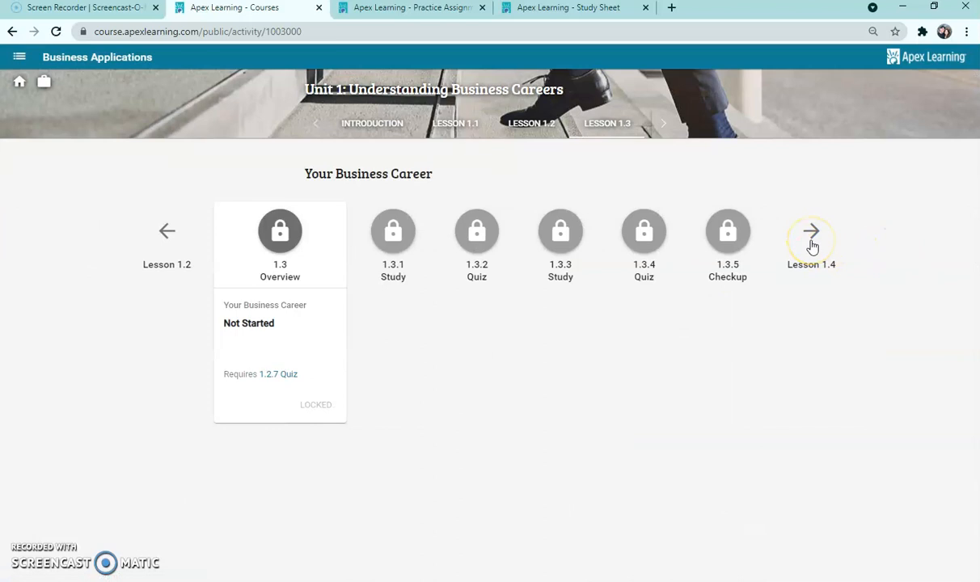
pyautogui.click(812, 231)
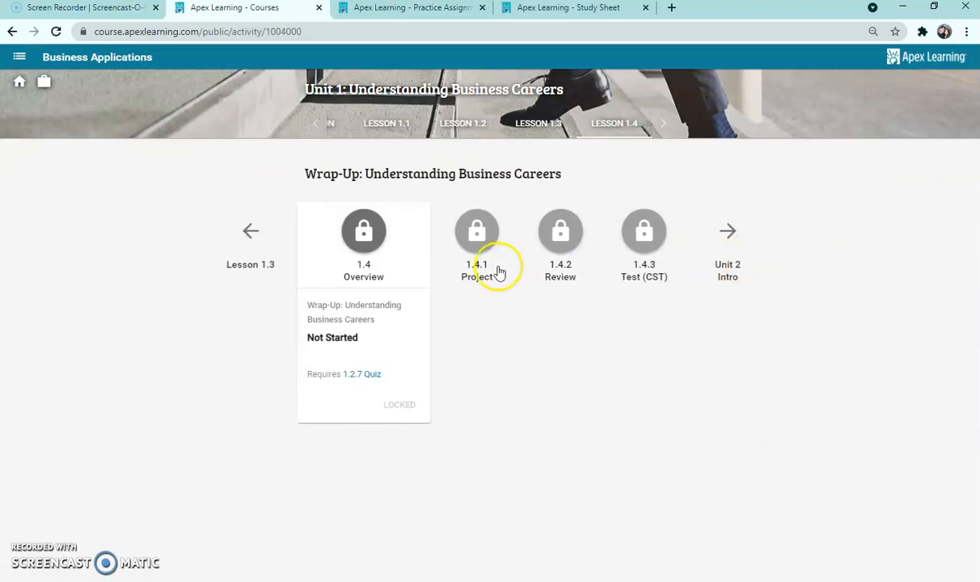
pyautogui.moveTo(506, 231)
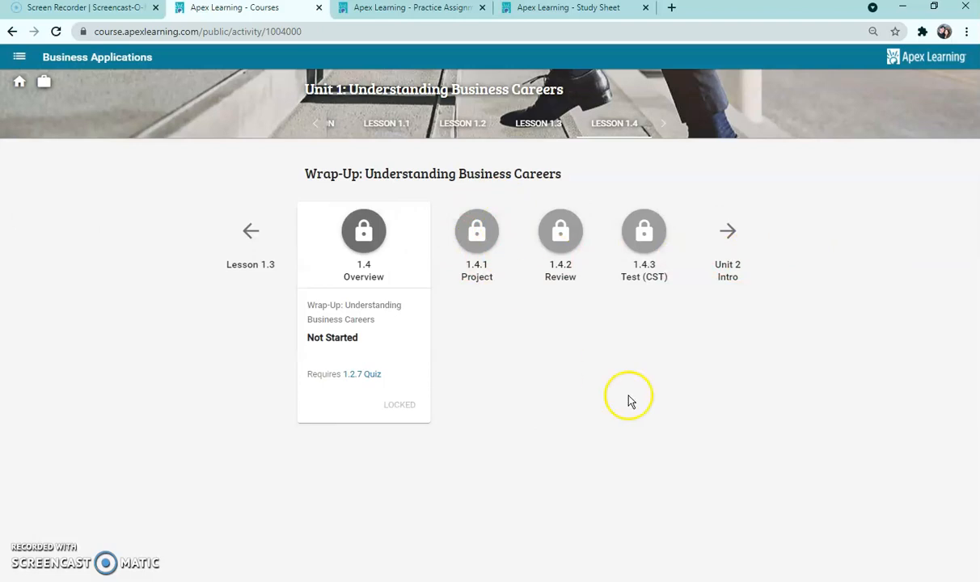
pyautogui.moveTo(643, 232)
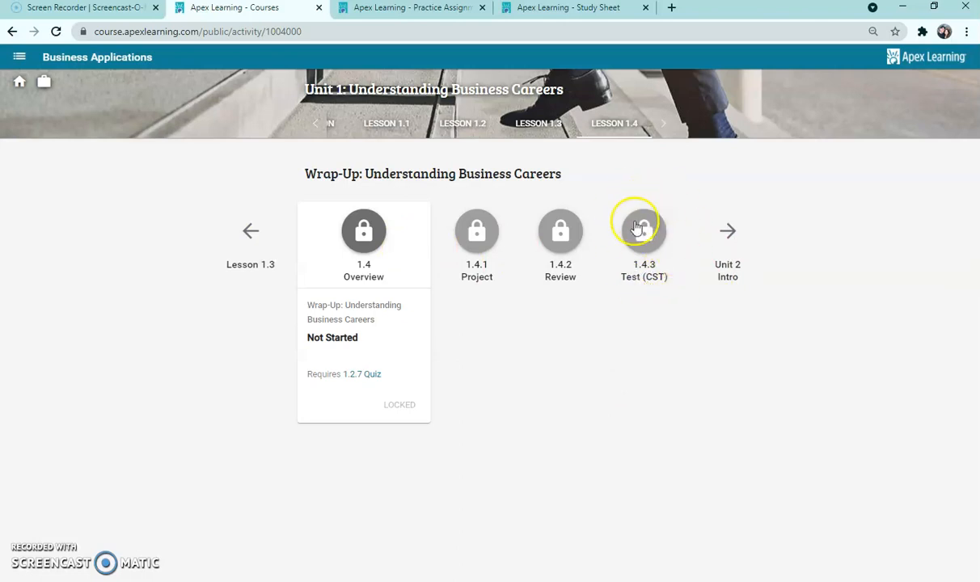
pyautogui.moveTo(641, 251)
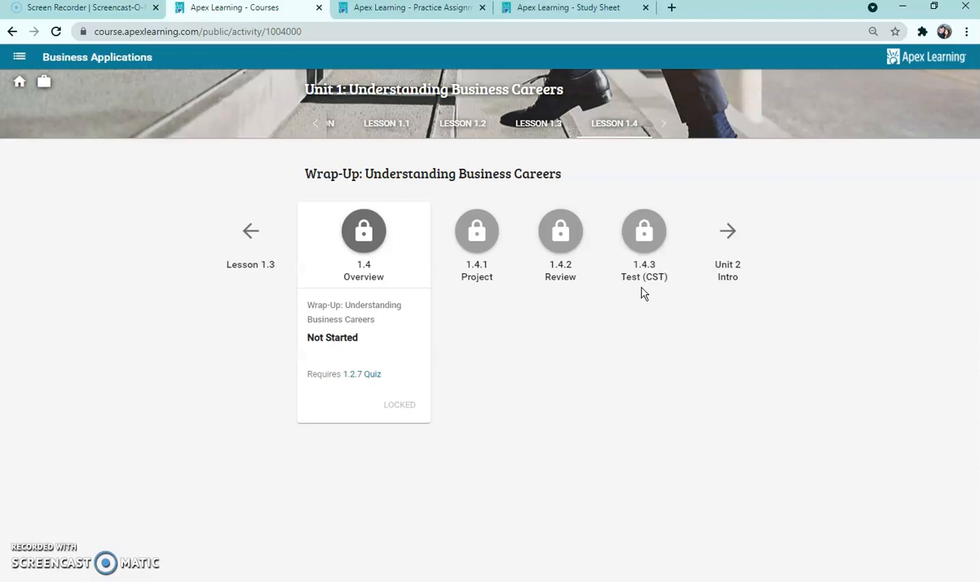
pyautogui.moveTo(559, 271)
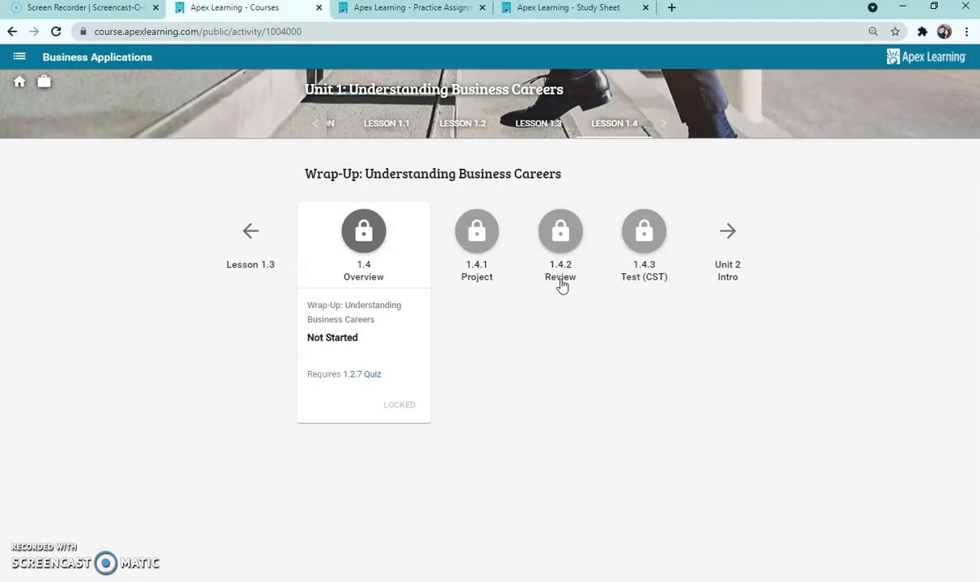
pyautogui.moveTo(628, 288)
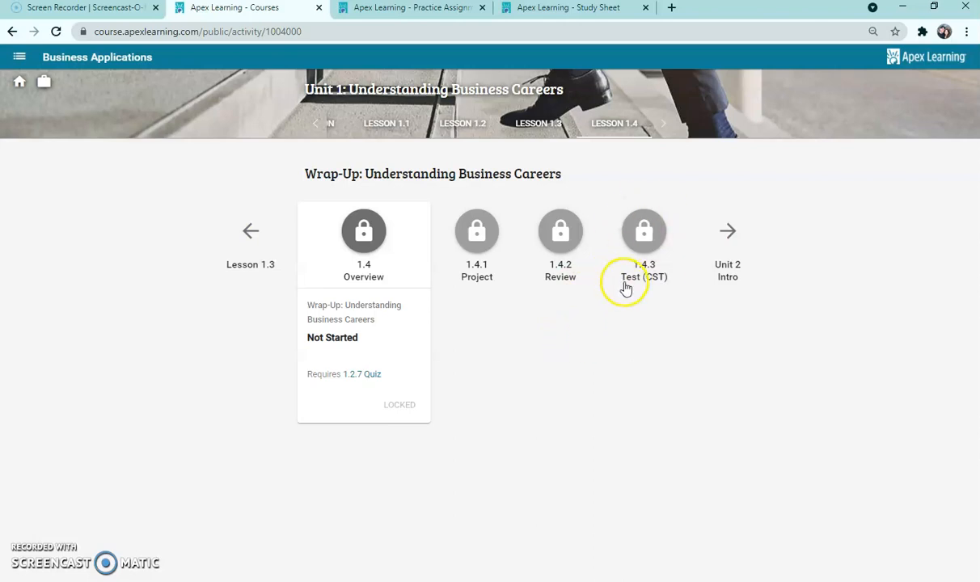
pyautogui.moveTo(715, 282)
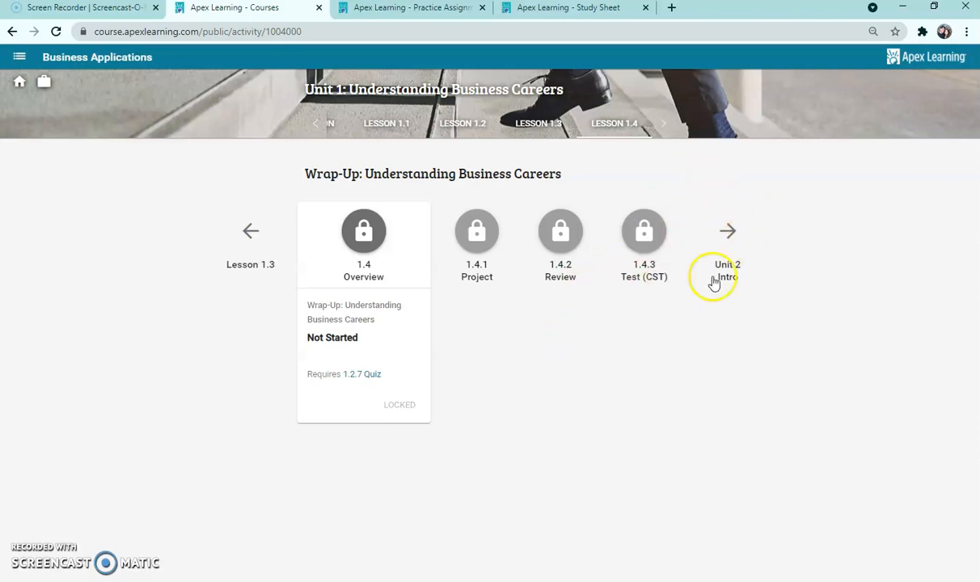
pyautogui.moveTo(663, 202)
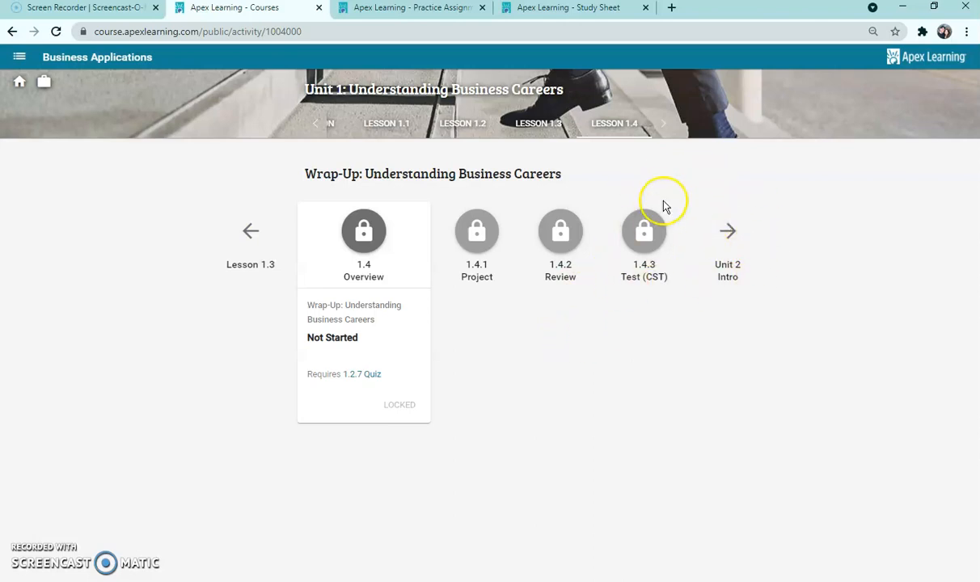
pyautogui.moveTo(644, 305)
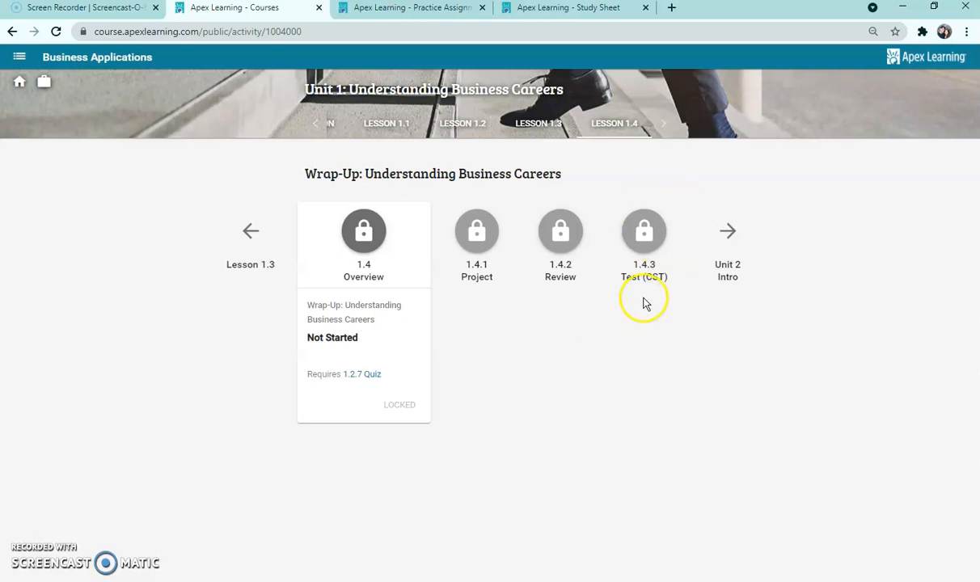
pyautogui.moveTo(653, 290)
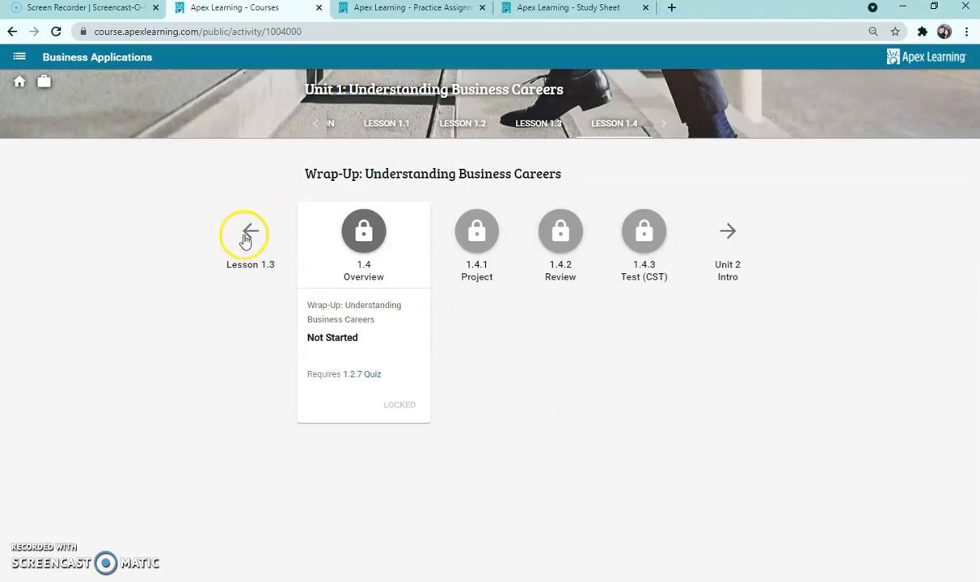
pyautogui.moveTo(19, 81)
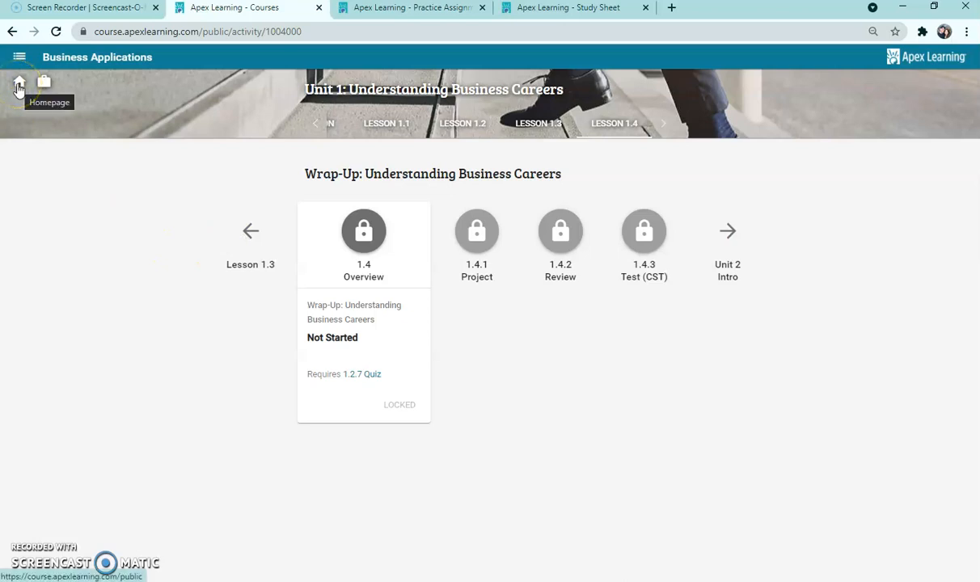
pyautogui.click(19, 84)
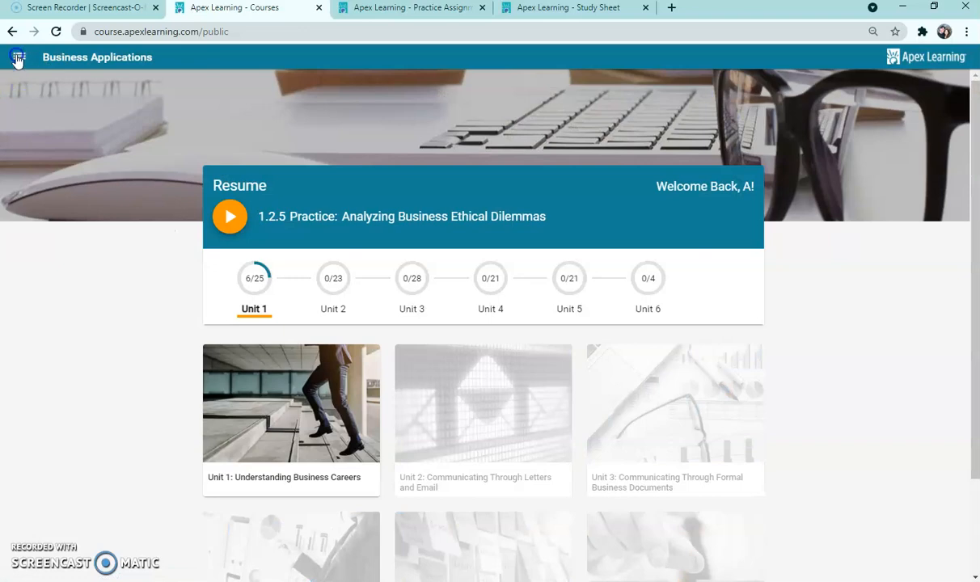
# - Leave the course back to the Apex Learning sign-in page and start entering a different username
pyautogui.click(18, 59)
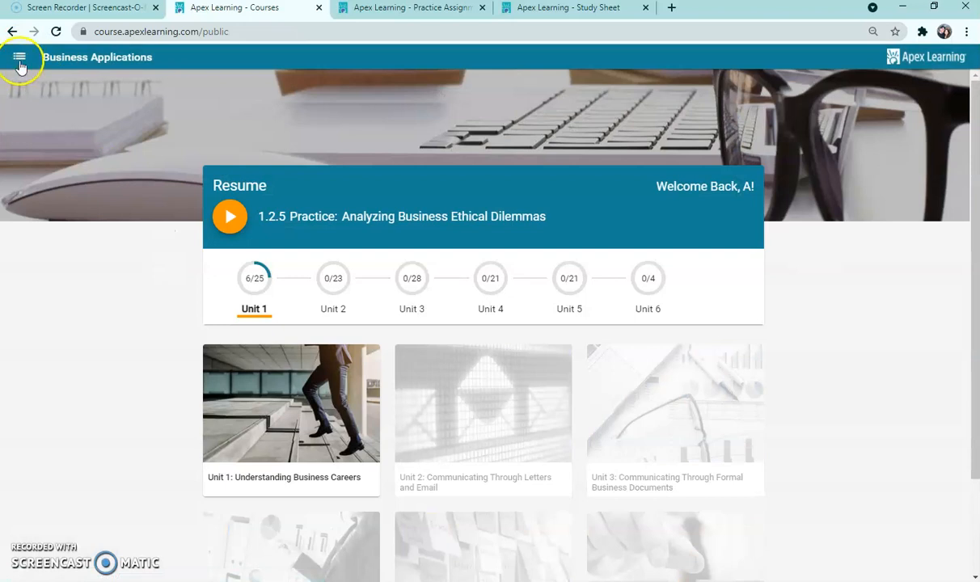
pyautogui.click(19, 59)
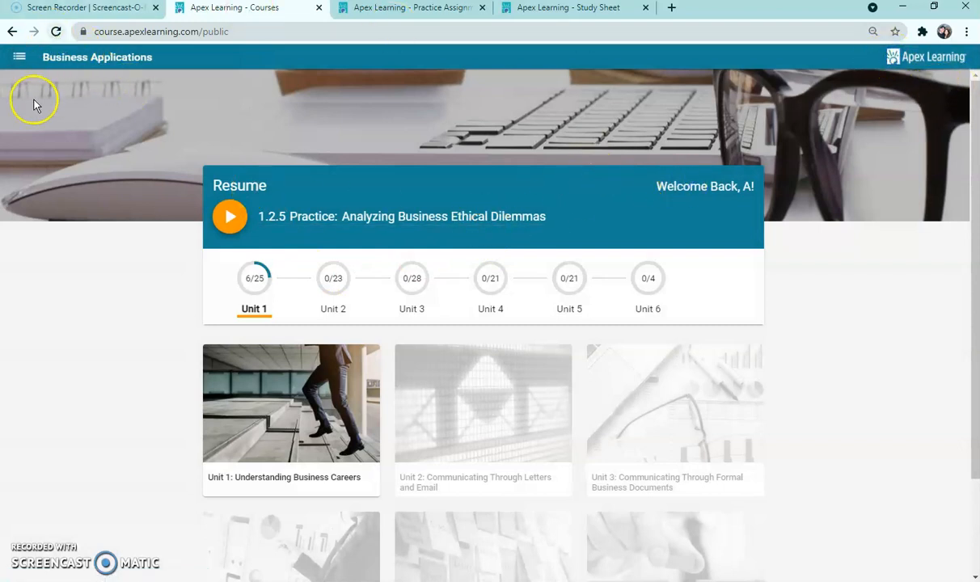
pyautogui.moveTo(19, 57)
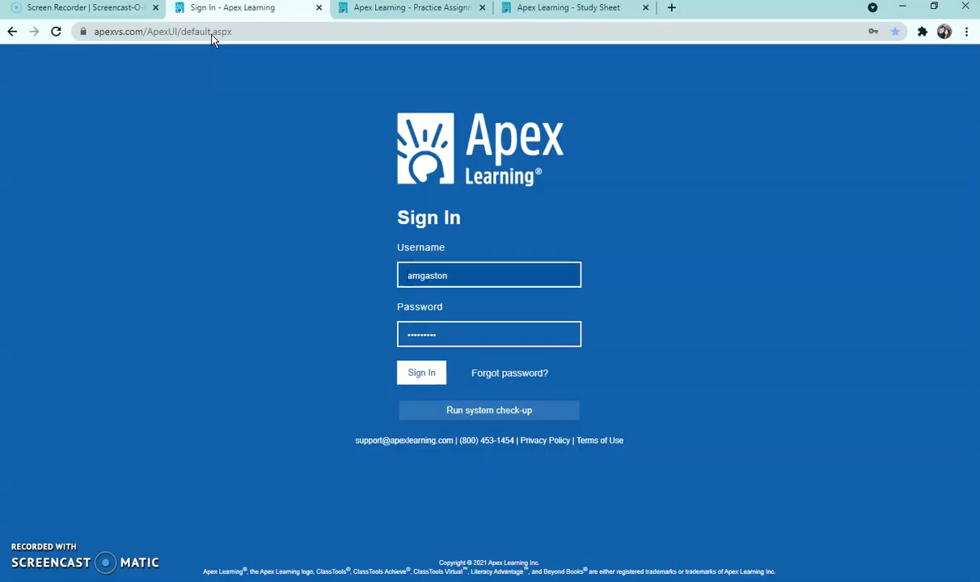
pyautogui.write('daar')
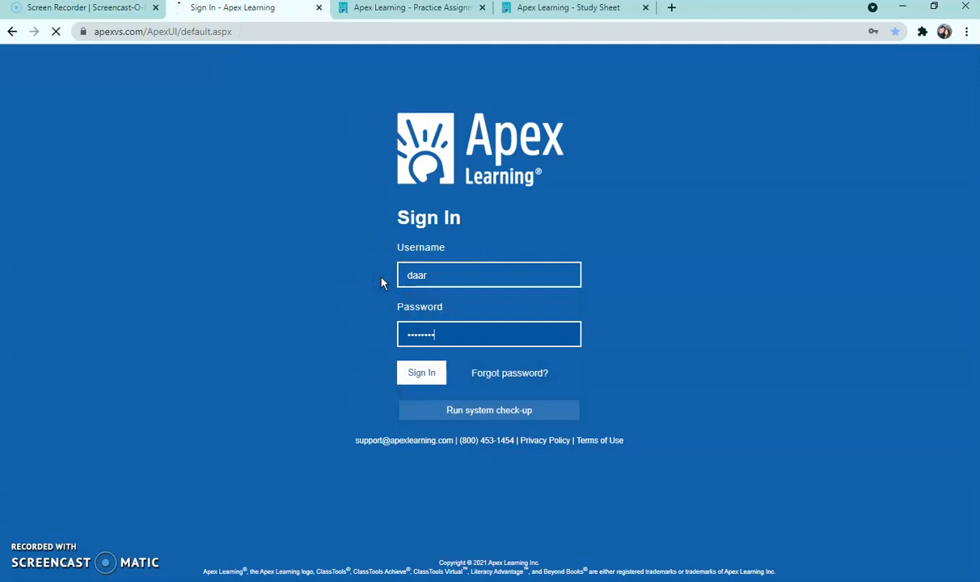
# - Sign in to My Dashboard and open the Business Applications enrollment grade details
pyautogui.click(421, 372)
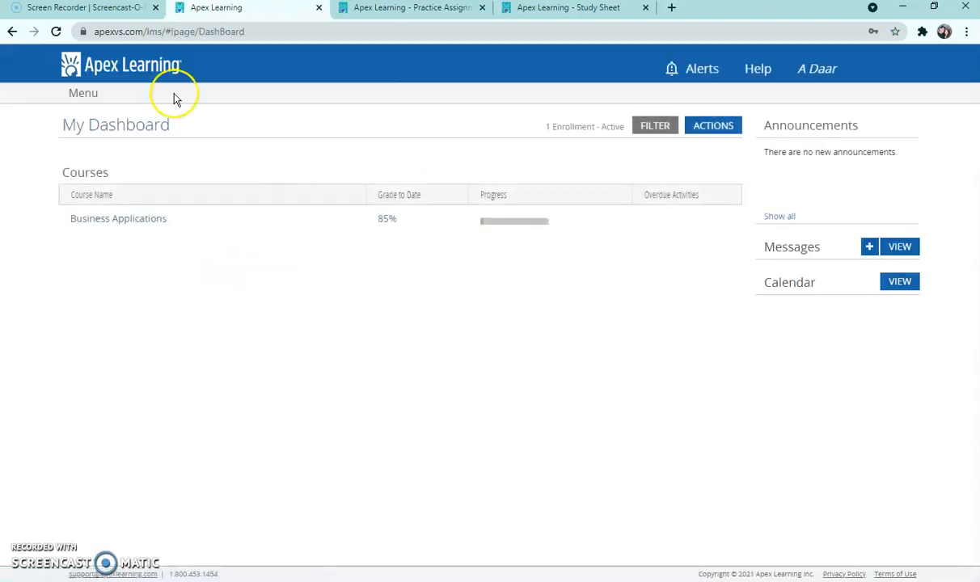
pyautogui.moveTo(142, 379)
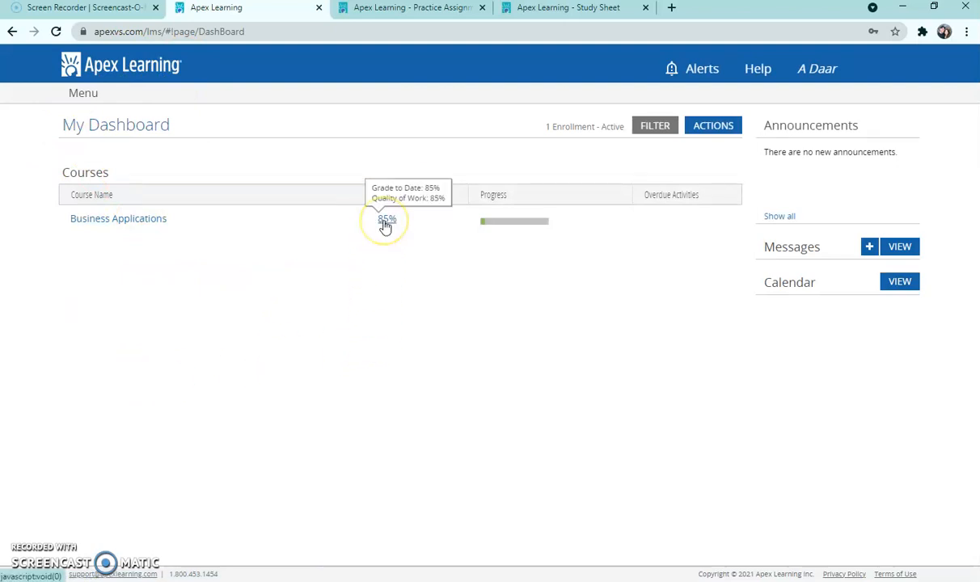
pyautogui.click(384, 220)
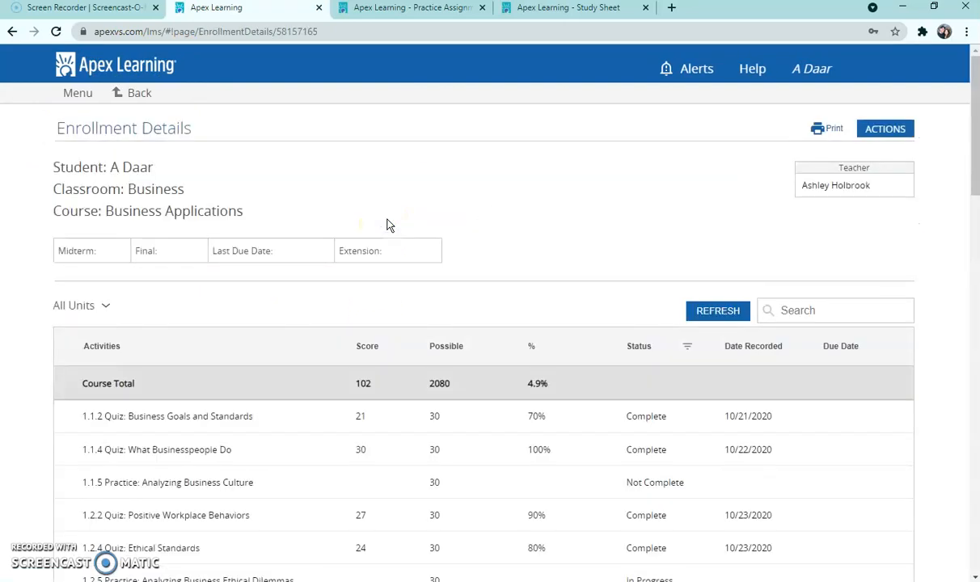
pyautogui.scroll(-3)
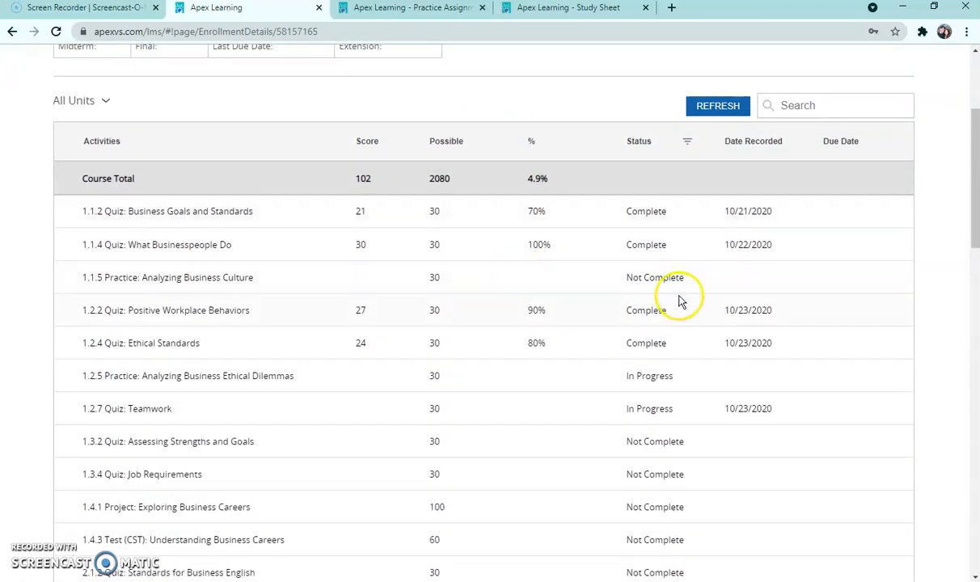
pyautogui.moveTo(566, 395)
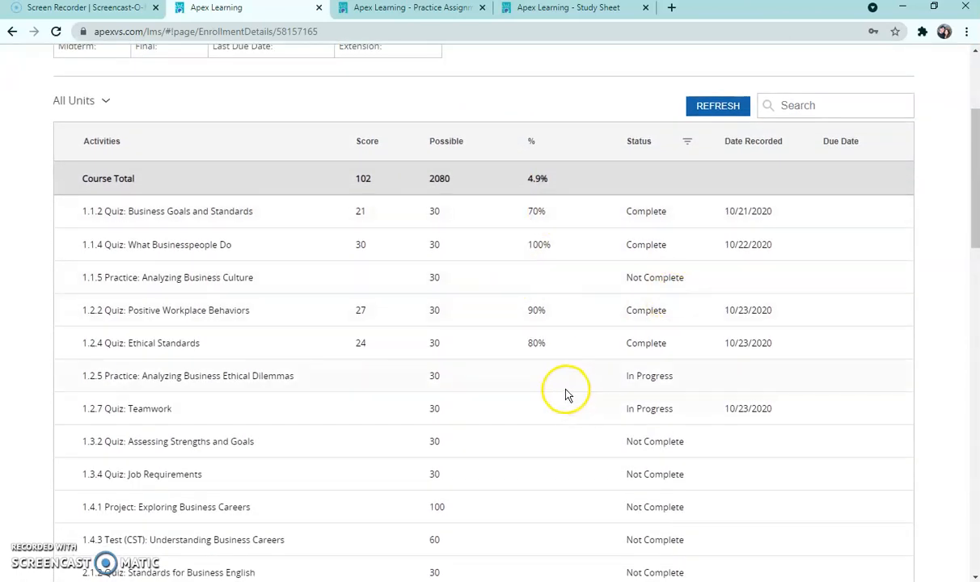
pyautogui.moveTo(116, 220)
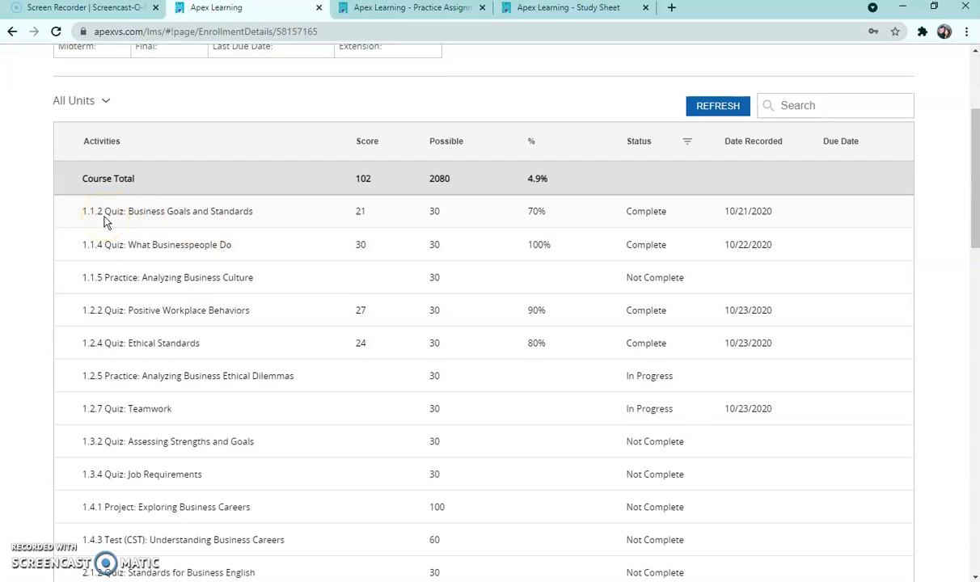
pyautogui.moveTo(223, 223)
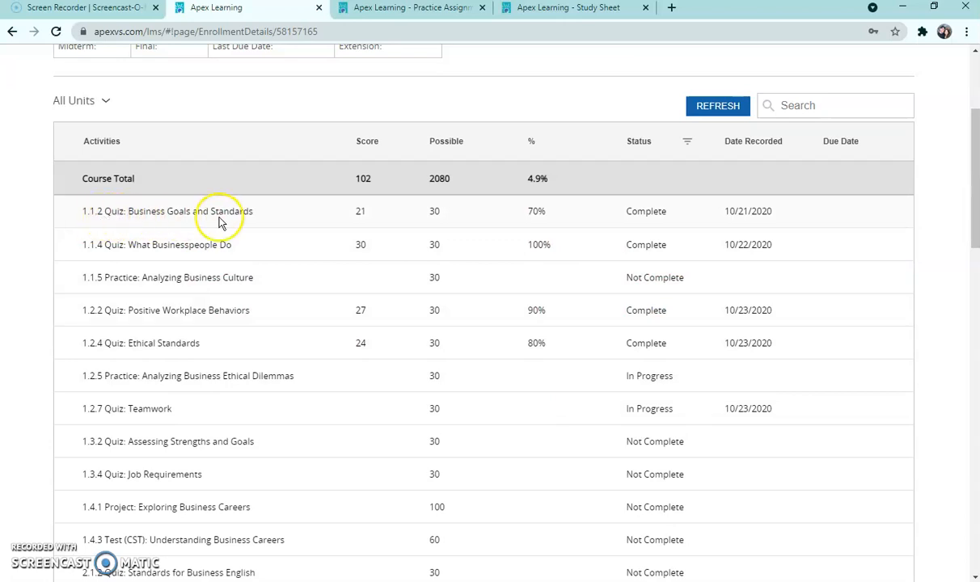
pyautogui.moveTo(443, 219)
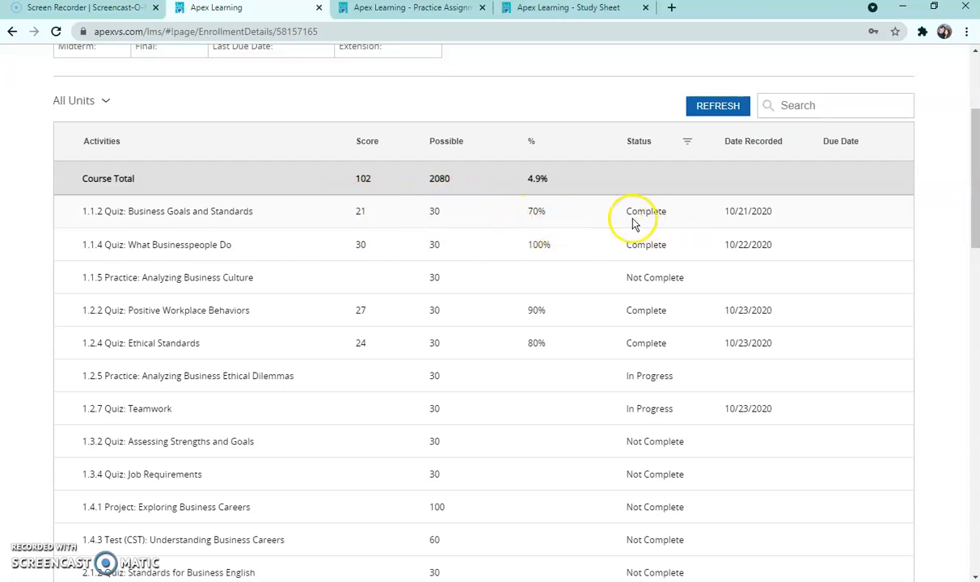
pyautogui.moveTo(750, 225)
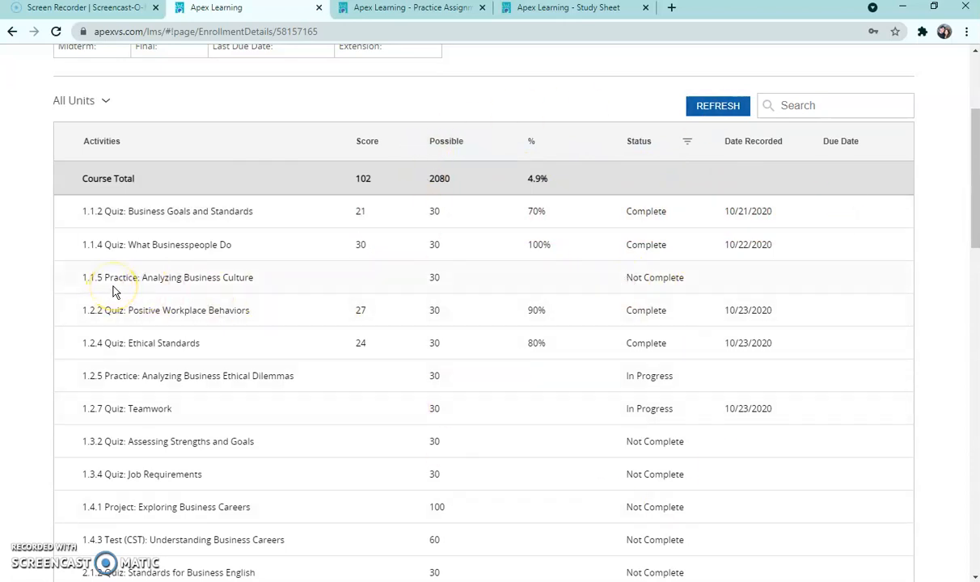
pyautogui.moveTo(652, 283)
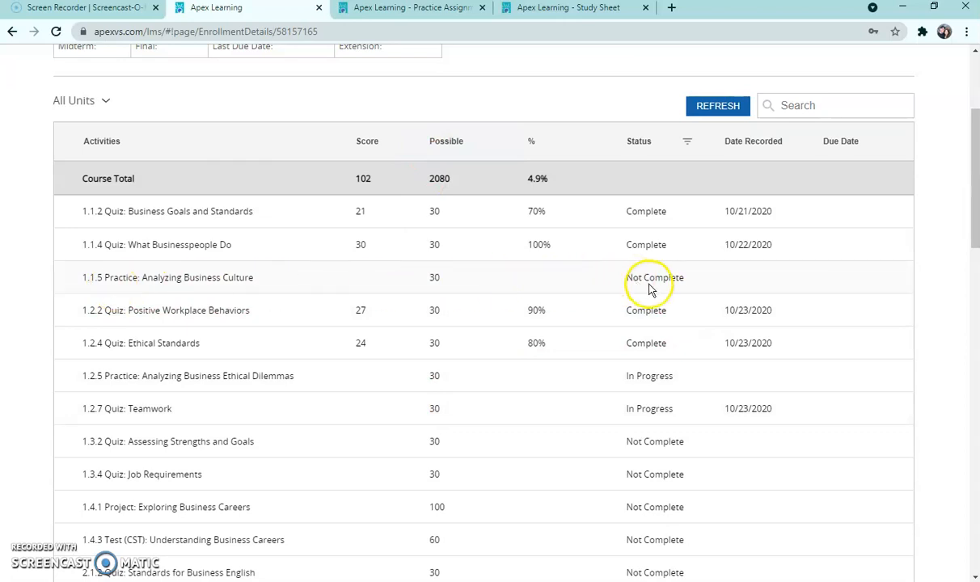
pyautogui.moveTo(433, 281)
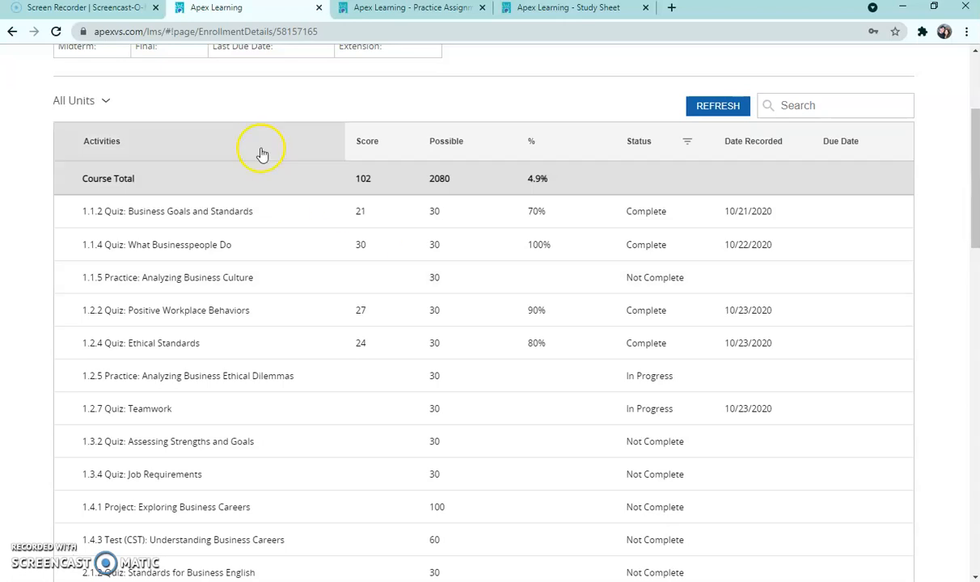
pyautogui.click(11, 32)
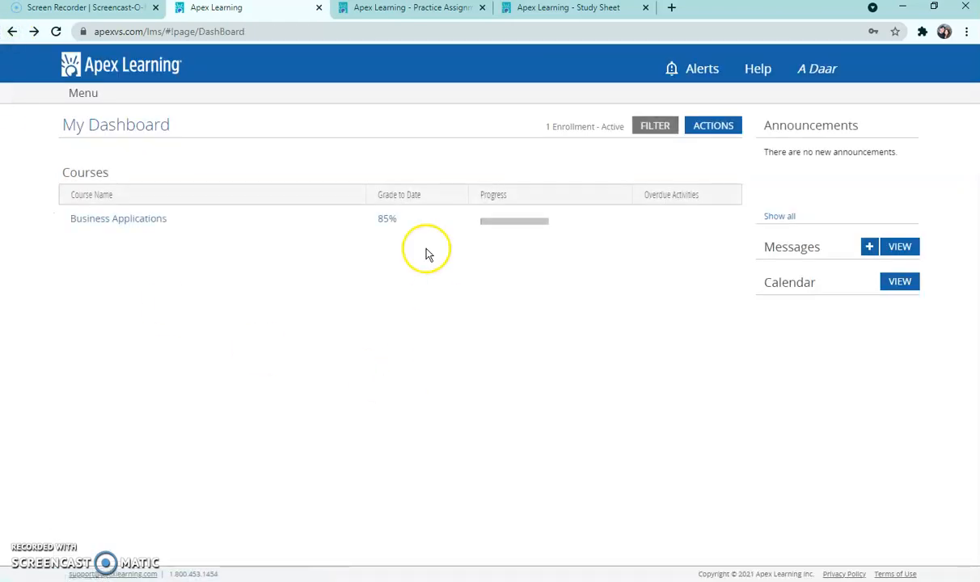
pyautogui.moveTo(424, 293)
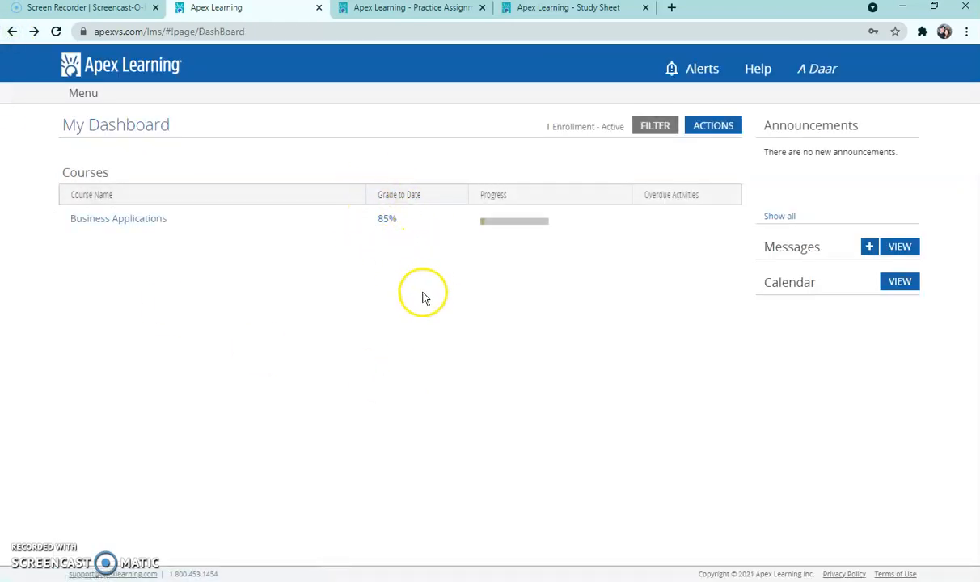